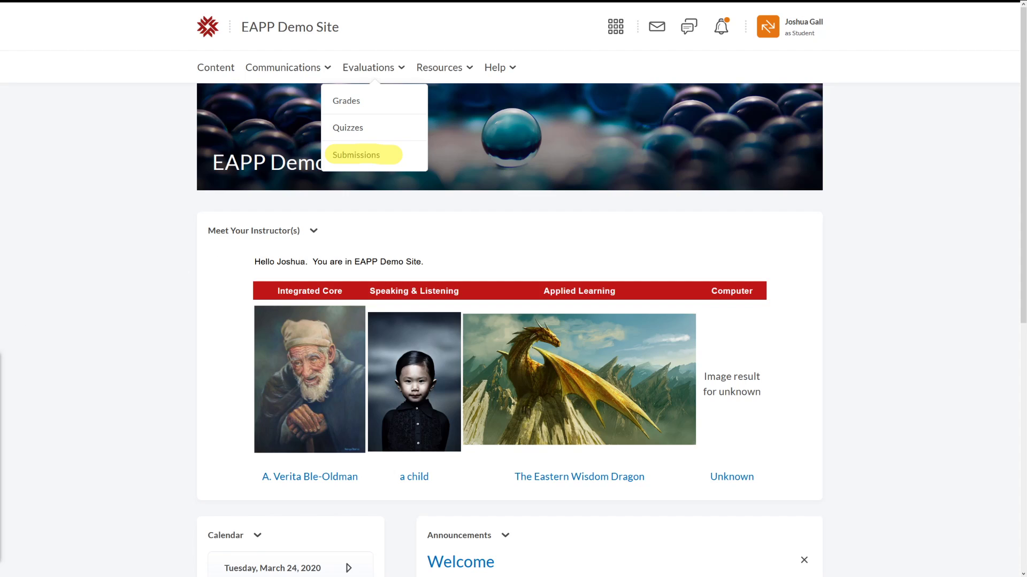
{"action": "mouse_move", "coordinate": [265, 146]}
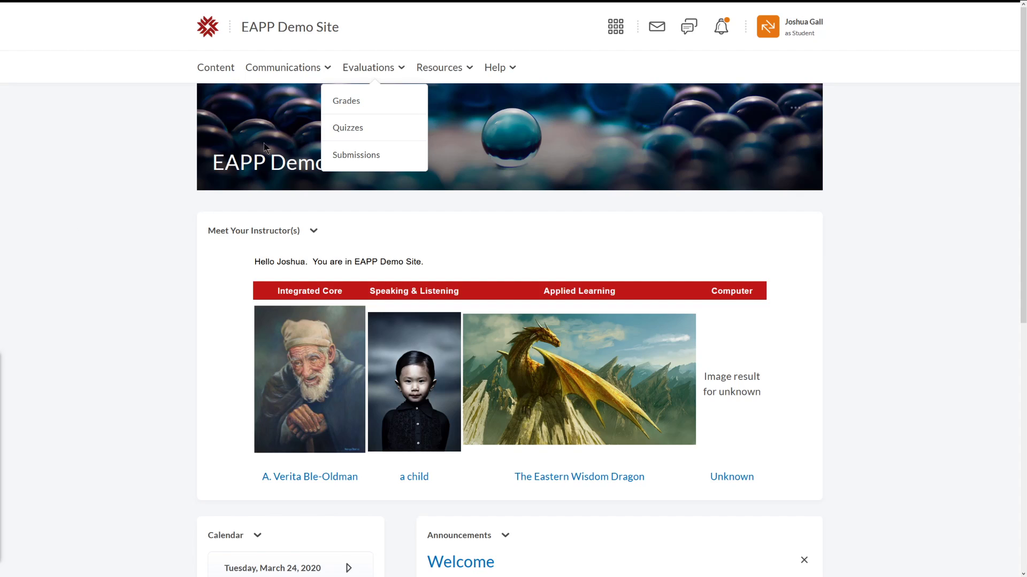
{"action": "mouse_move", "coordinate": [289, 27]}
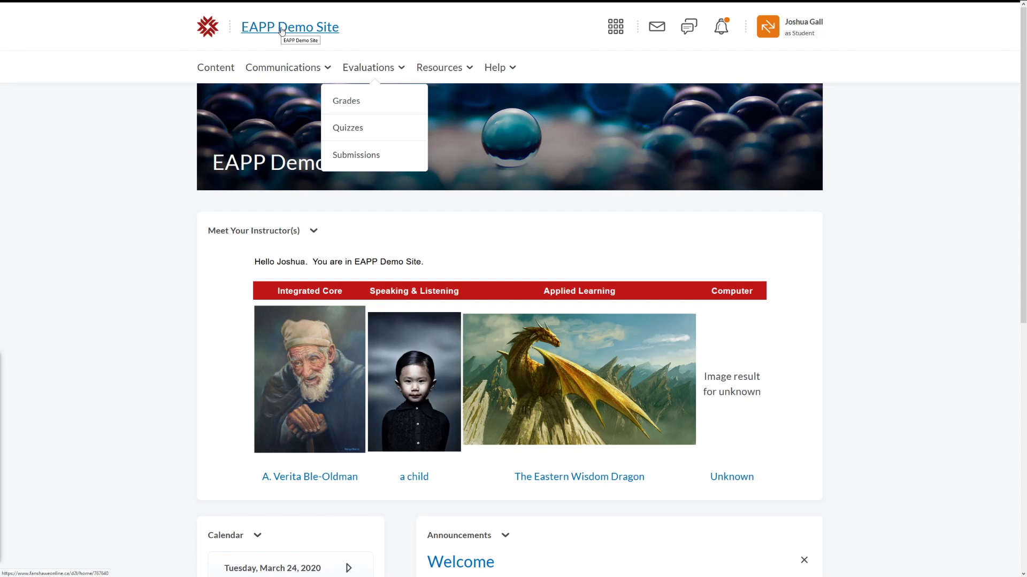
{"action": "mouse_move", "coordinate": [615, 27]}
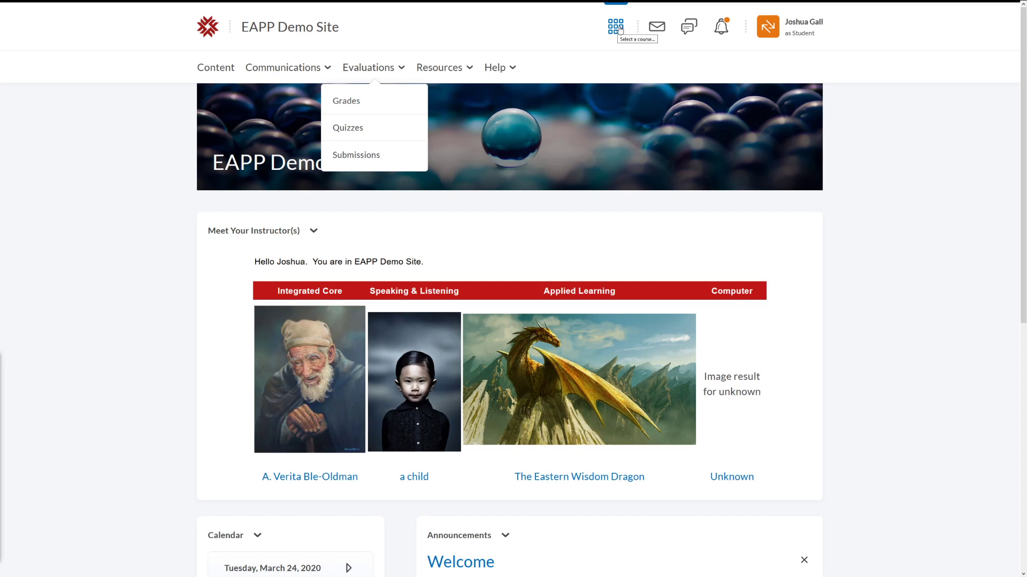
Browse the course list, then reach the Submission Folders page via the Evaluations menu
{"action": "left_click", "coordinate": [615, 26]}
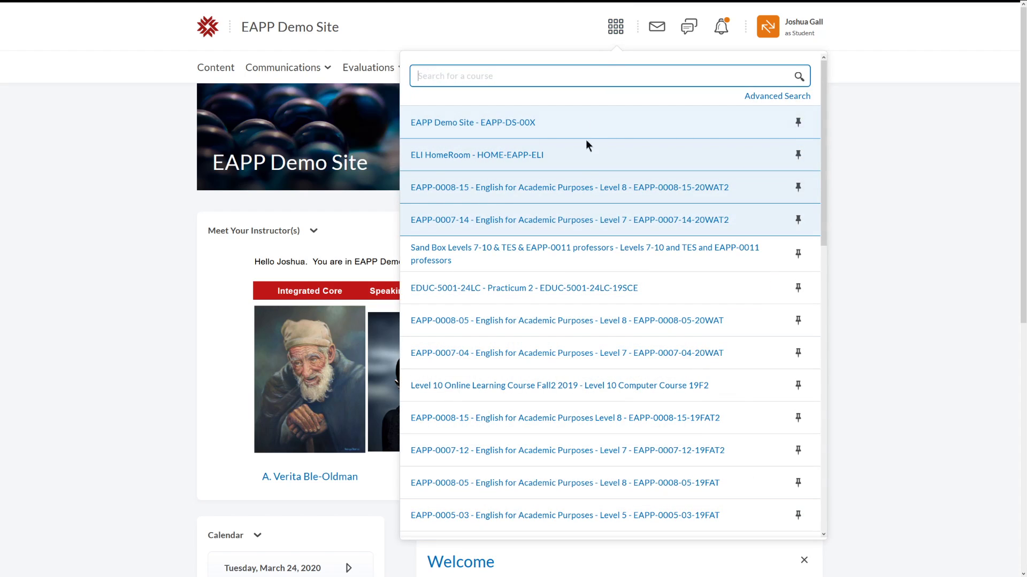
{"action": "mouse_move", "coordinate": [568, 187]}
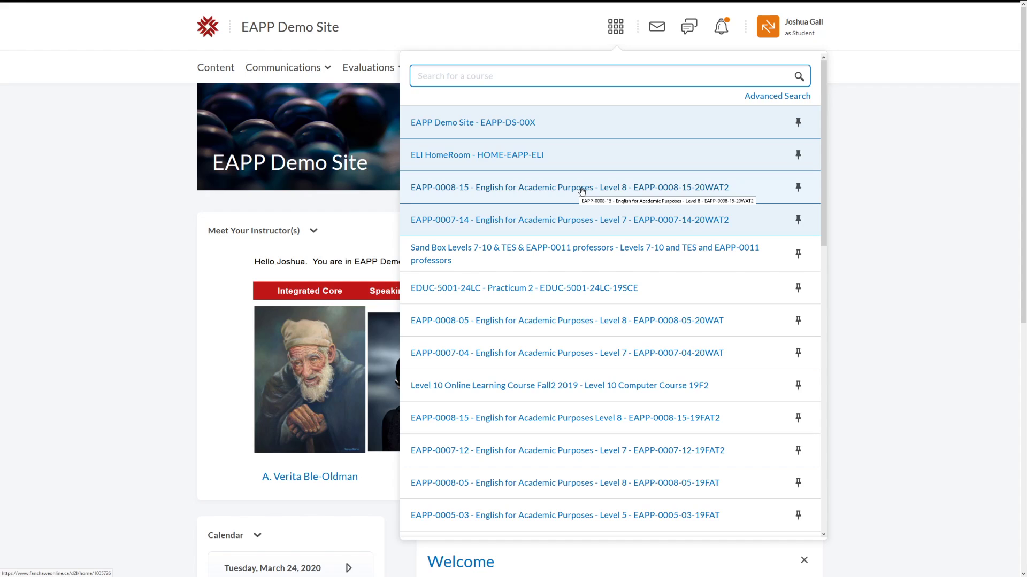
{"action": "mouse_move", "coordinate": [321, 47]}
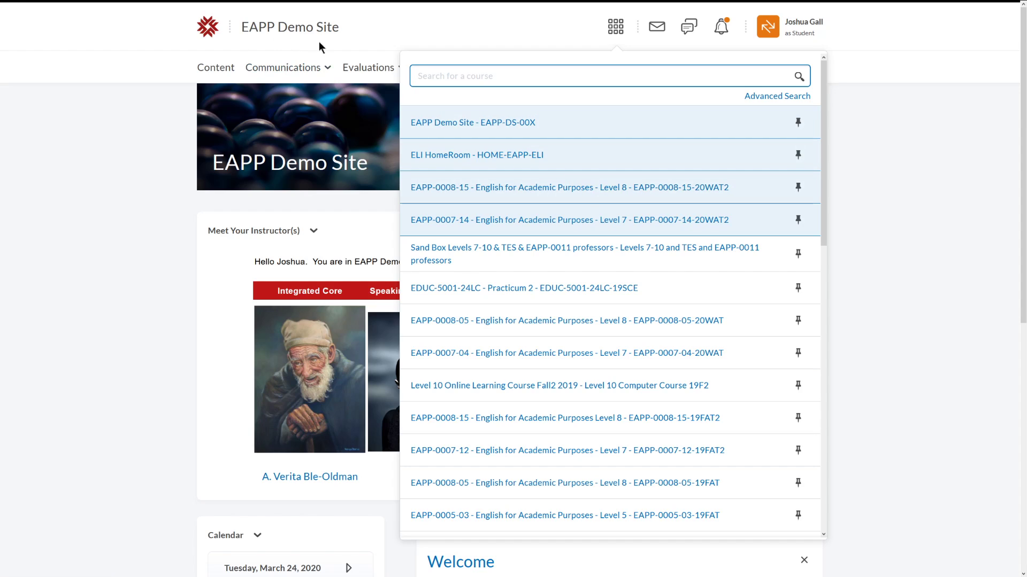
{"action": "left_click", "coordinate": [144, 194]}
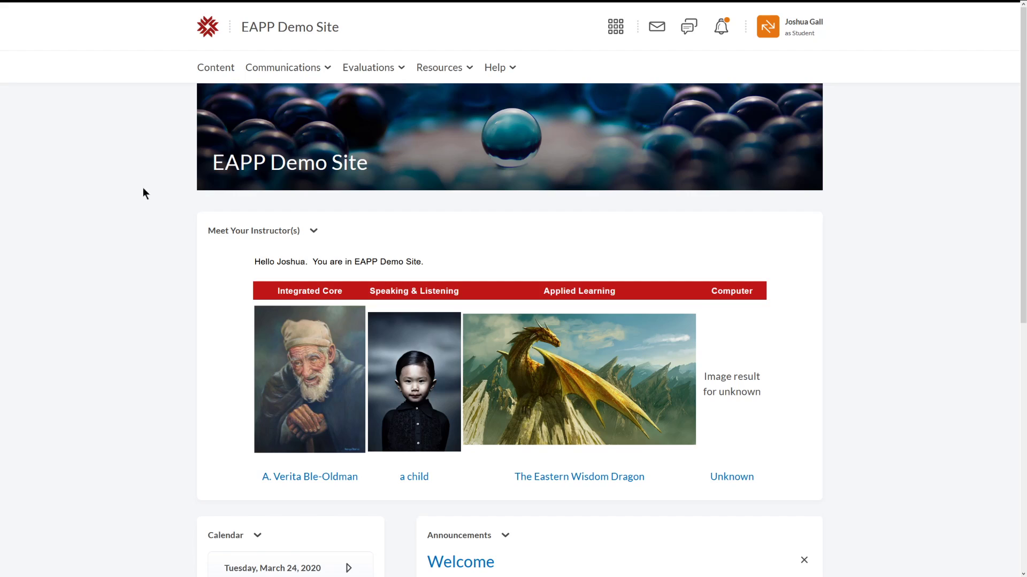
{"action": "mouse_move", "coordinate": [368, 67]}
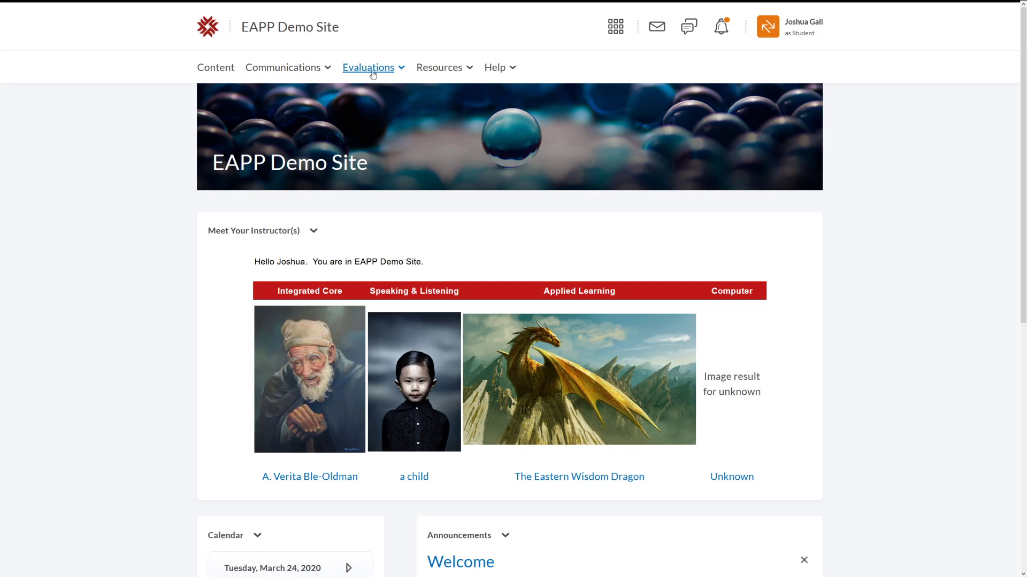
{"action": "left_click", "coordinate": [369, 68]}
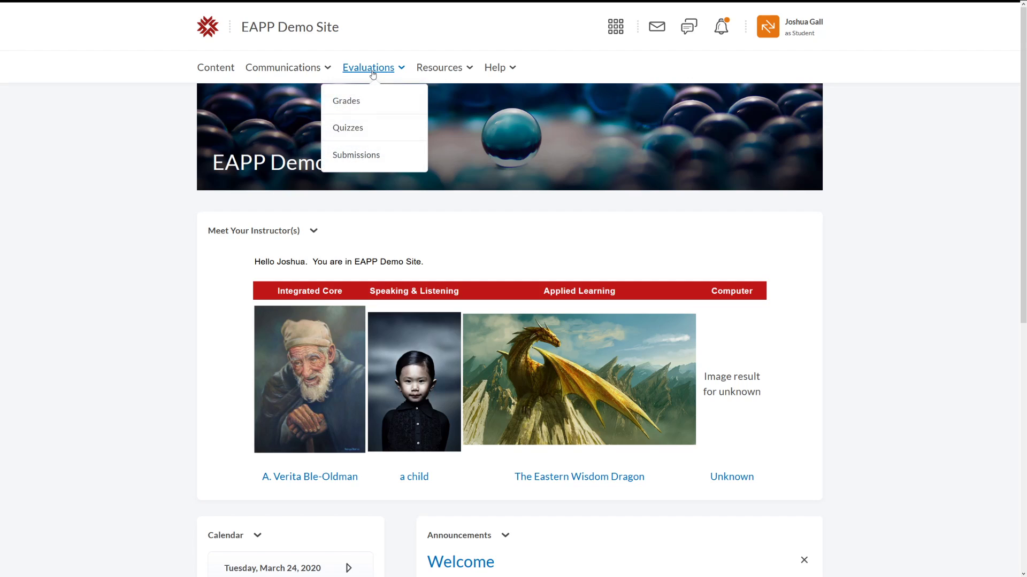
{"action": "mouse_move", "coordinate": [355, 155]}
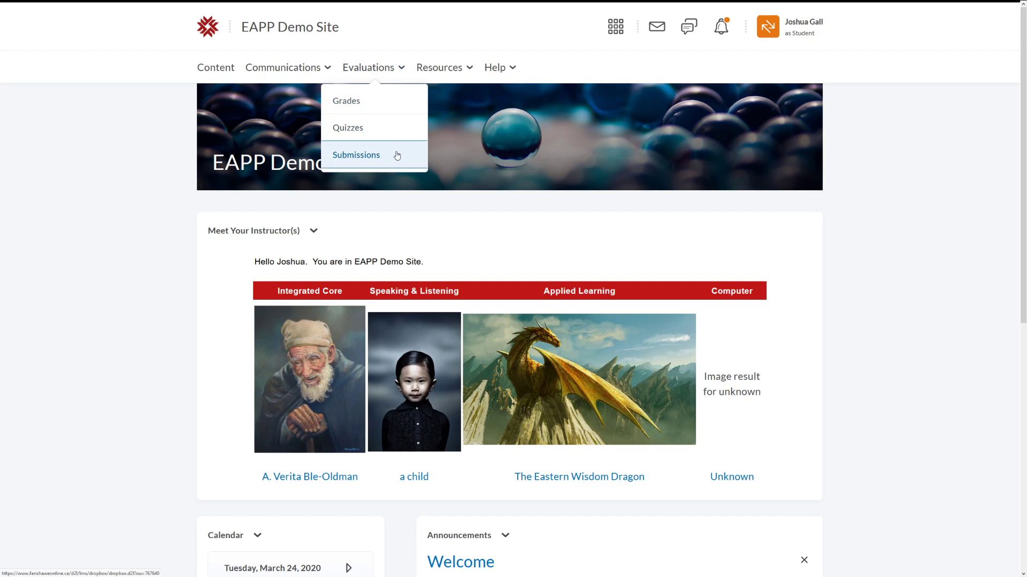
{"action": "left_click", "coordinate": [355, 155]}
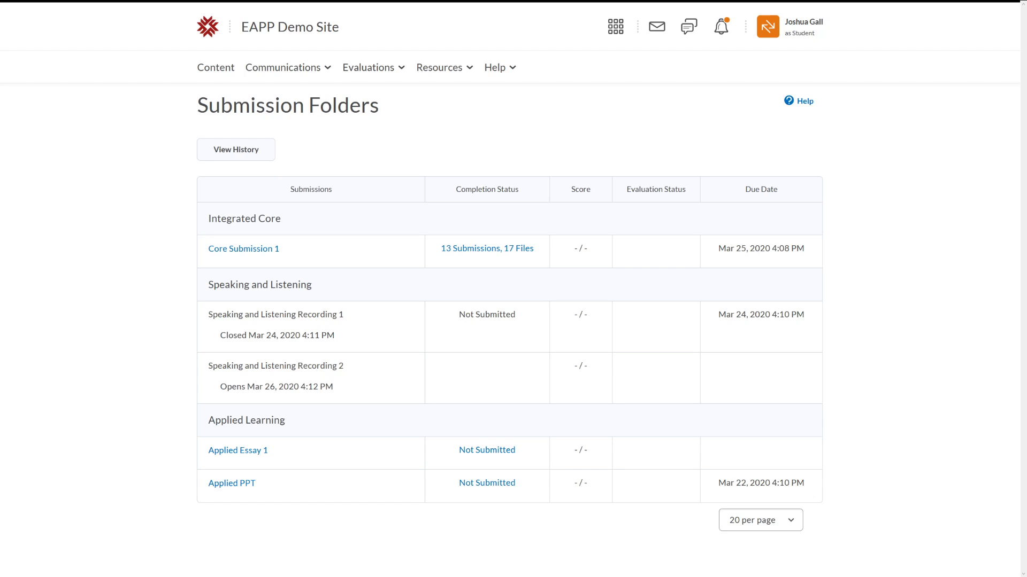
{"action": "mouse_move", "coordinate": [292, 258]}
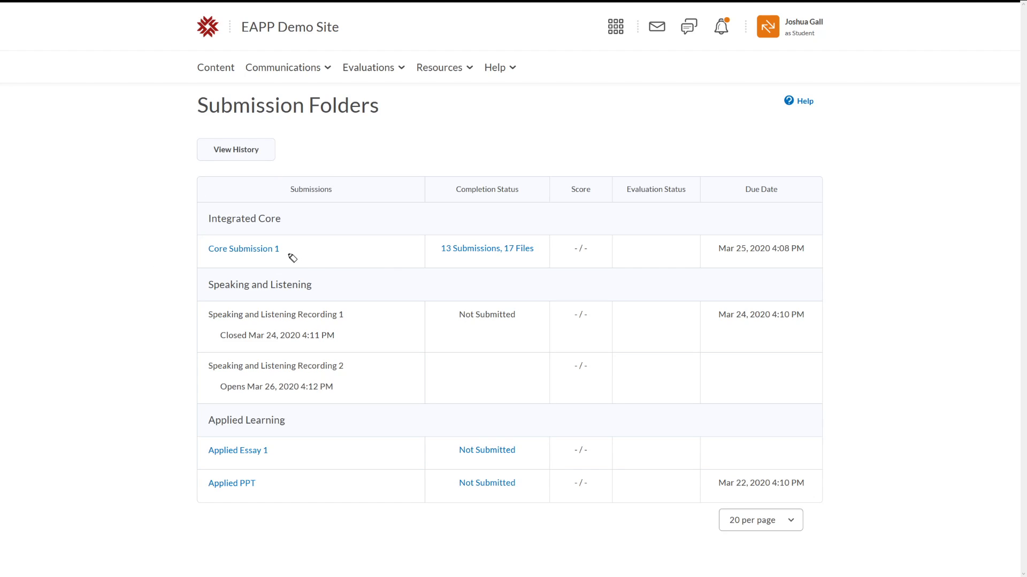
{"action": "mouse_move", "coordinate": [247, 290]}
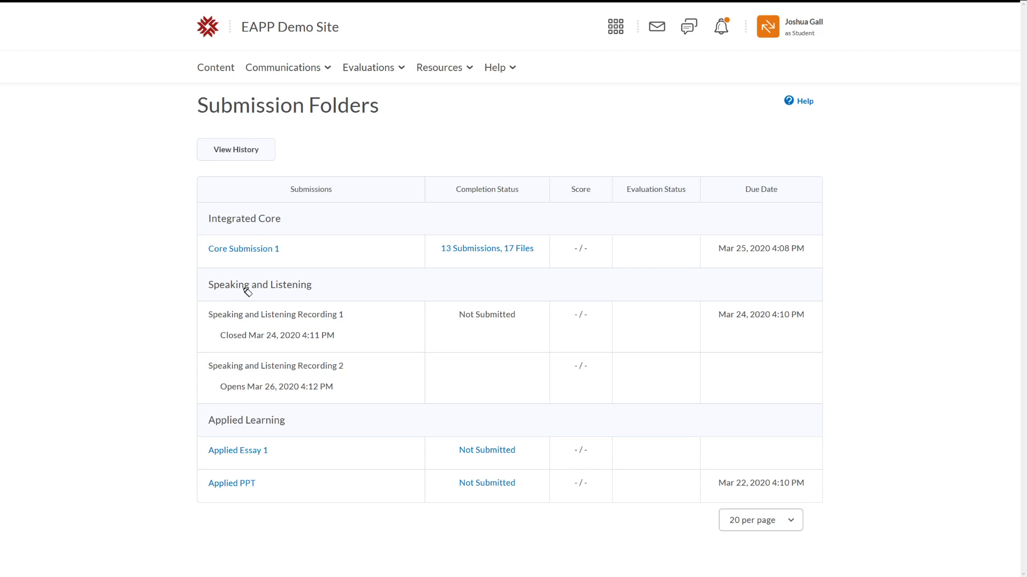
{"action": "mouse_move", "coordinate": [287, 227]}
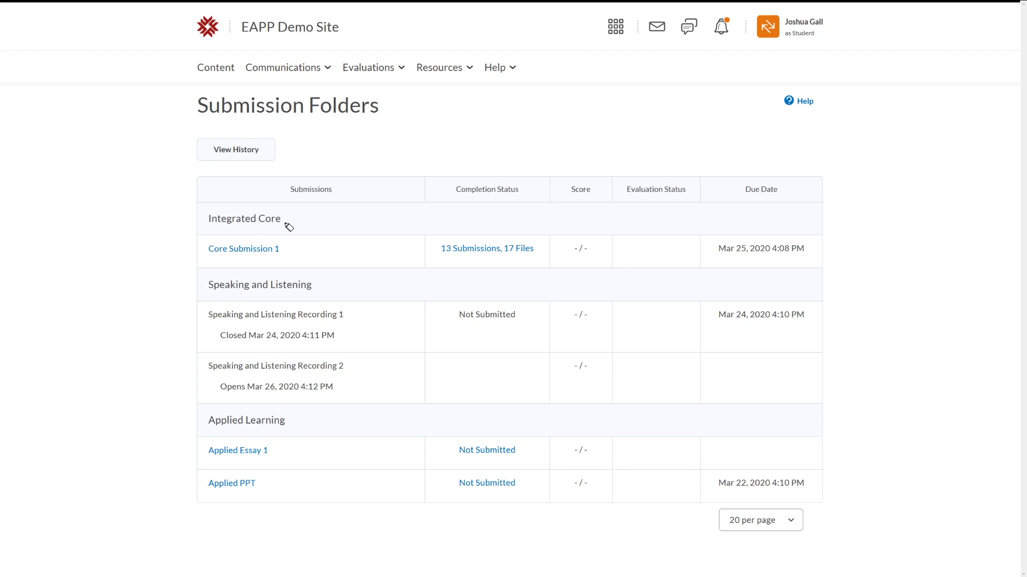
{"action": "mouse_move", "coordinate": [307, 485]}
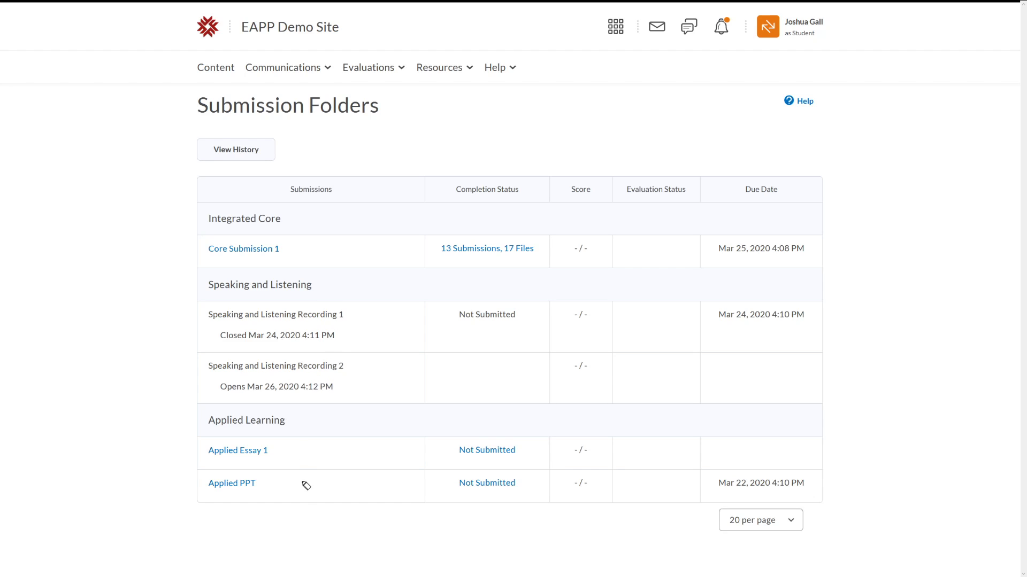
{"action": "mouse_move", "coordinate": [282, 451]}
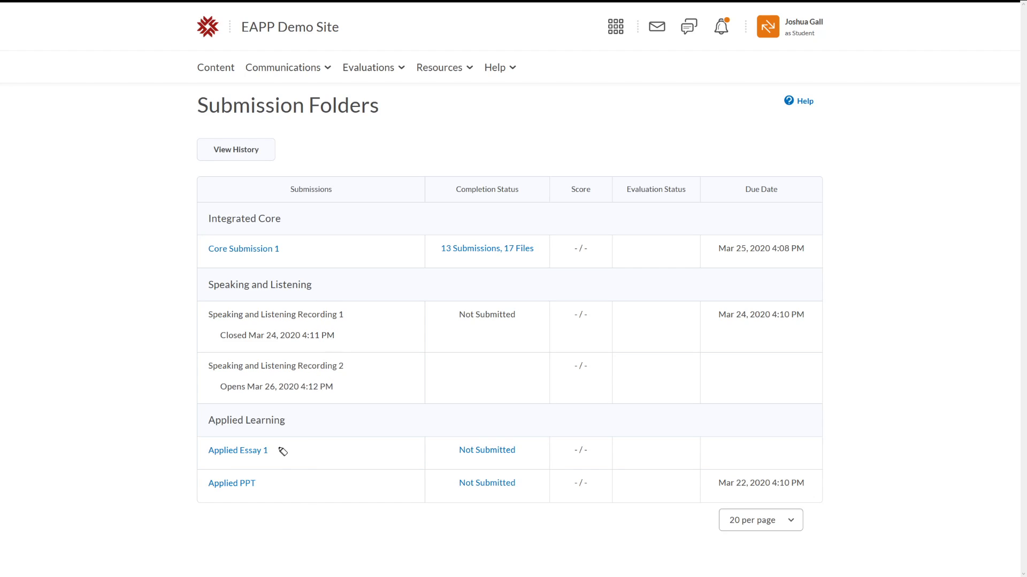
{"action": "mouse_move", "coordinate": [229, 308]}
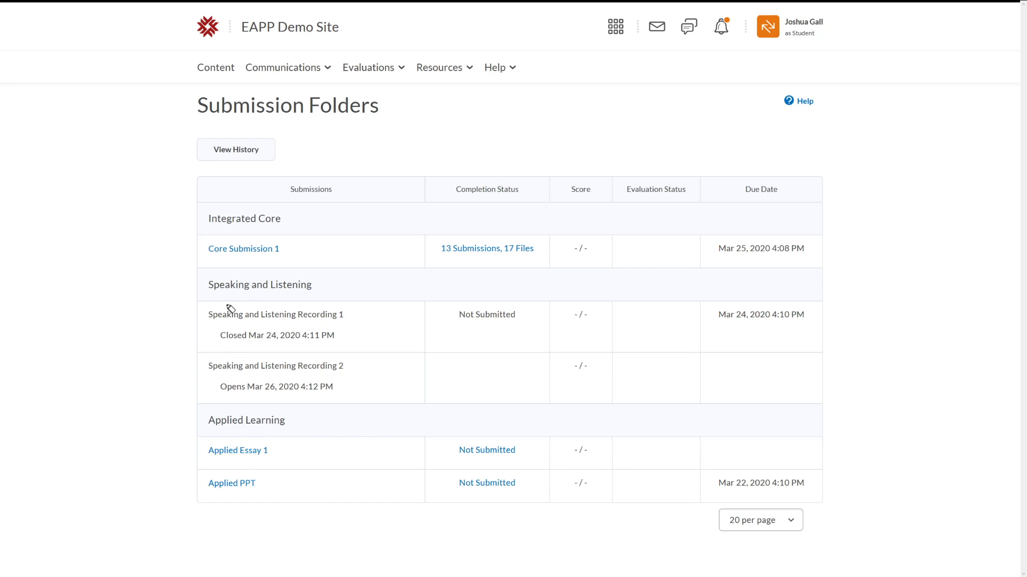
{"action": "mouse_move", "coordinate": [264, 290]}
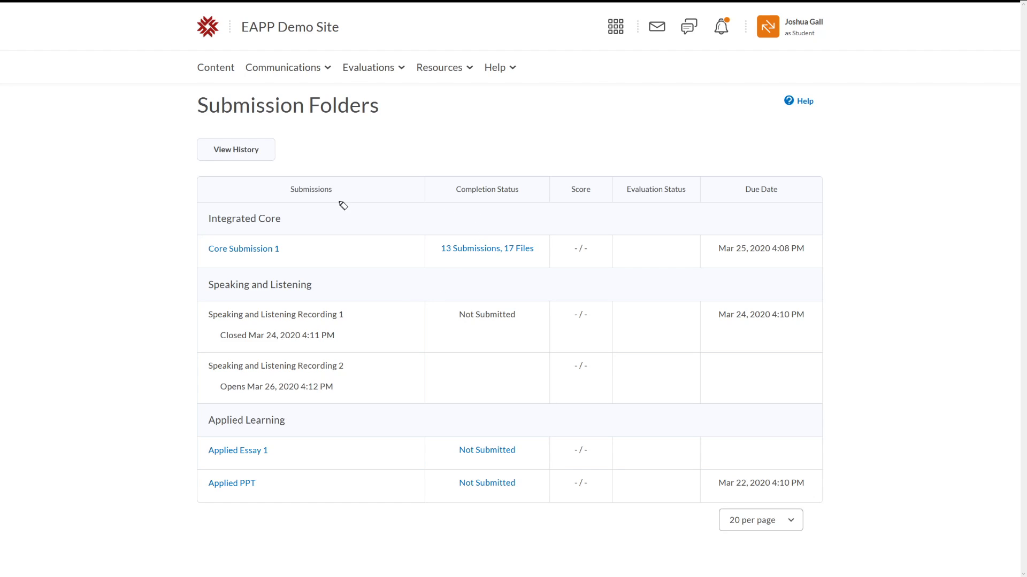
{"action": "mouse_move", "coordinate": [449, 261]}
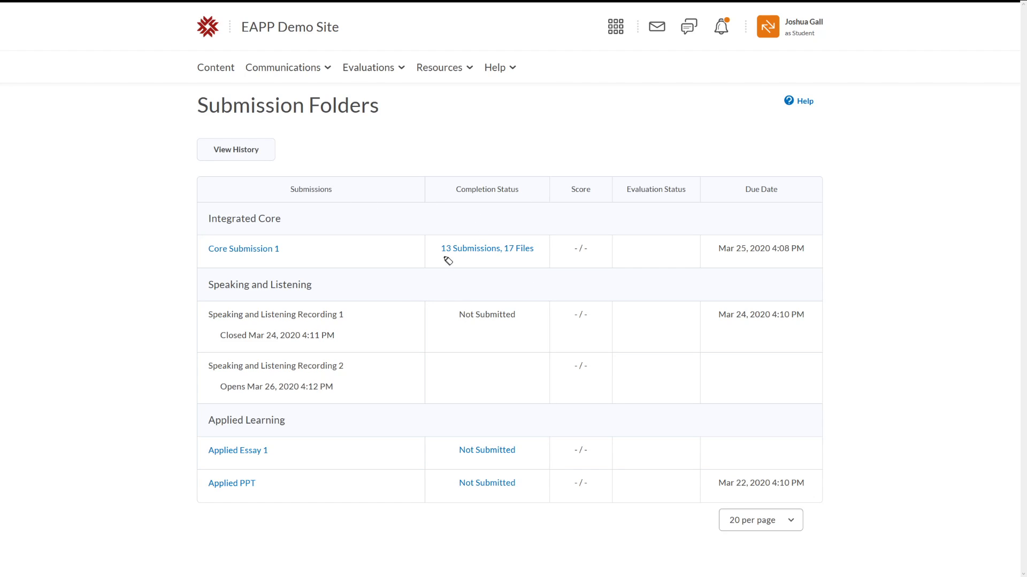
{"action": "mouse_move", "coordinate": [510, 253]}
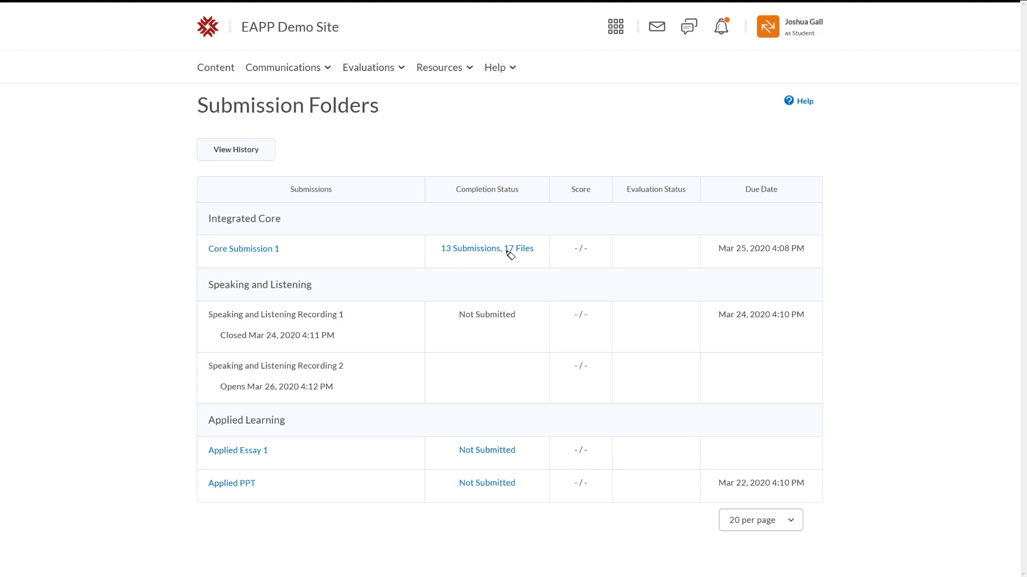
{"action": "mouse_move", "coordinate": [439, 255]}
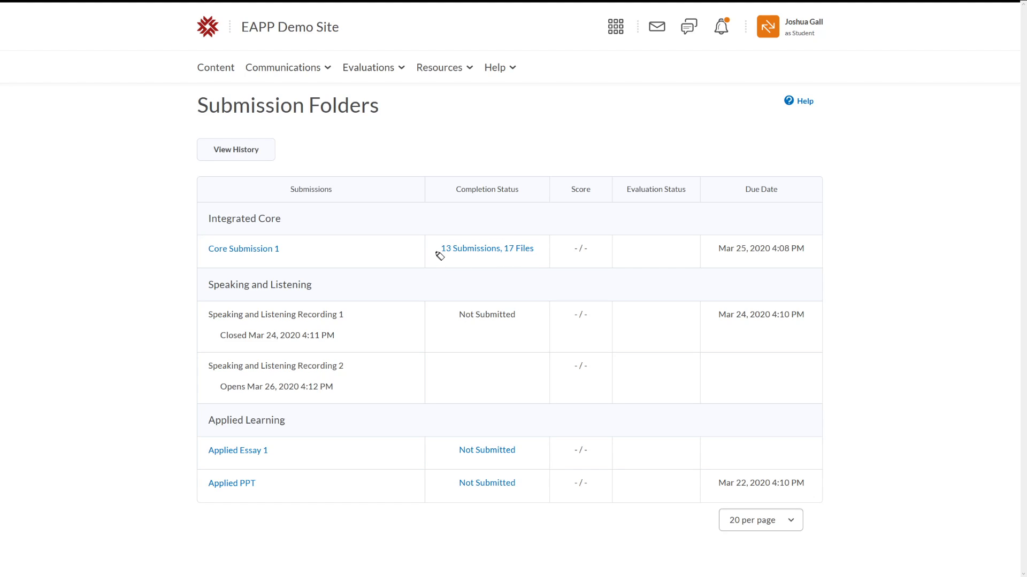
{"action": "mouse_move", "coordinate": [450, 260]}
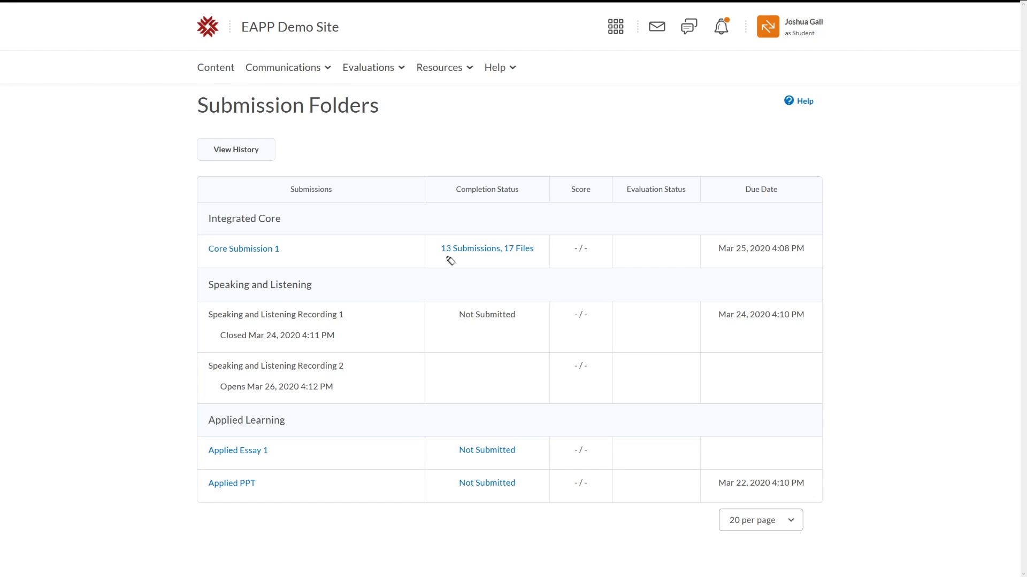
{"action": "mouse_move", "coordinate": [513, 255]}
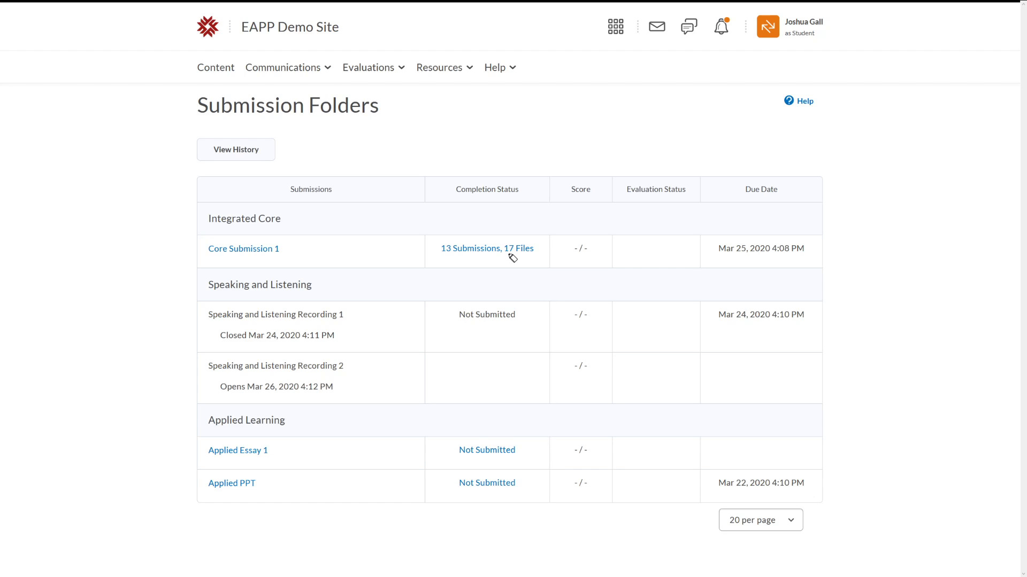
{"action": "mouse_move", "coordinate": [485, 319]}
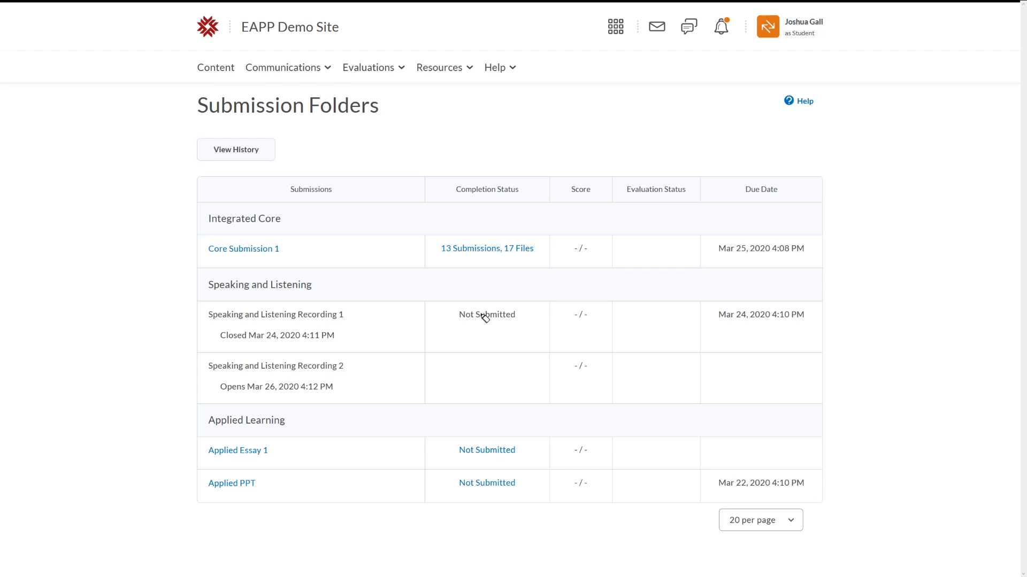
{"action": "mouse_move", "coordinate": [499, 490]}
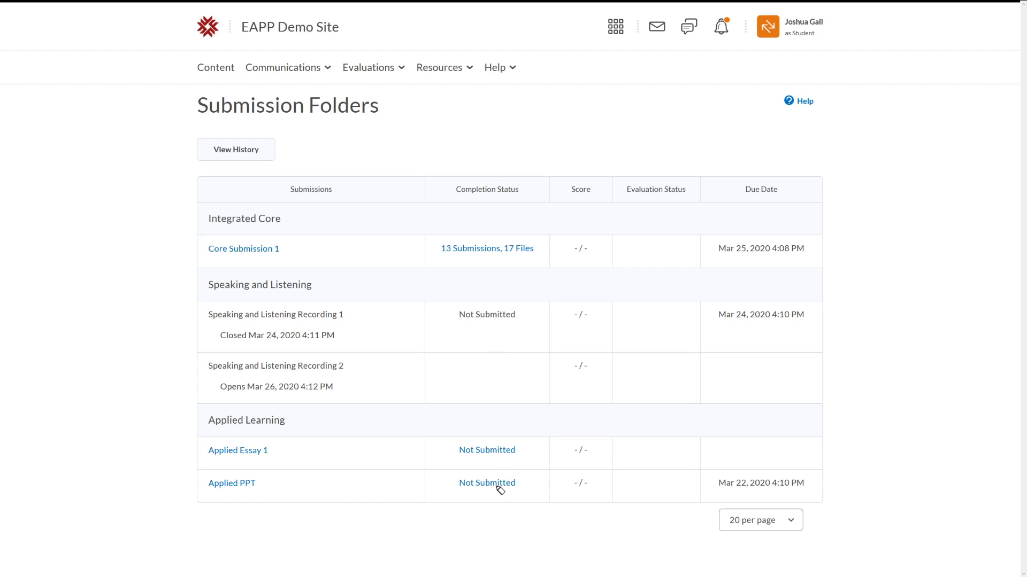
{"action": "mouse_move", "coordinate": [487, 386]}
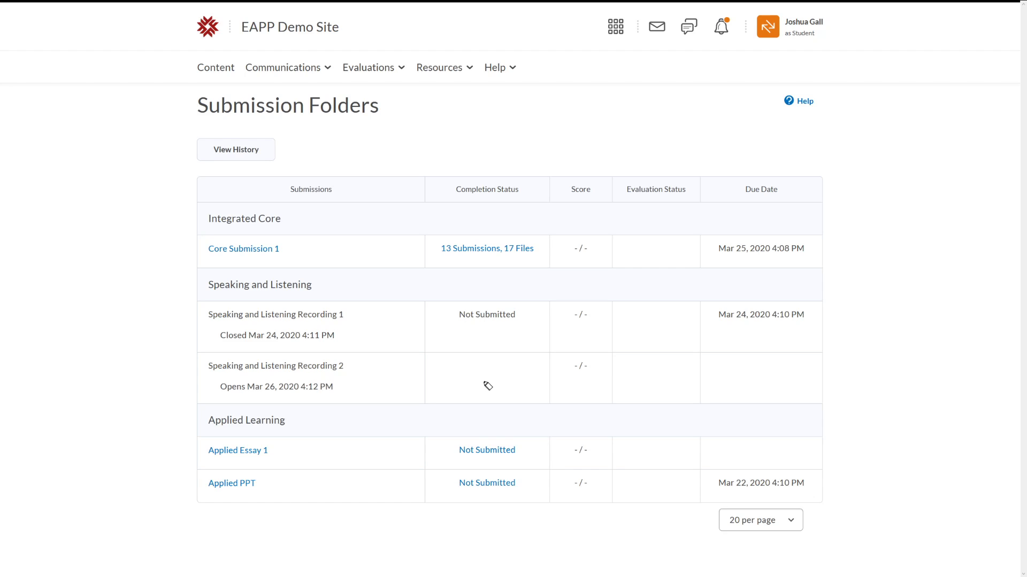
{"action": "mouse_move", "coordinate": [266, 413]}
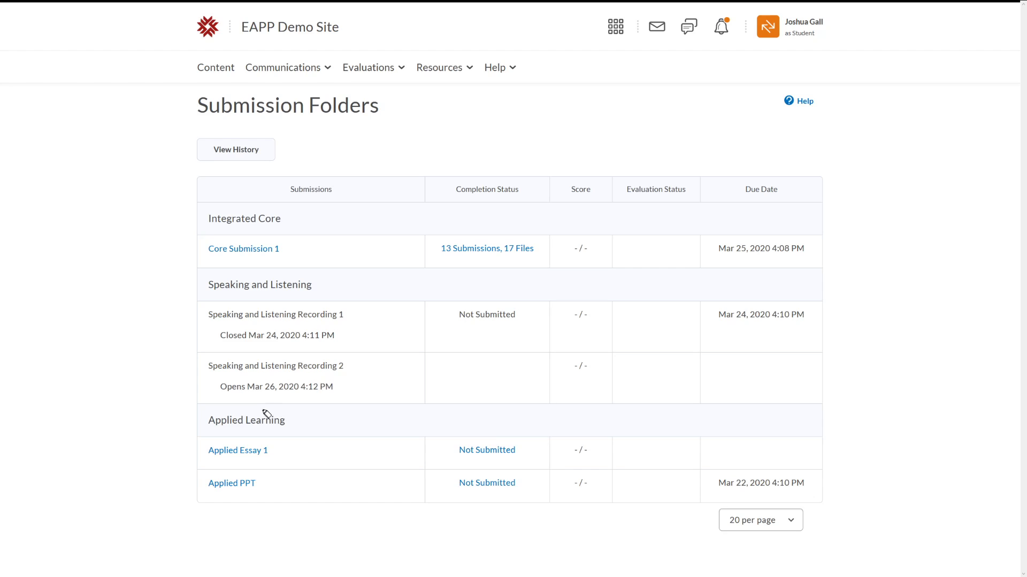
{"action": "mouse_move", "coordinate": [241, 398]}
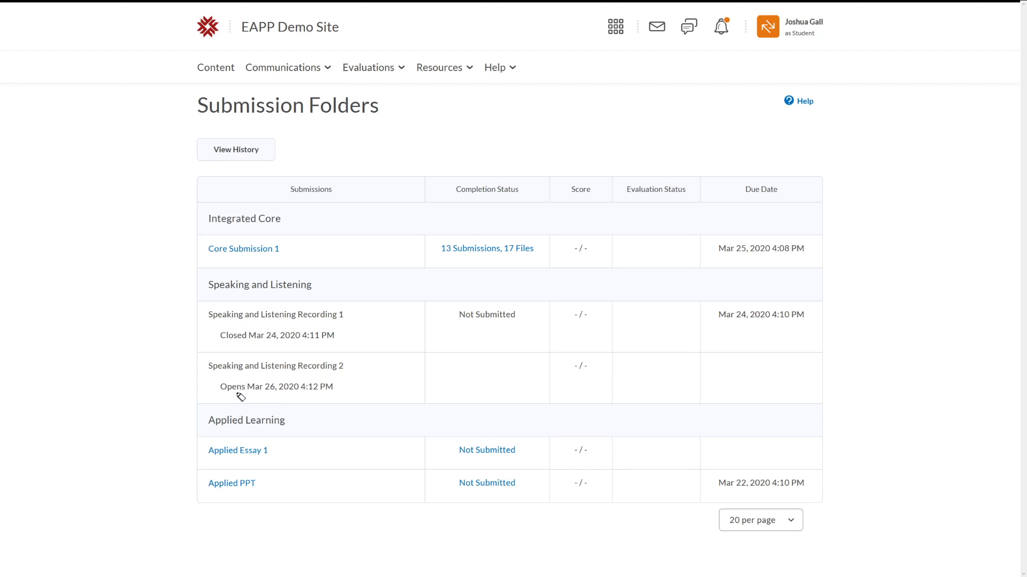
{"action": "mouse_move", "coordinate": [270, 392]}
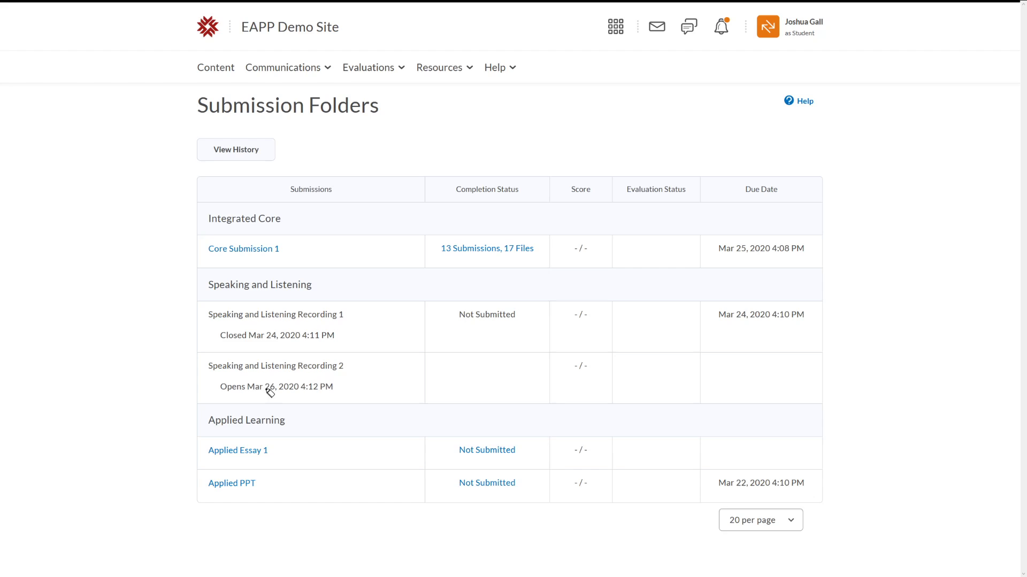
{"action": "mouse_move", "coordinate": [261, 399]}
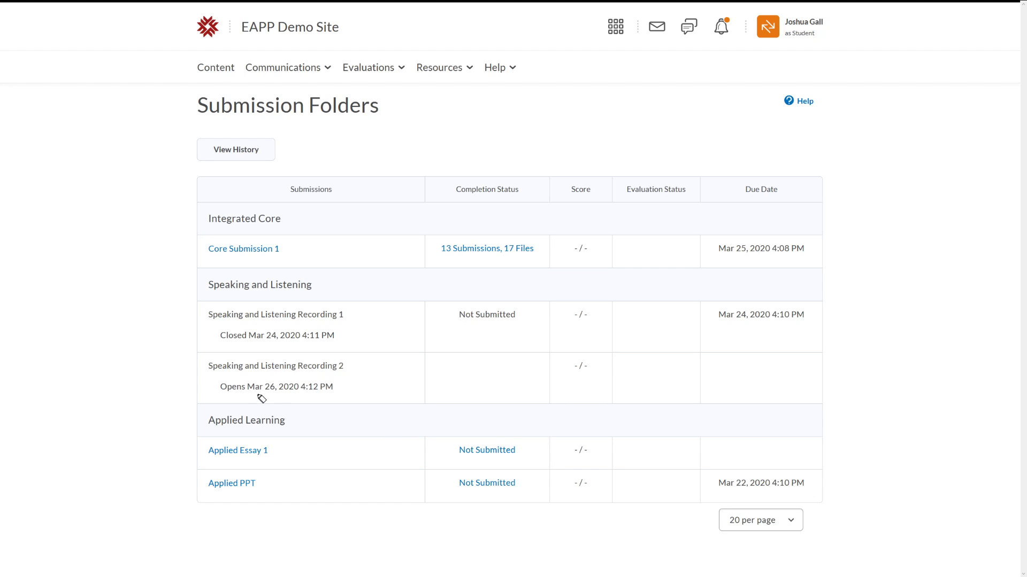
{"action": "mouse_move", "coordinate": [393, 398]}
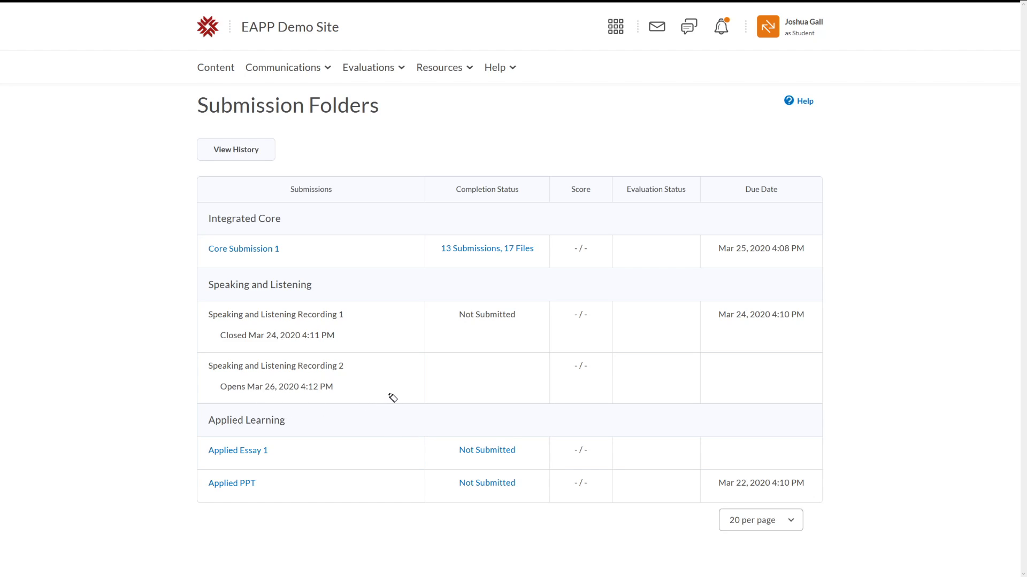
{"action": "mouse_move", "coordinate": [331, 263]}
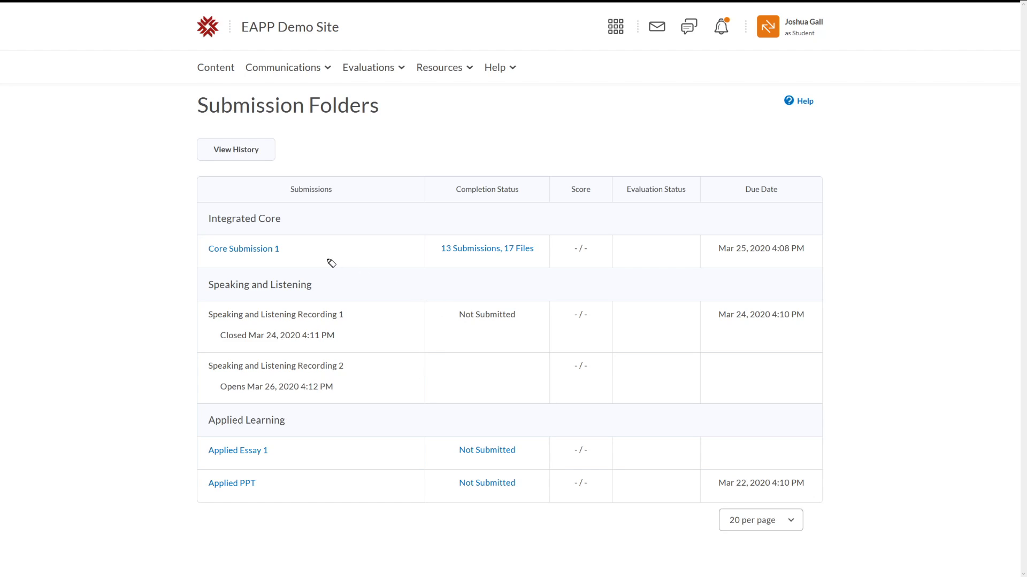
{"action": "mouse_move", "coordinate": [250, 273]}
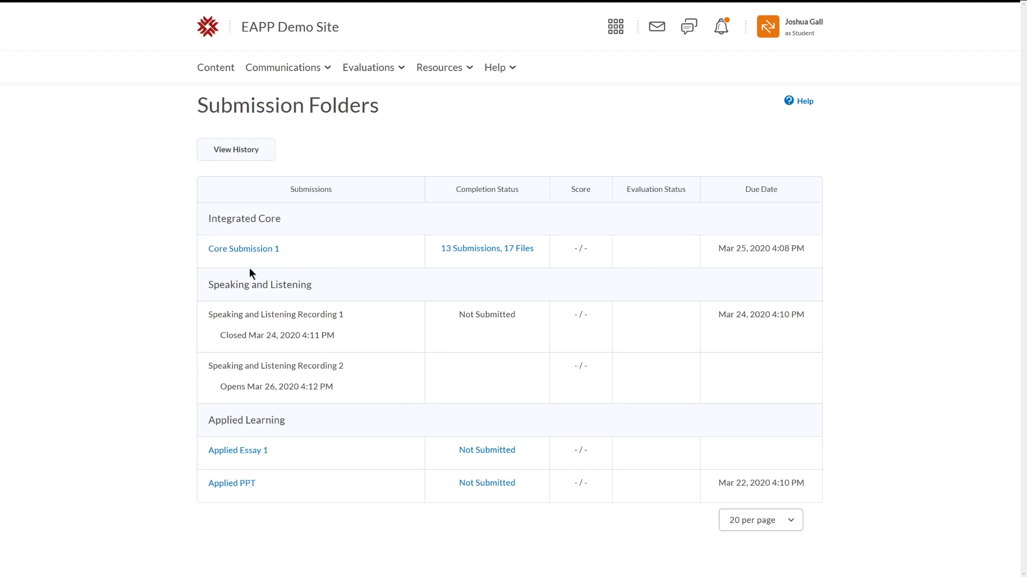
{"action": "mouse_move", "coordinate": [259, 189]}
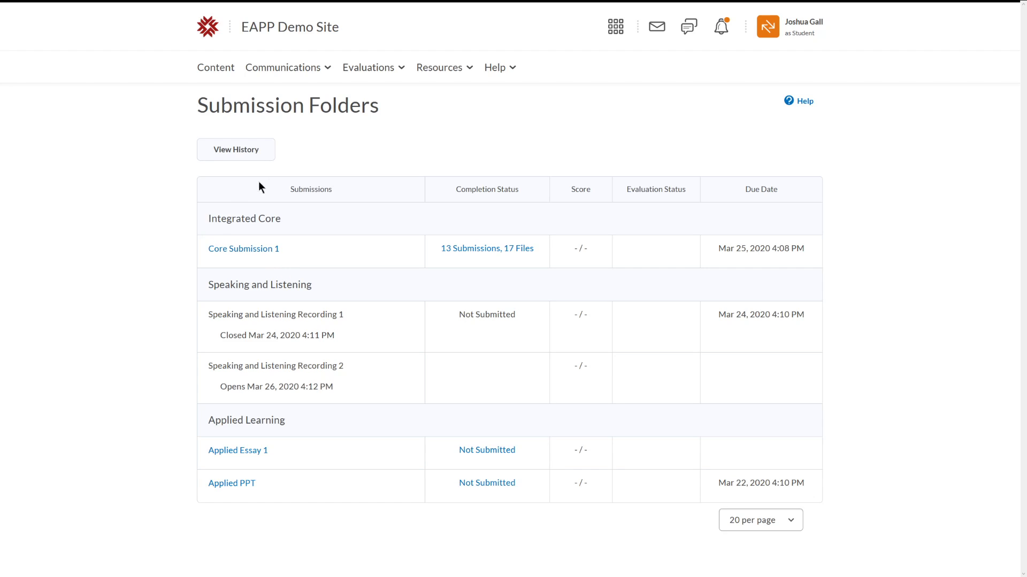
{"action": "mouse_move", "coordinate": [464, 296]}
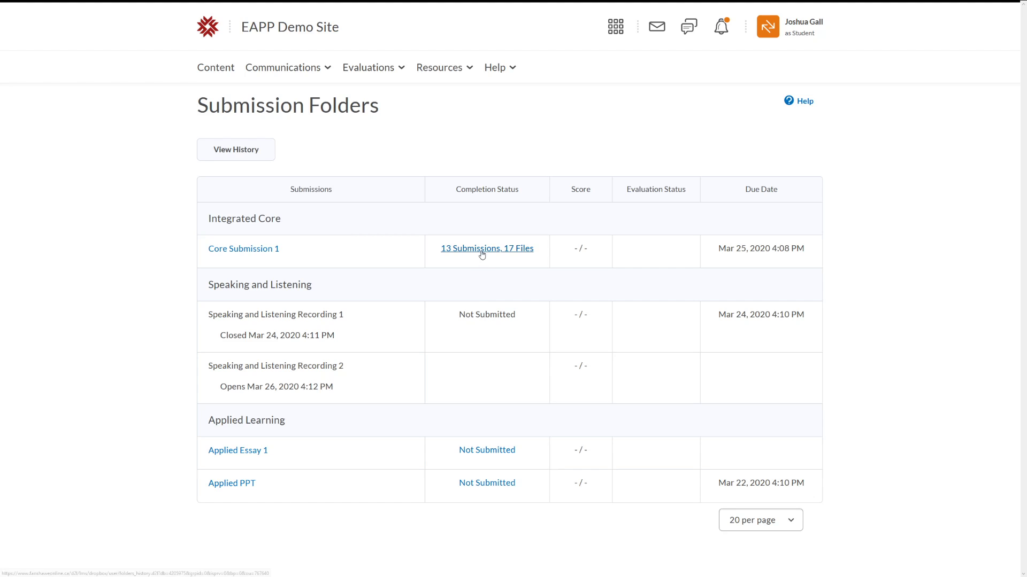
Review the Core Submission 1 history (13 submissions, 17 files) from 2018 to March 2020
{"action": "left_click", "coordinate": [487, 248]}
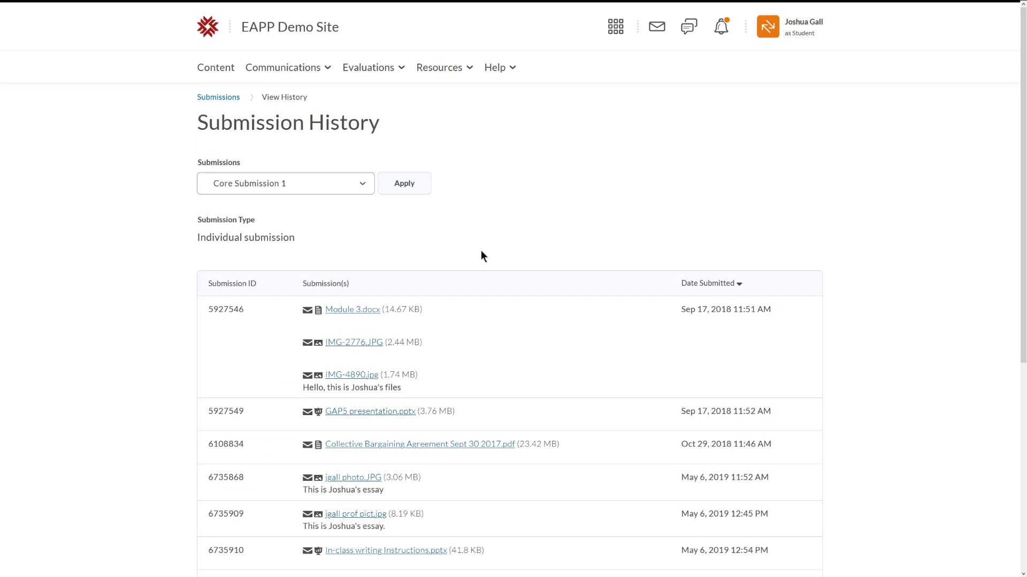
{"action": "scroll", "scroll_direction": "down", "scroll_amount": 3}
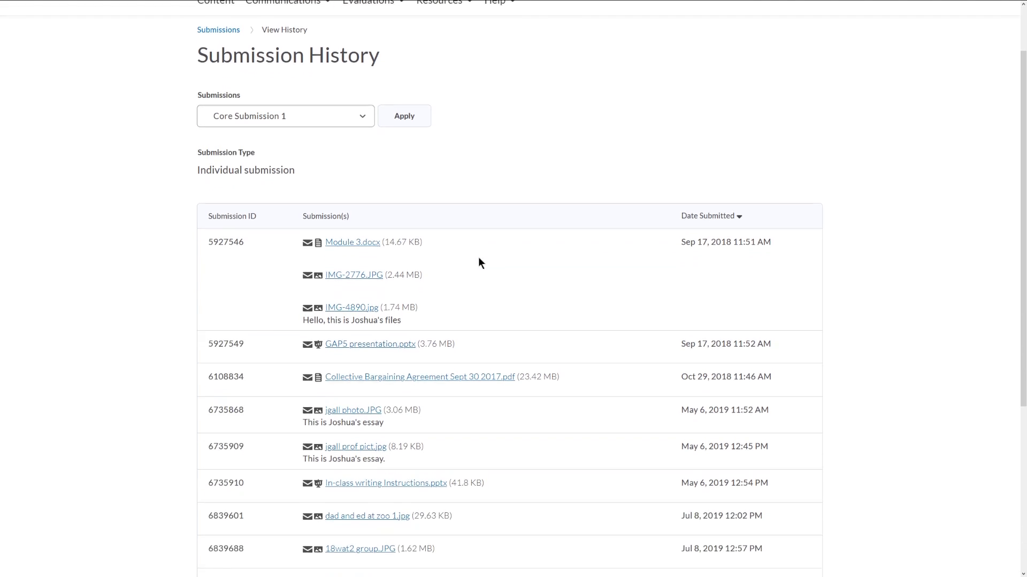
{"action": "scroll", "scroll_direction": "down", "scroll_amount": 3}
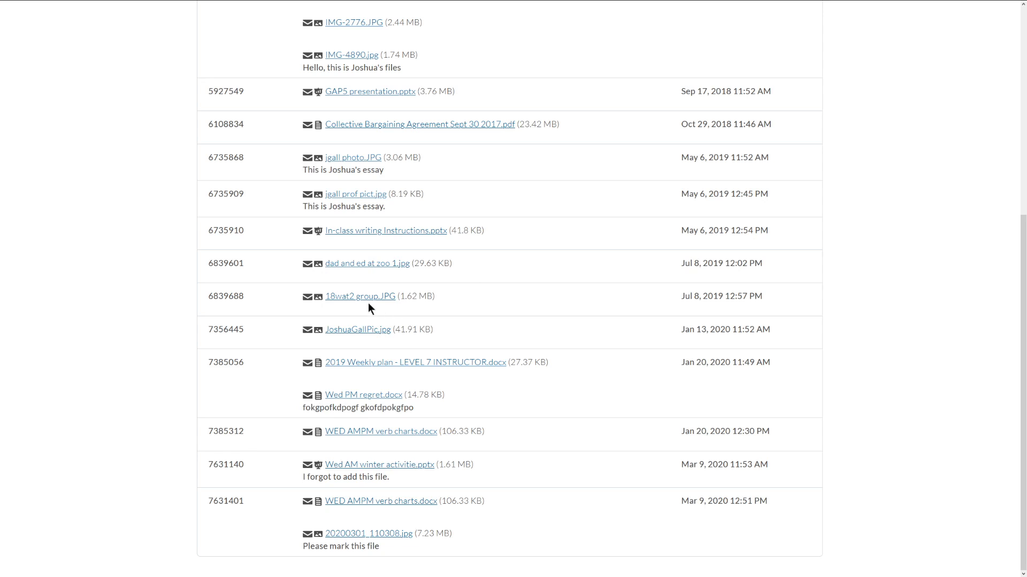
{"action": "mouse_move", "coordinate": [359, 296]}
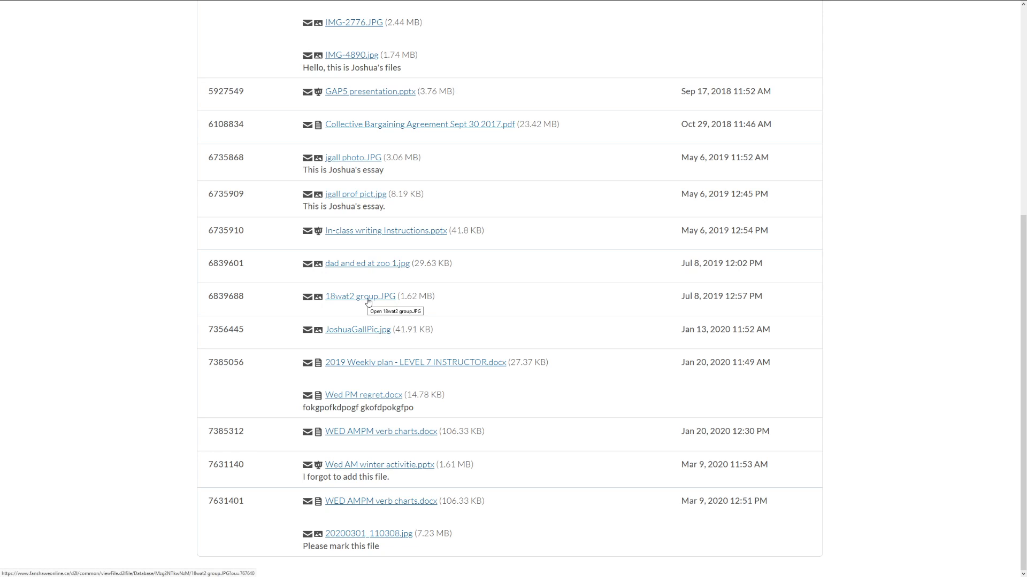
{"action": "scroll", "scroll_direction": "up", "scroll_amount": 3}
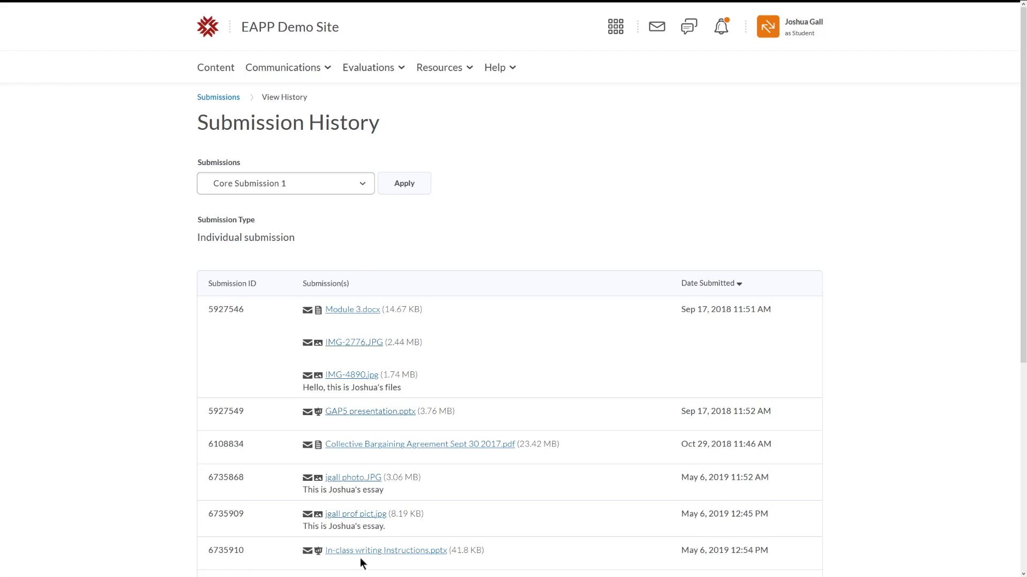
{"action": "mouse_move", "coordinate": [488, 210]}
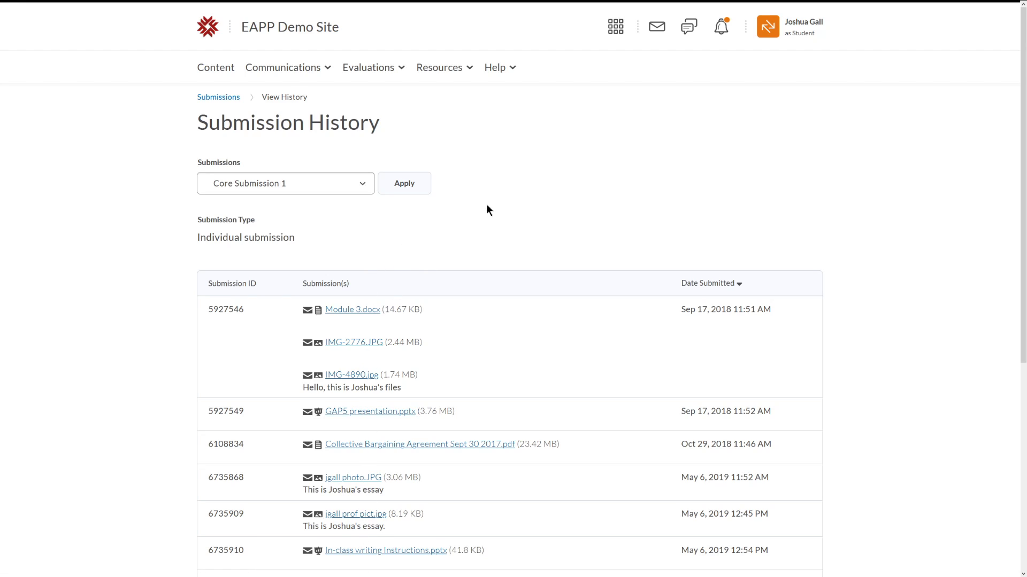
{"action": "left_click", "coordinate": [218, 98]}
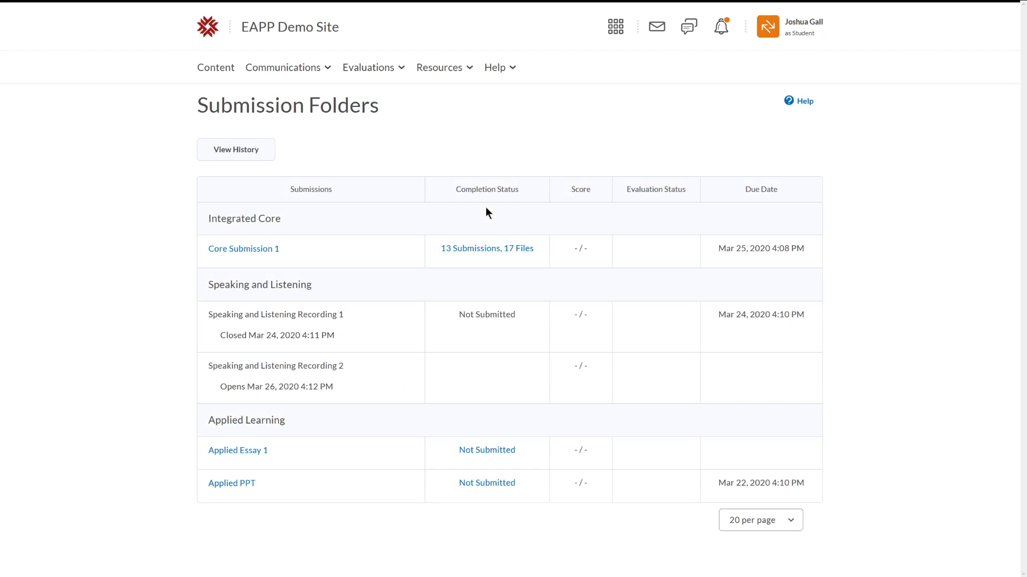
{"action": "mouse_move", "coordinate": [438, 143]}
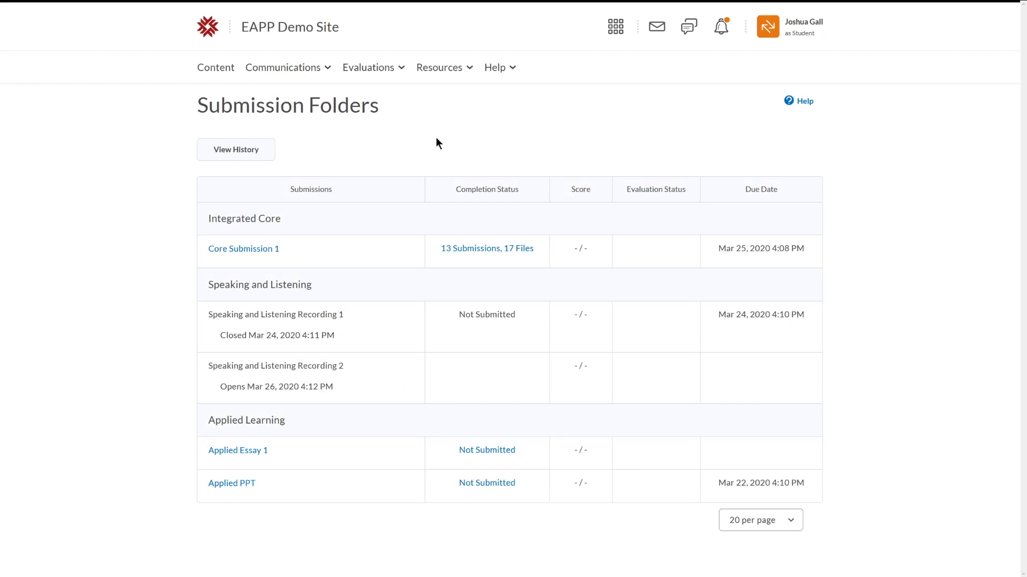
{"action": "mouse_move", "coordinate": [375, 303]}
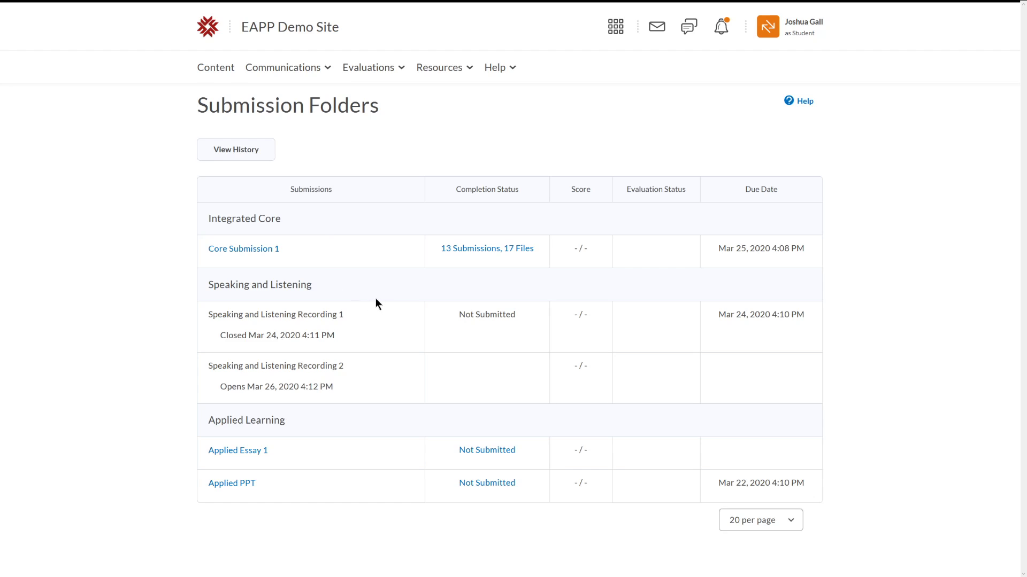
{"action": "mouse_move", "coordinate": [385, 359]}
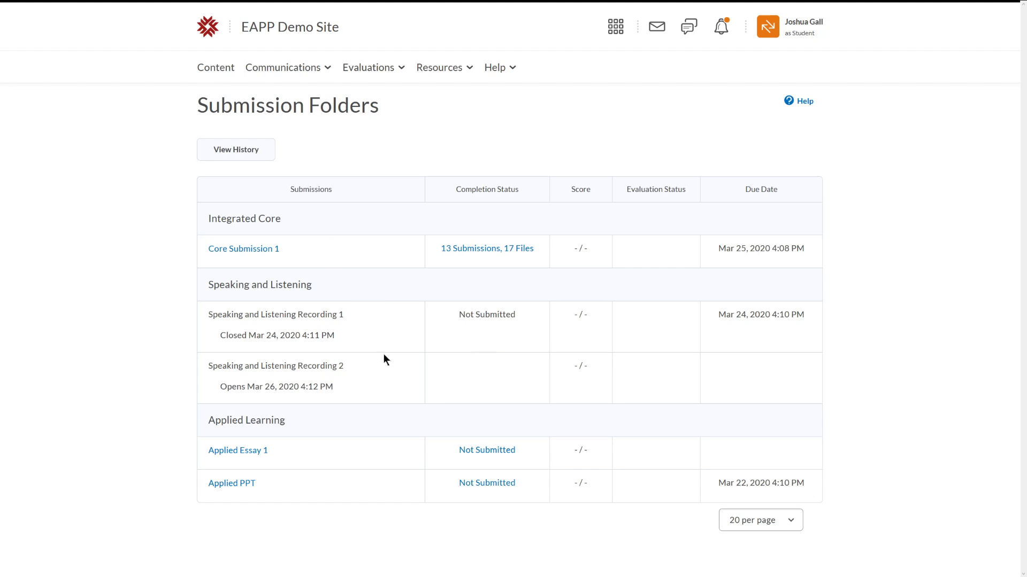
{"action": "mouse_move", "coordinate": [302, 493]}
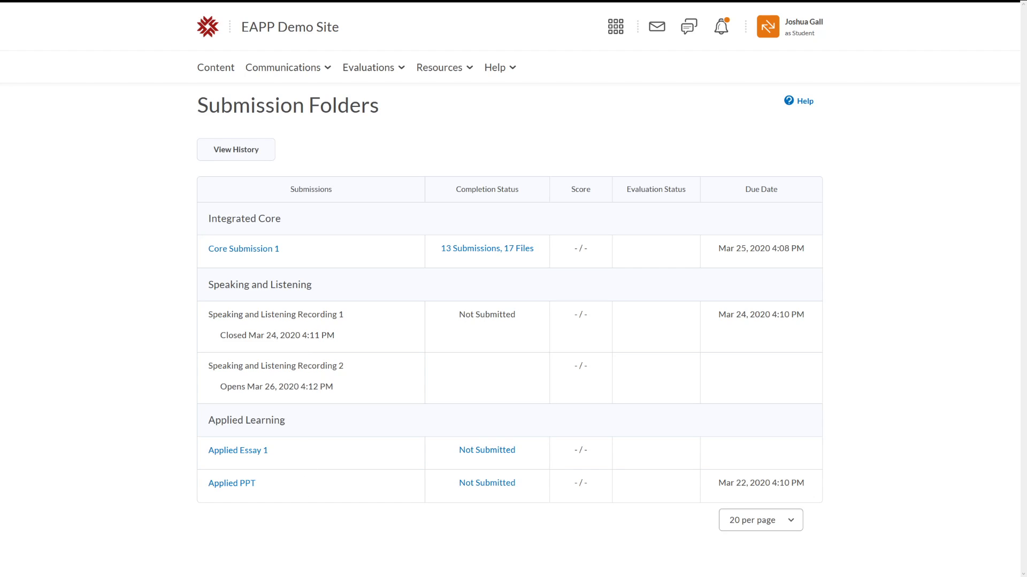
{"action": "mouse_move", "coordinate": [395, 343]}
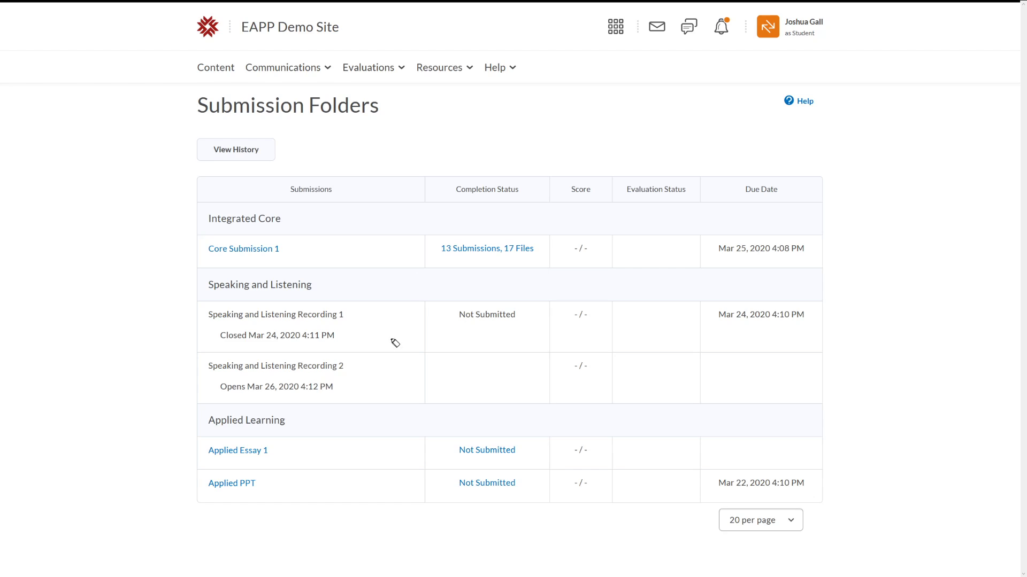
{"action": "mouse_move", "coordinate": [458, 364]}
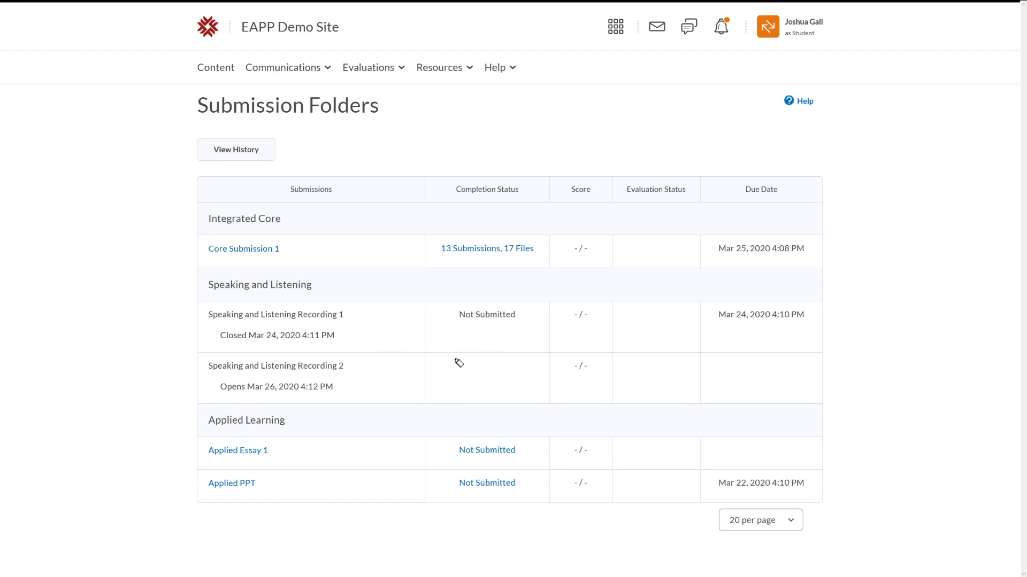
{"action": "mouse_move", "coordinate": [339, 392]}
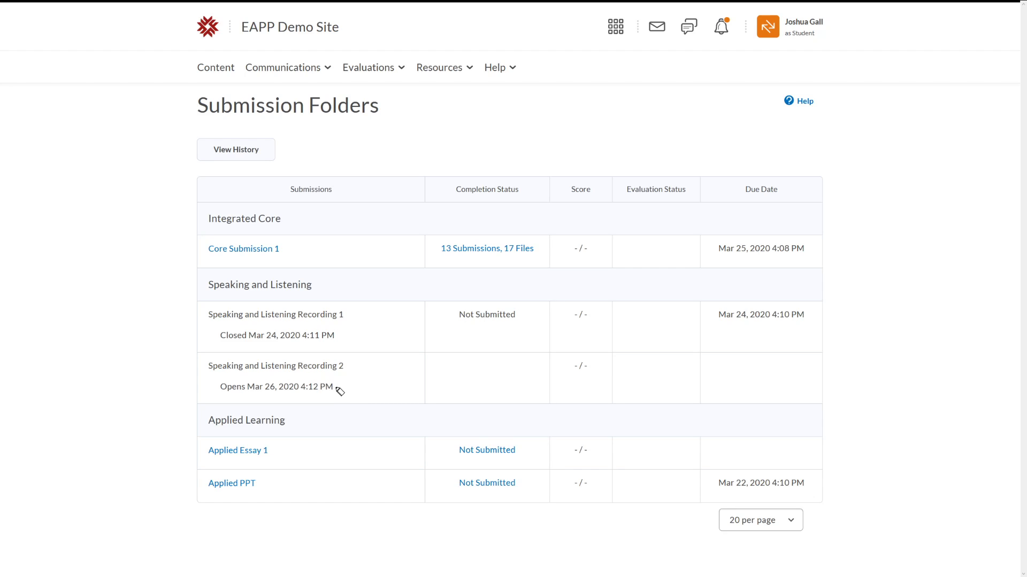
{"action": "mouse_move", "coordinate": [279, 349]}
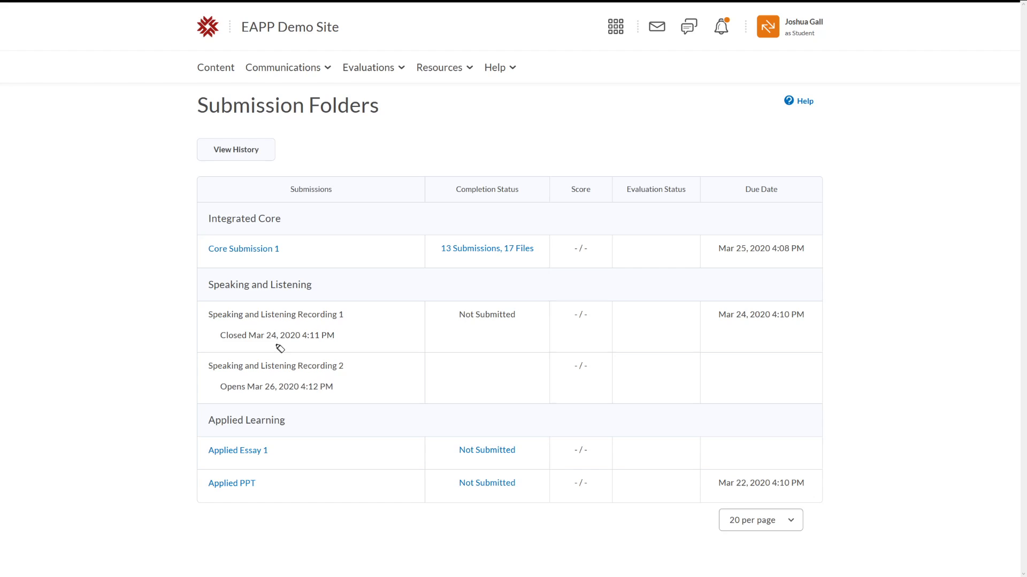
{"action": "mouse_move", "coordinate": [334, 350]}
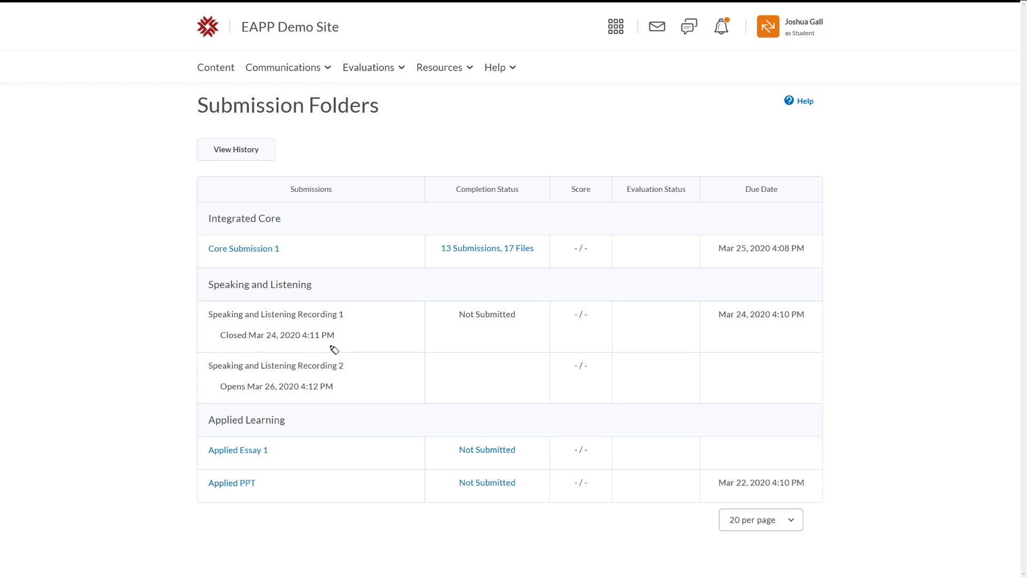
{"action": "mouse_move", "coordinate": [760, 486]}
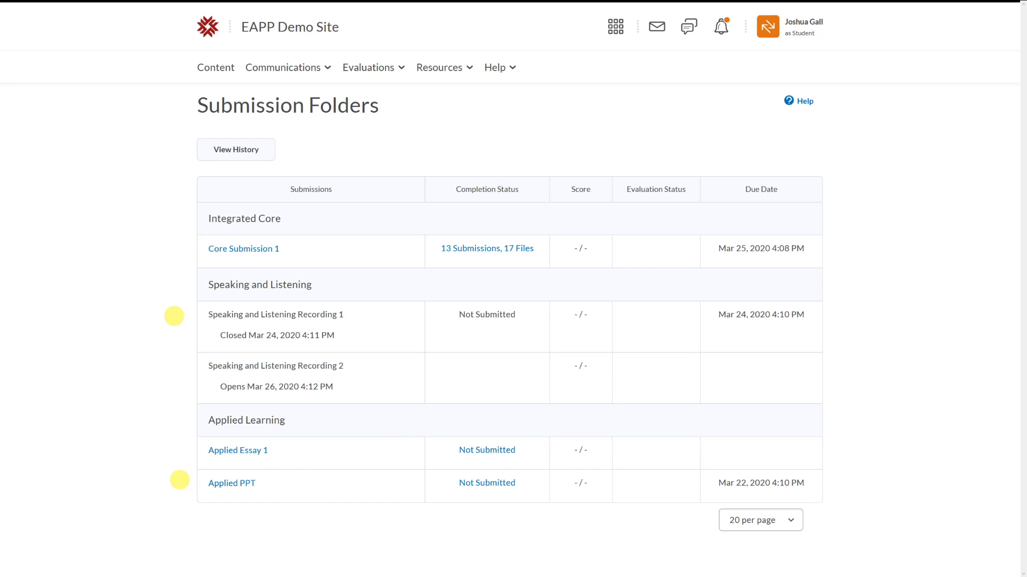
{"action": "mouse_move", "coordinate": [252, 268]}
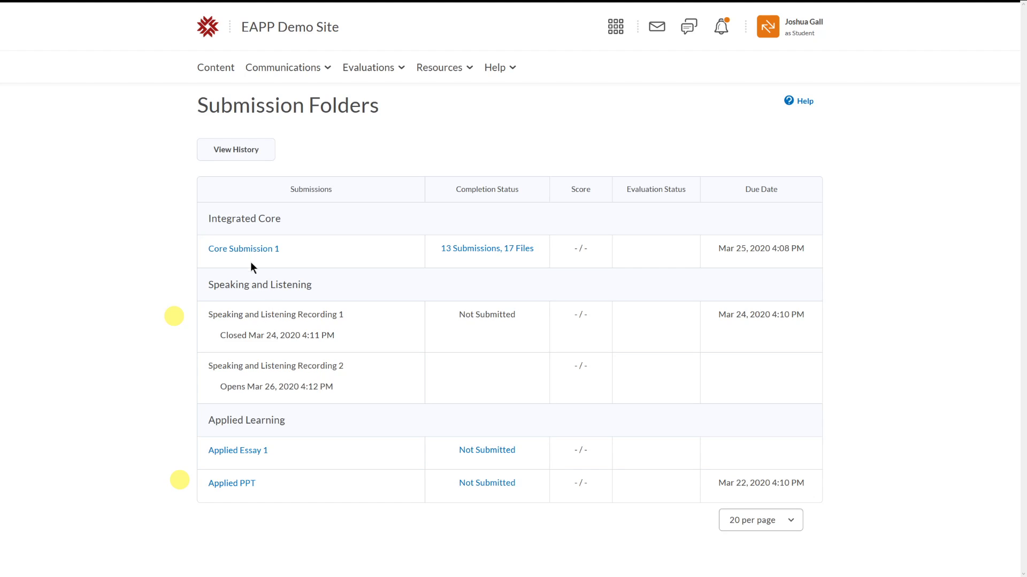
{"action": "mouse_move", "coordinate": [238, 450]}
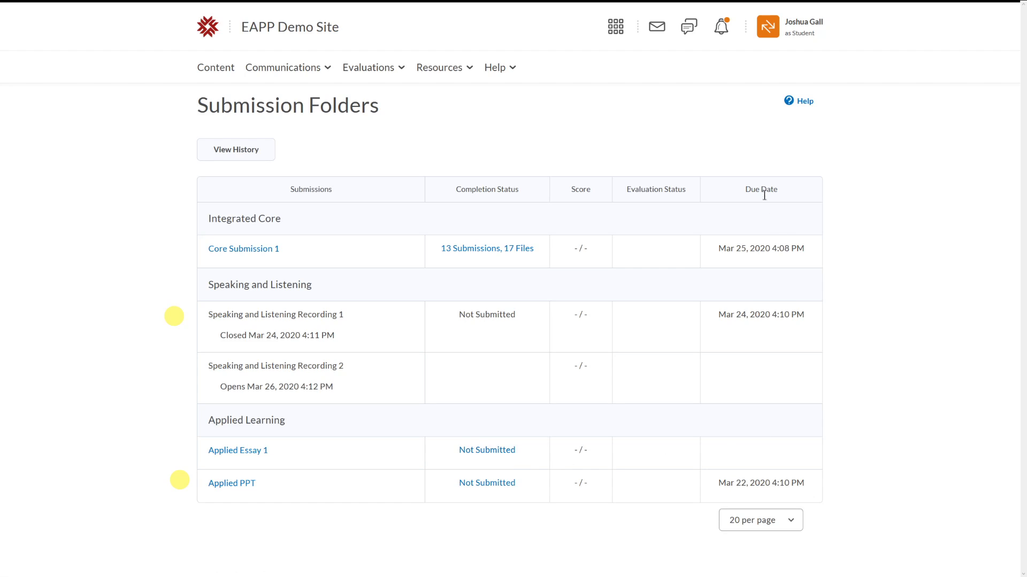
{"action": "mouse_move", "coordinate": [752, 205]}
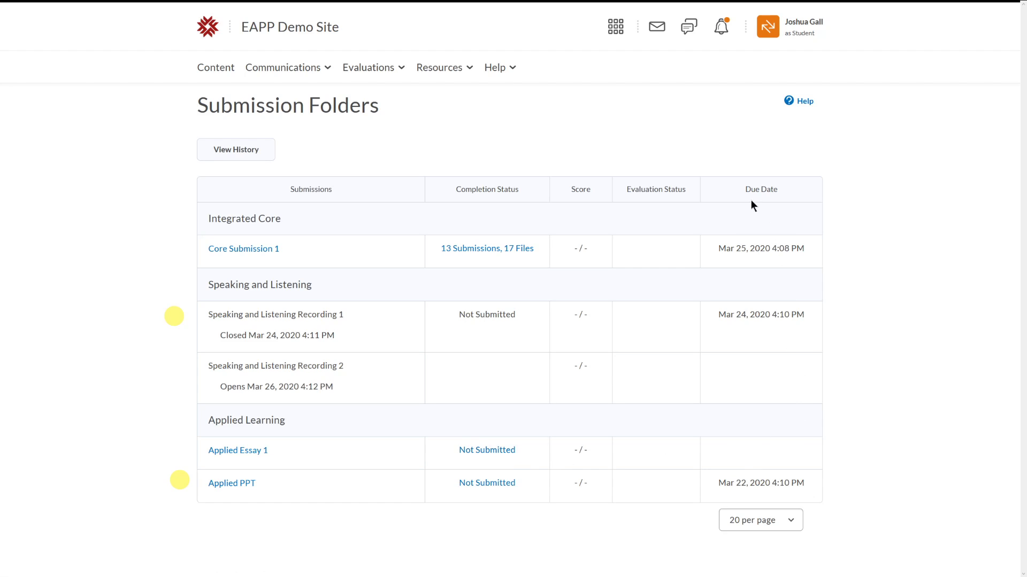
{"action": "mouse_move", "coordinate": [66, 320]}
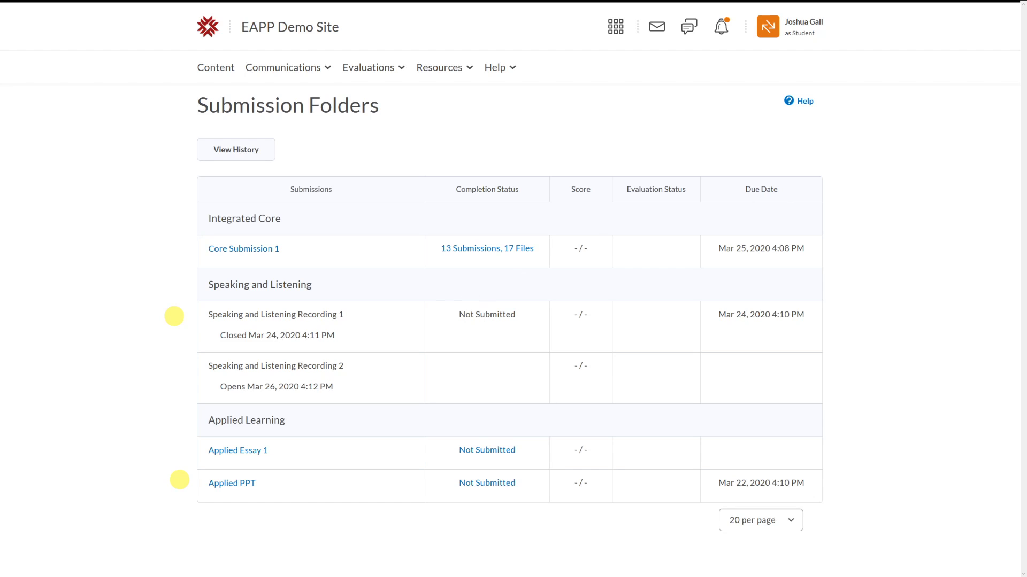
{"action": "mouse_move", "coordinate": [348, 351]}
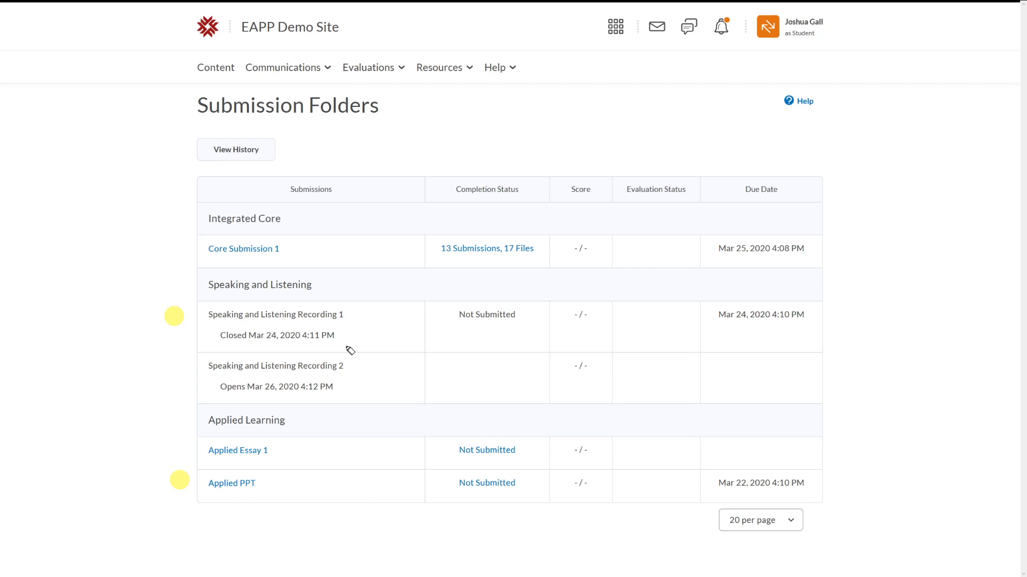
{"action": "mouse_move", "coordinate": [813, 497]}
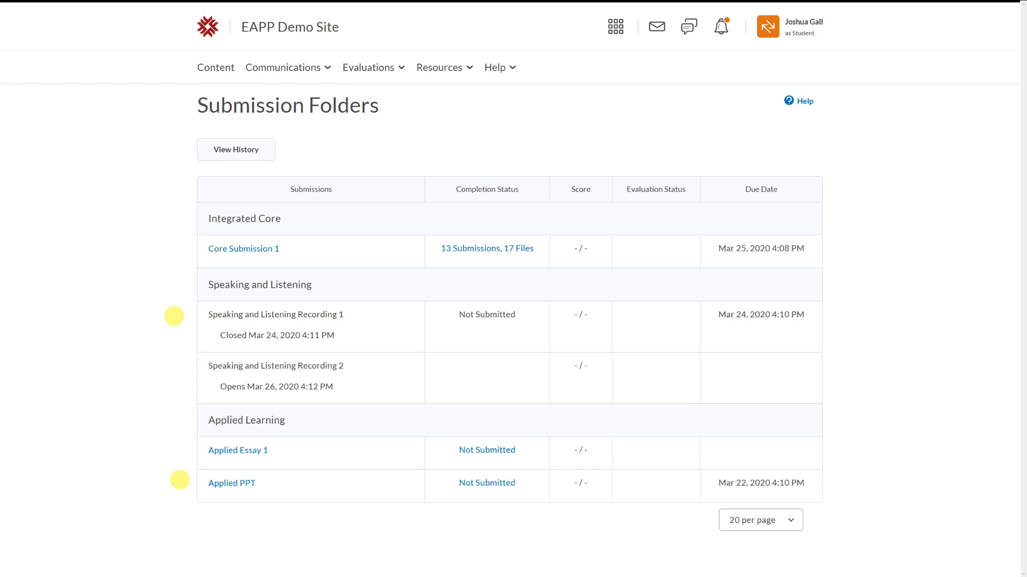
{"action": "mouse_move", "coordinate": [587, 502]}
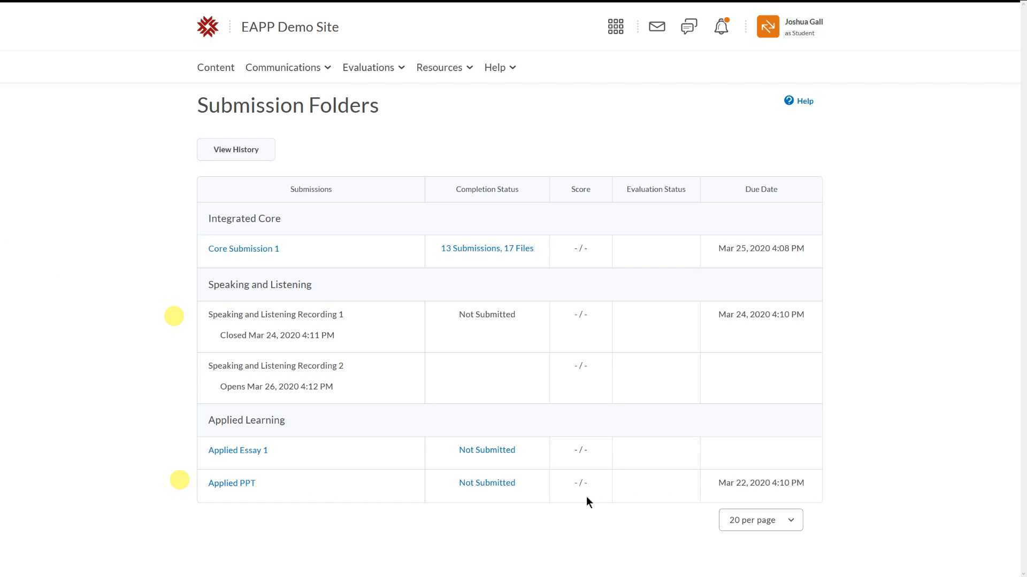
{"action": "mouse_move", "coordinate": [266, 340]}
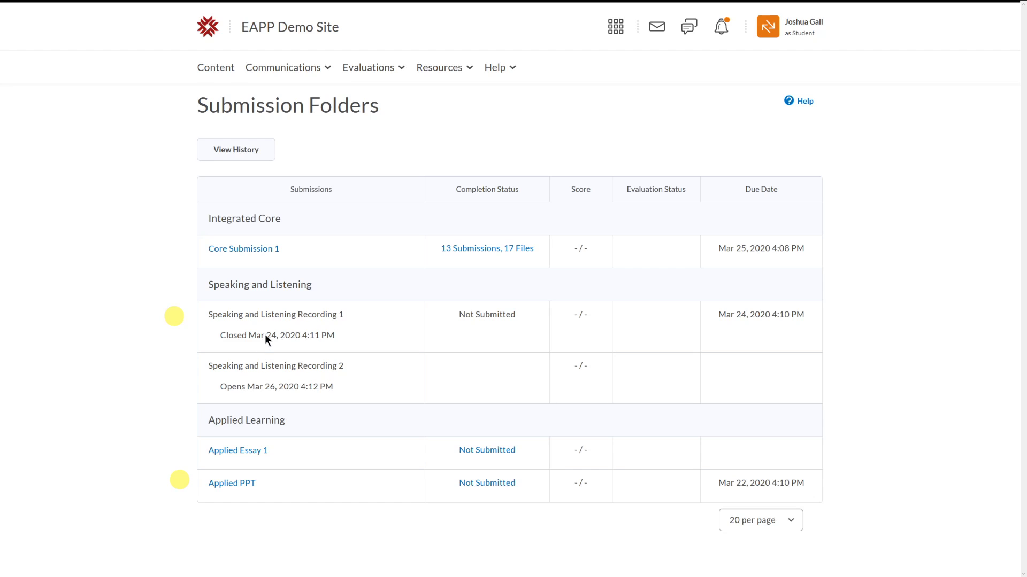
{"action": "mouse_move", "coordinate": [329, 331]}
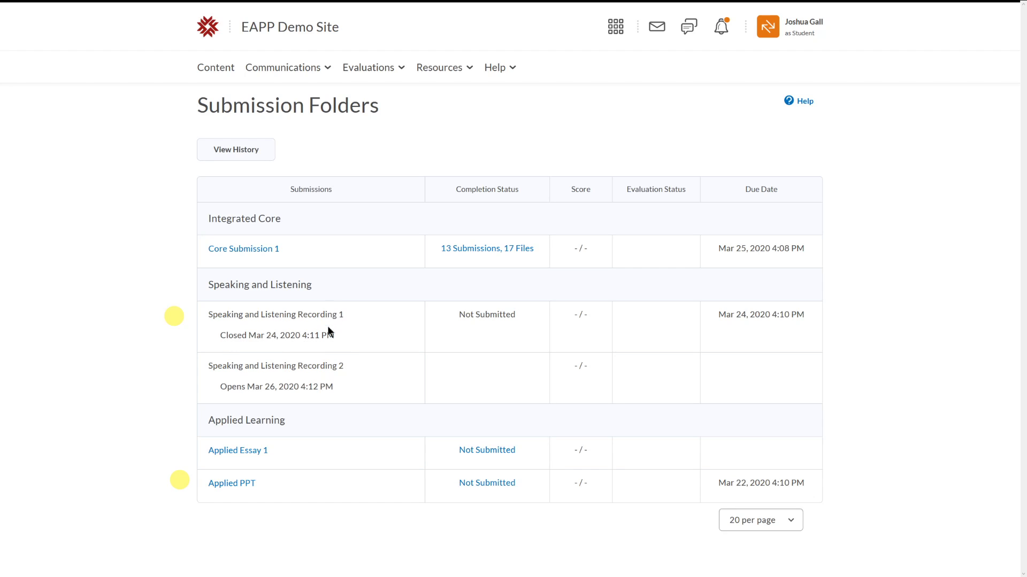
{"action": "mouse_move", "coordinate": [473, 318]}
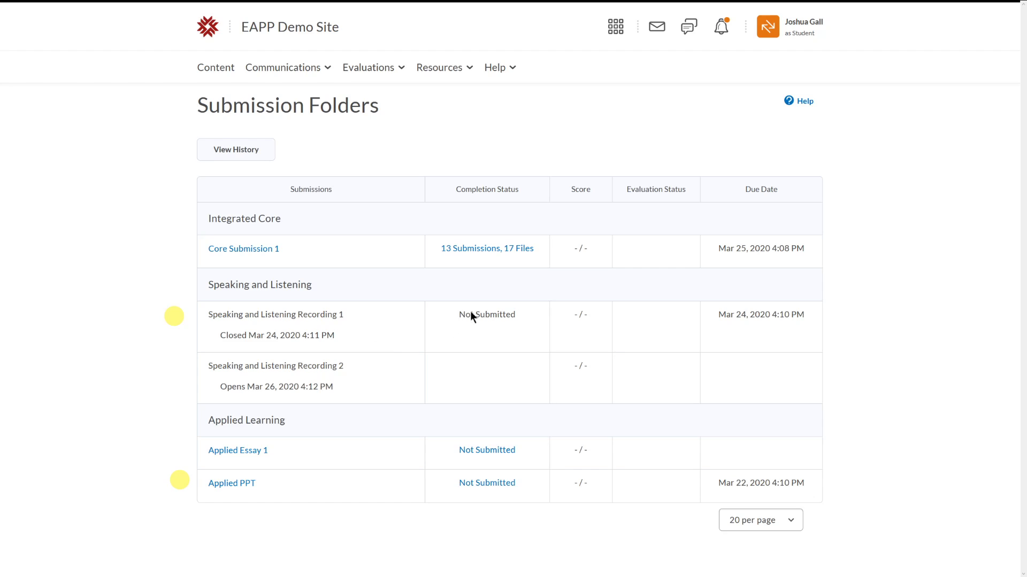
{"action": "mouse_move", "coordinate": [263, 331]}
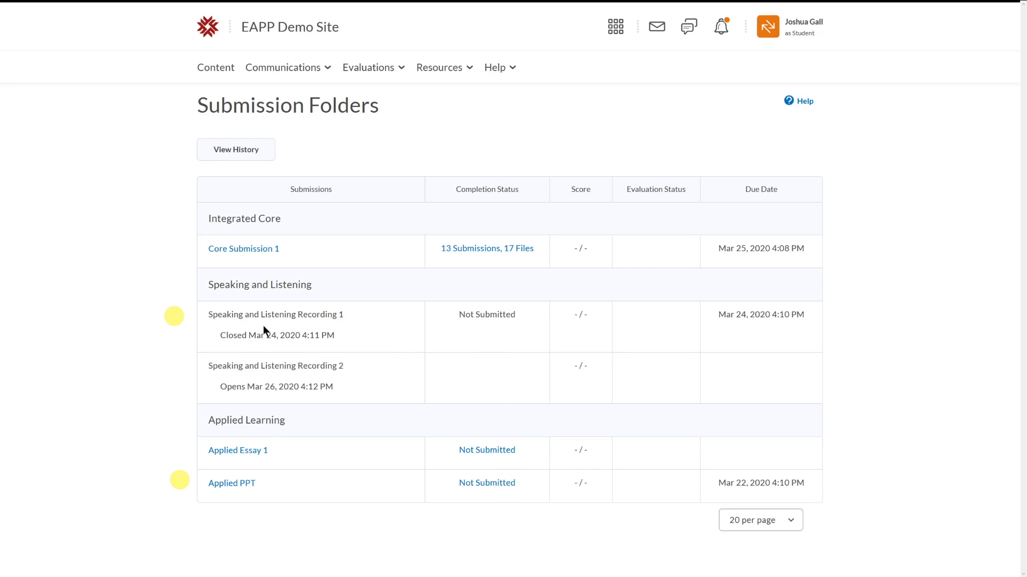
{"action": "mouse_move", "coordinate": [285, 355]}
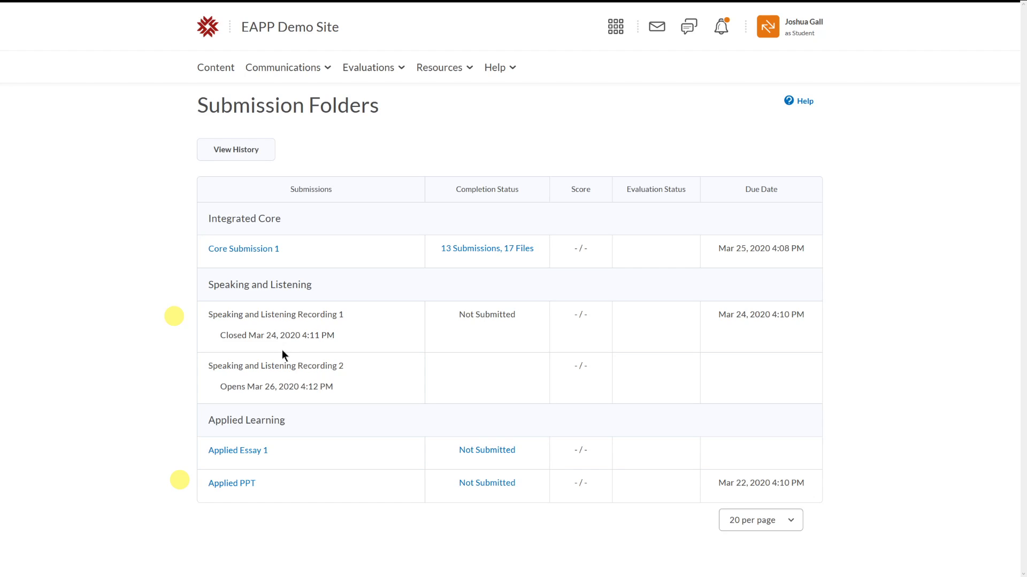
{"action": "mouse_move", "coordinate": [234, 496]}
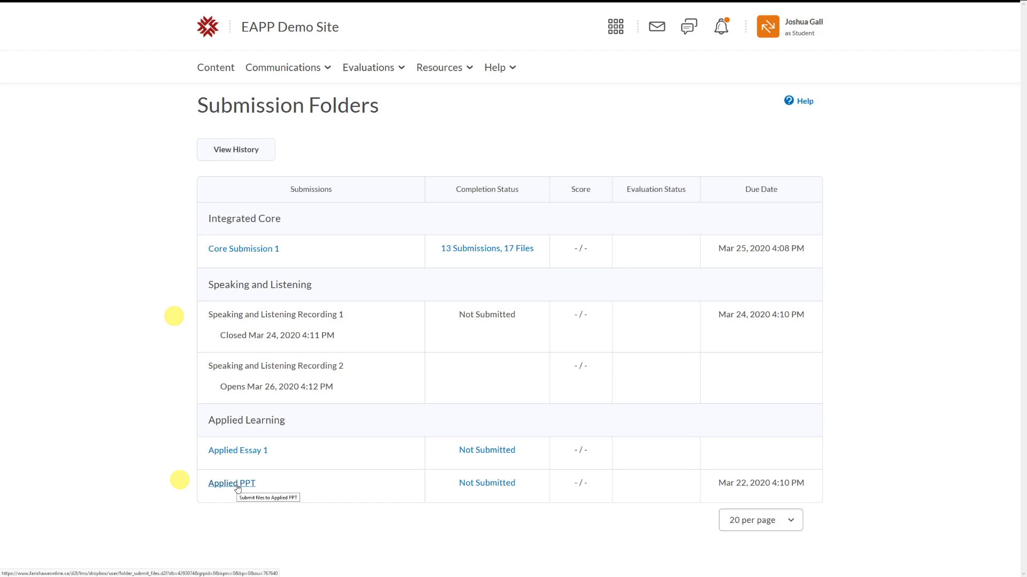
{"action": "mouse_move", "coordinate": [250, 504]}
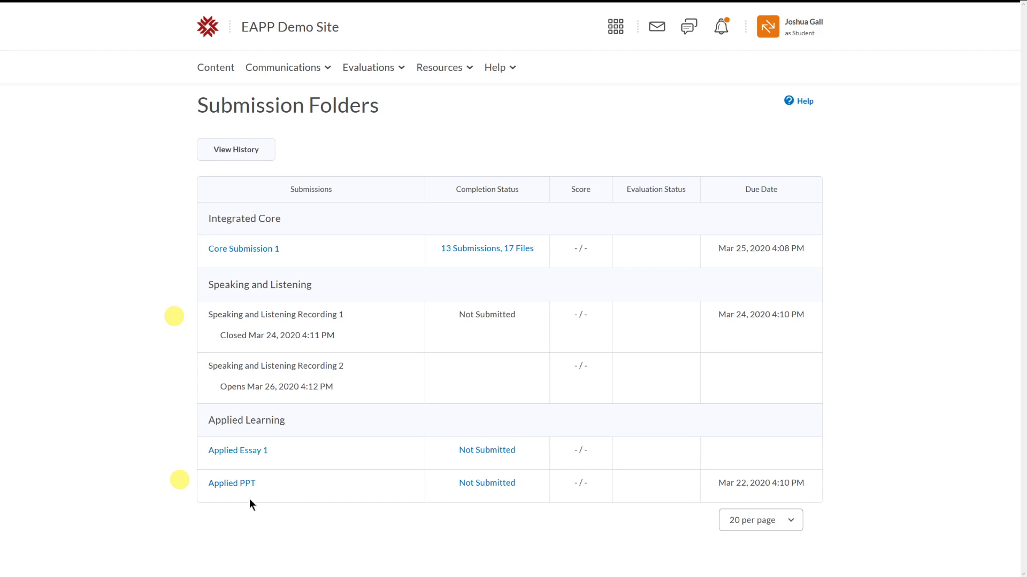
{"action": "mouse_move", "coordinate": [231, 483]}
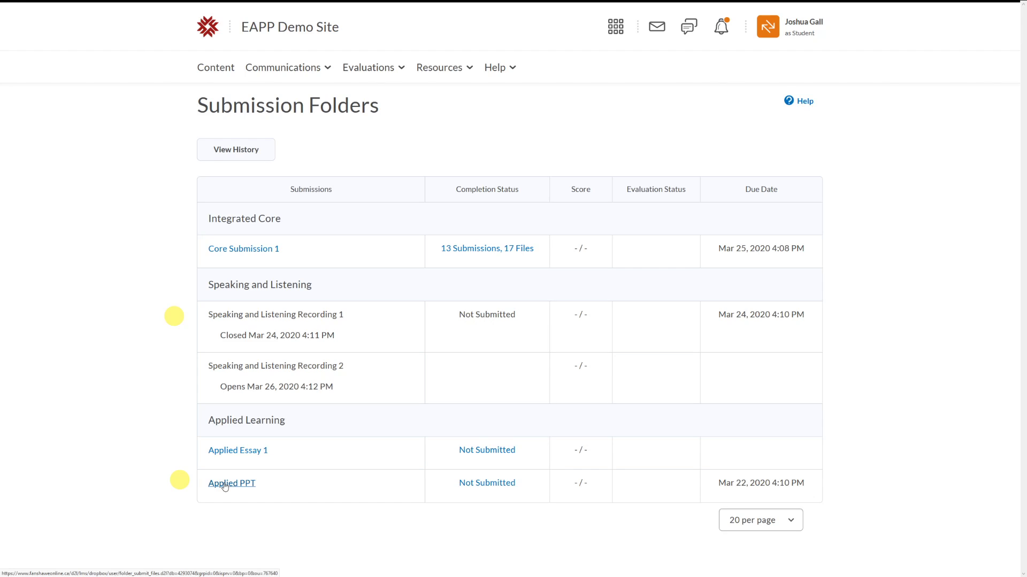
{"action": "left_click", "coordinate": [231, 484]}
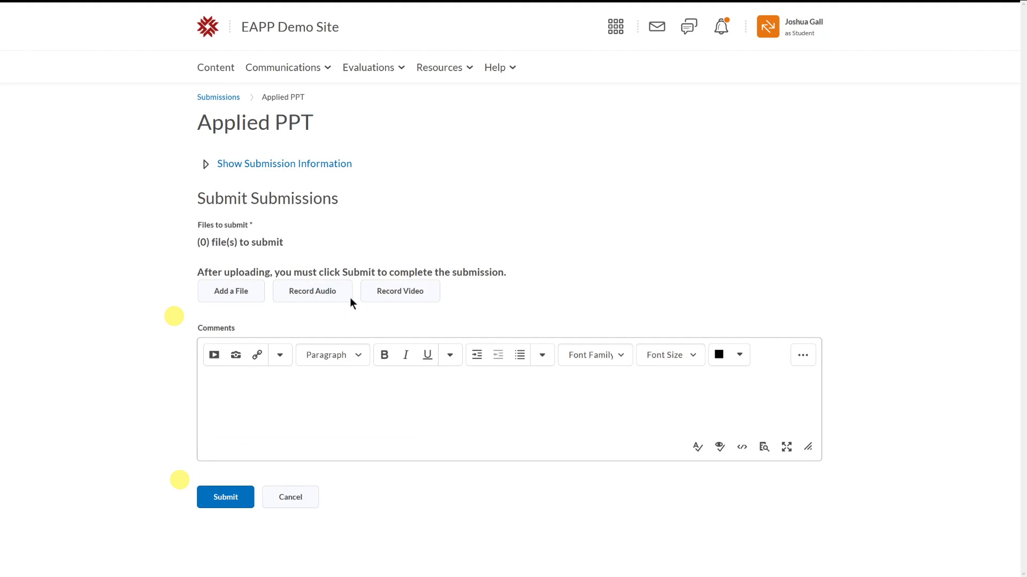
{"action": "mouse_move", "coordinate": [226, 497]}
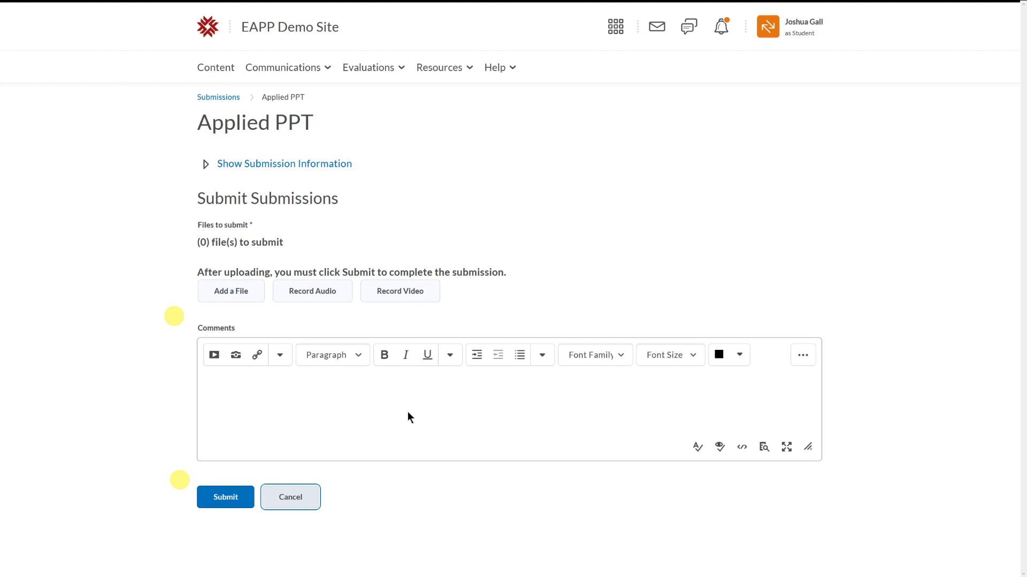
{"action": "left_click", "coordinate": [290, 497]}
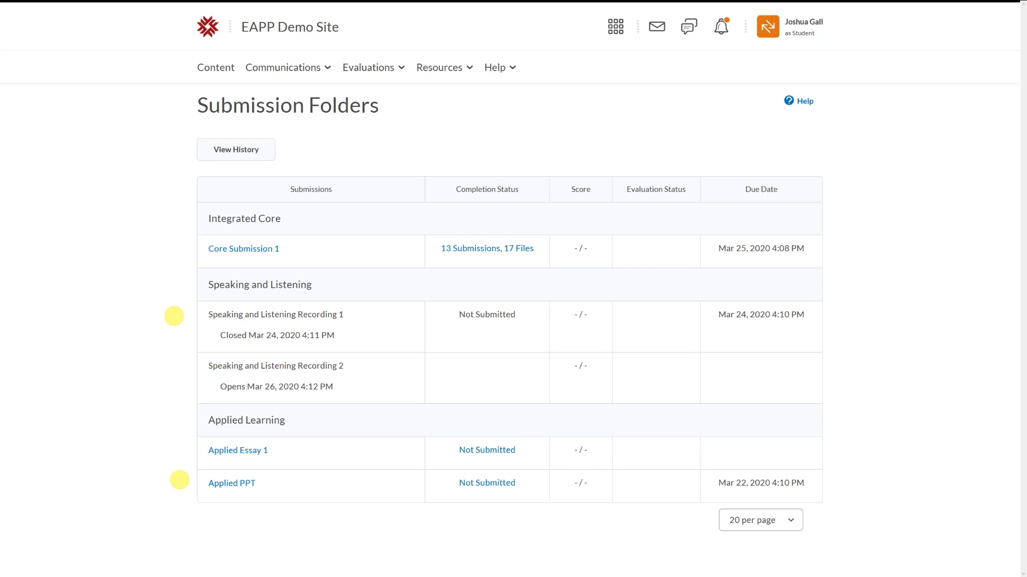
{"action": "mouse_move", "coordinate": [319, 318]}
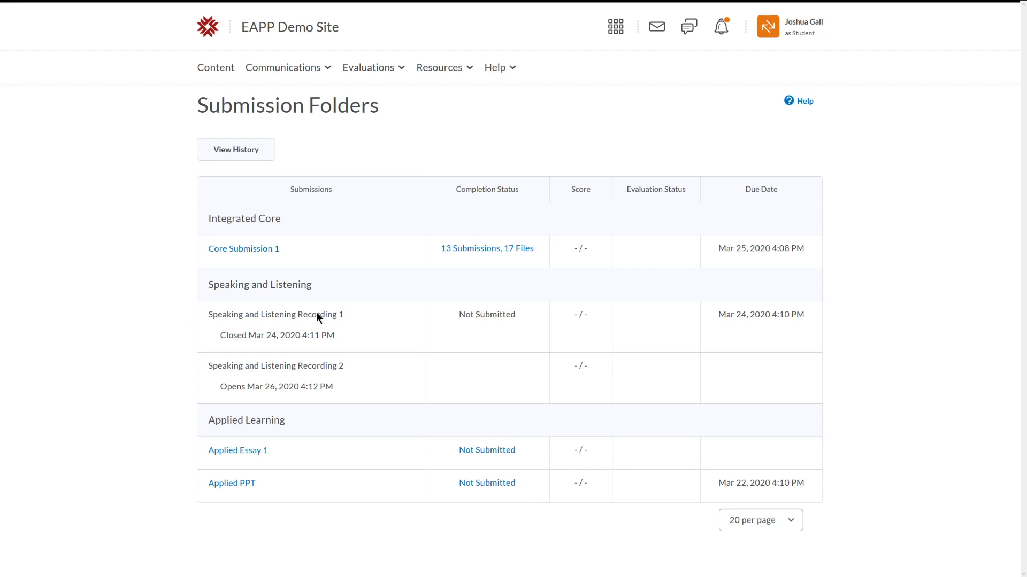
{"action": "mouse_move", "coordinate": [238, 450]}
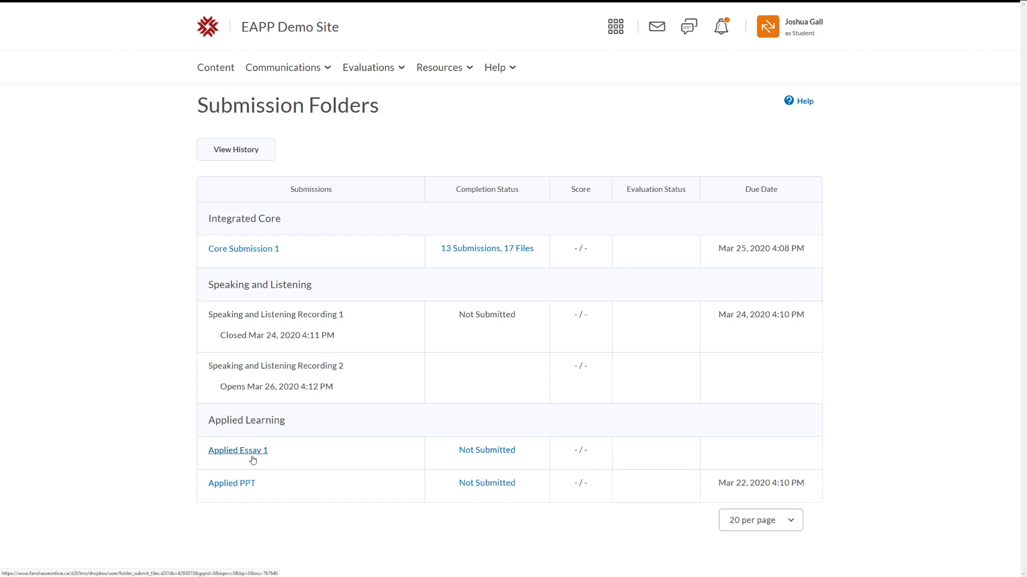
{"action": "mouse_move", "coordinate": [235, 454]}
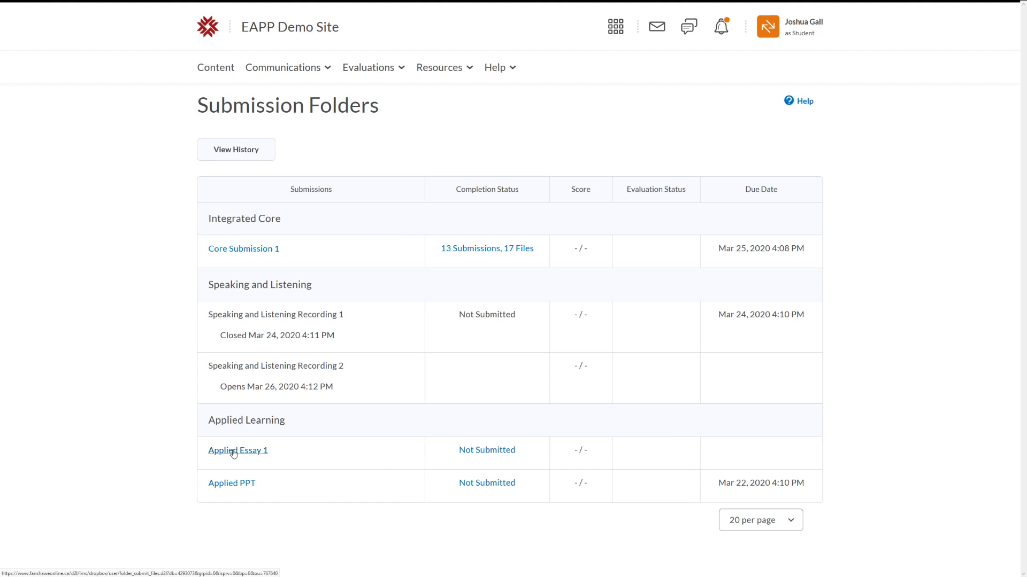
Bring up the Applied Essay 1 submission page and reveal the professor's instructions
{"action": "left_click", "coordinate": [238, 450]}
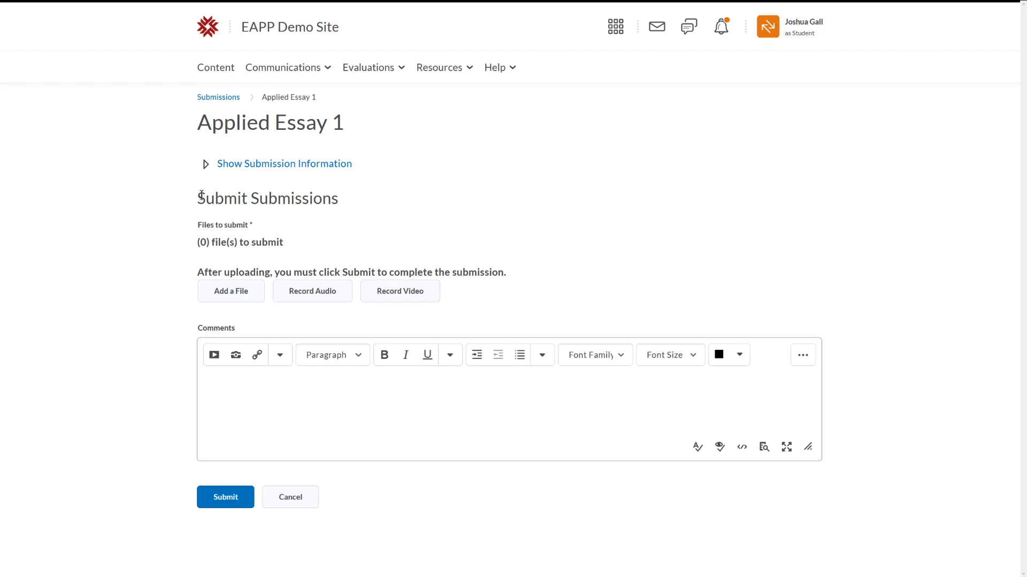
{"action": "mouse_move", "coordinate": [230, 115]}
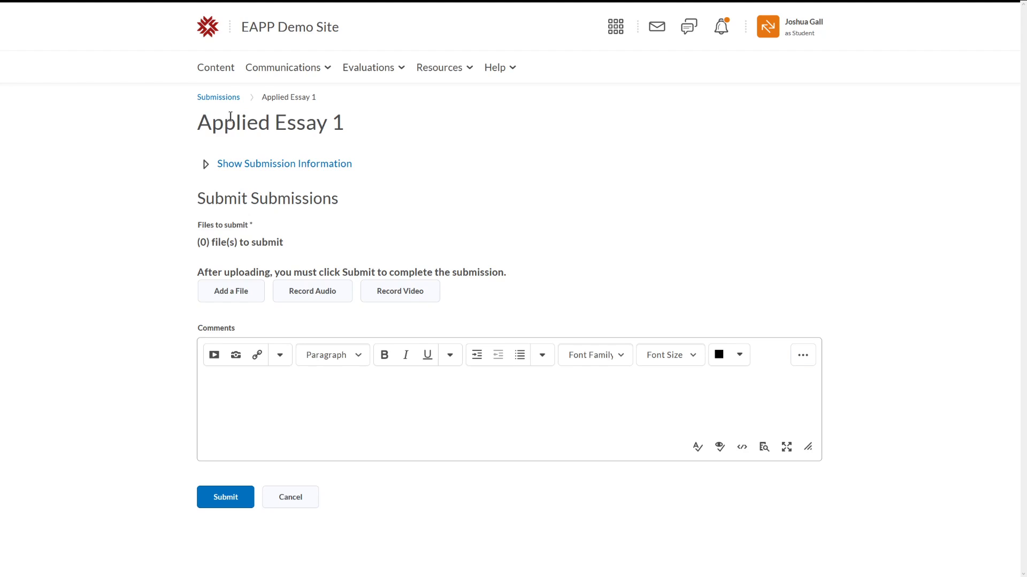
{"action": "mouse_move", "coordinate": [357, 217]}
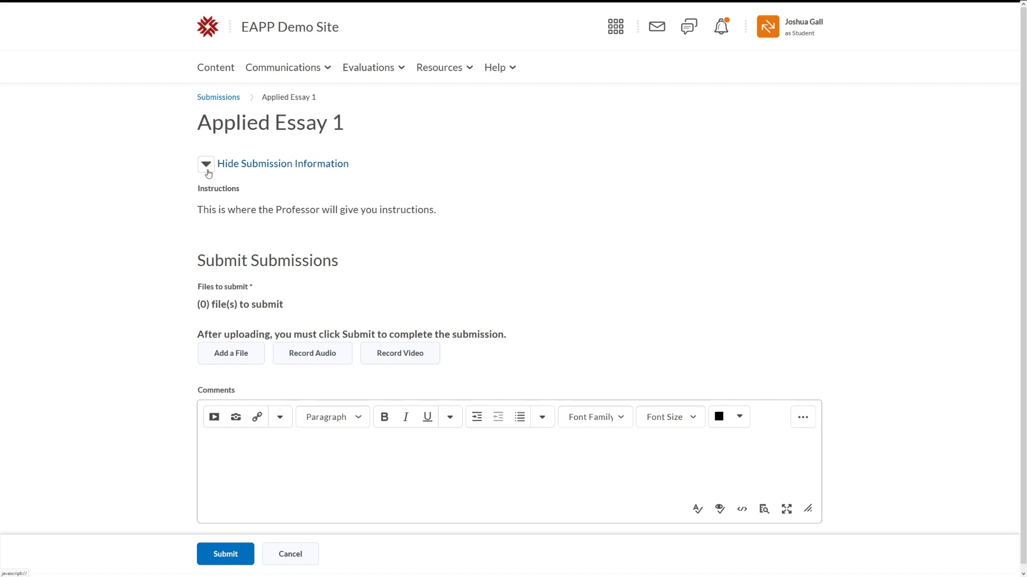
{"action": "mouse_move", "coordinate": [159, 217]}
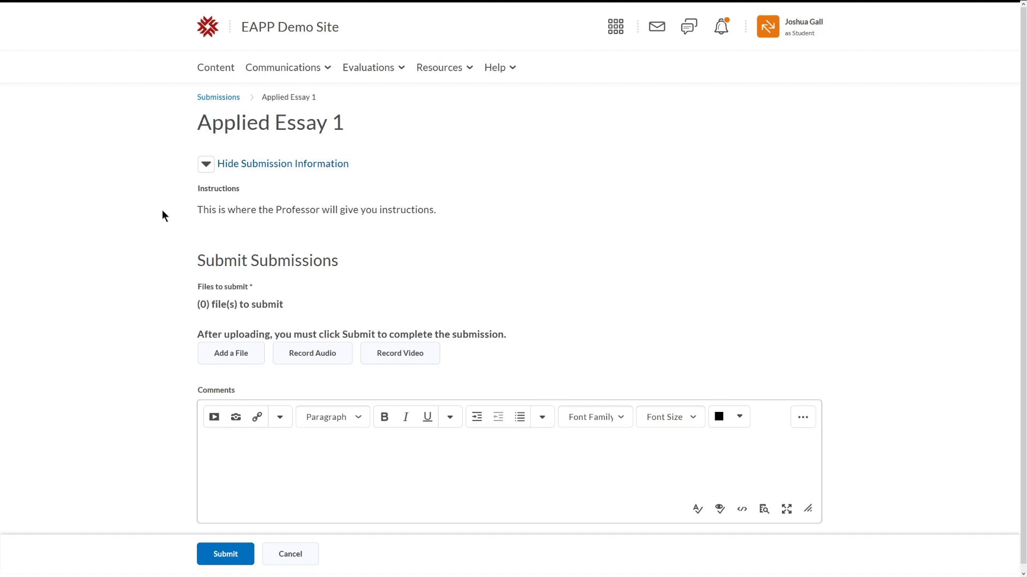
{"action": "mouse_move", "coordinate": [192, 208]}
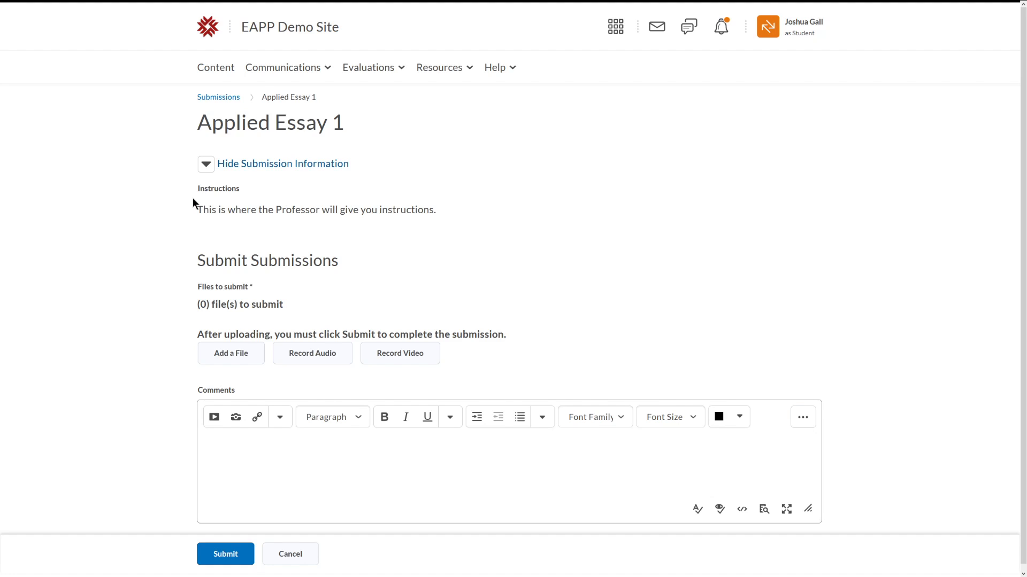
{"action": "scroll", "scroll_direction": "up", "scroll_amount": 3}
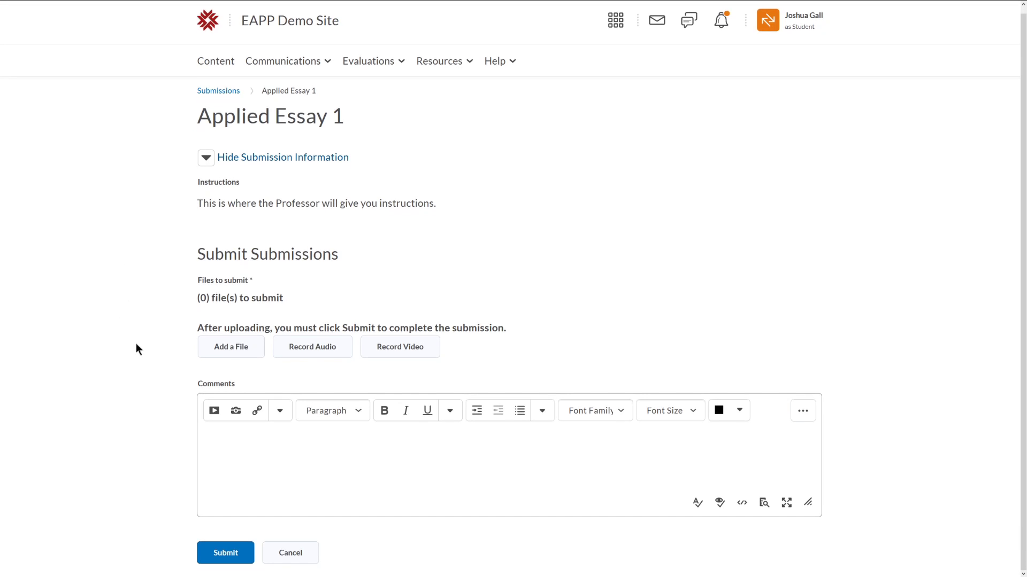
{"action": "mouse_move", "coordinate": [97, 383]}
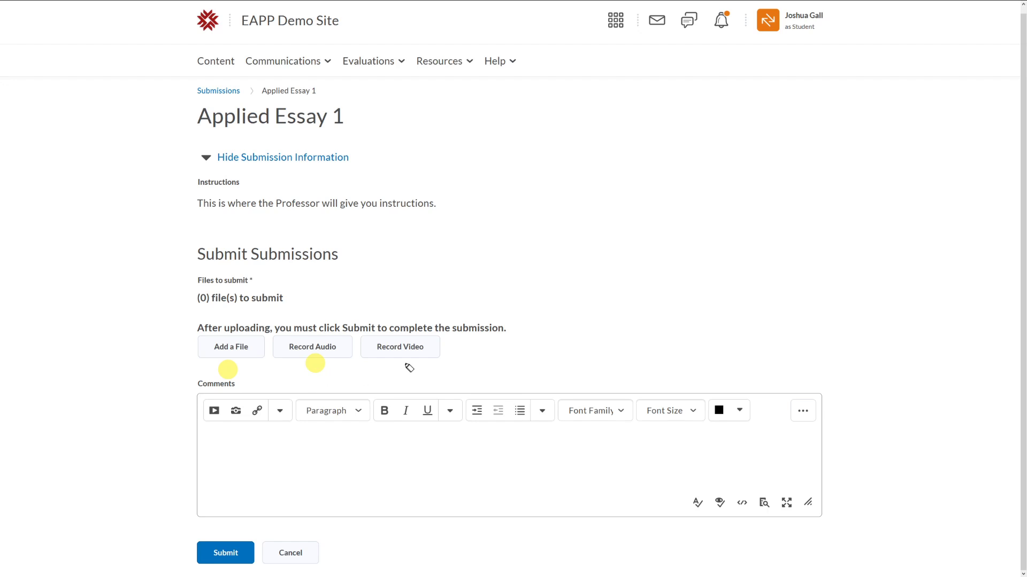
{"action": "mouse_move", "coordinate": [404, 364]}
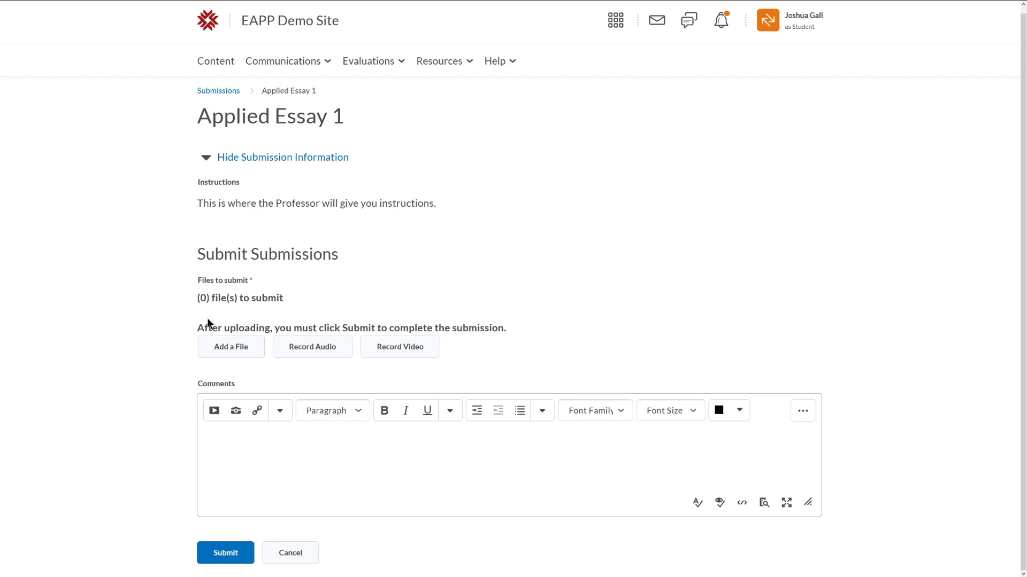
{"action": "mouse_move", "coordinate": [346, 375]}
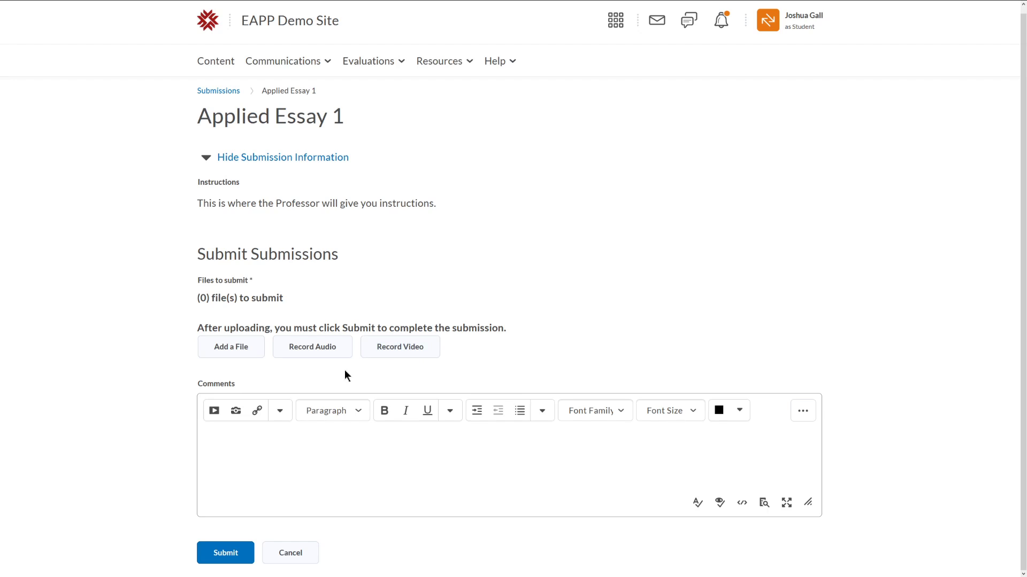
{"action": "mouse_move", "coordinate": [139, 352]}
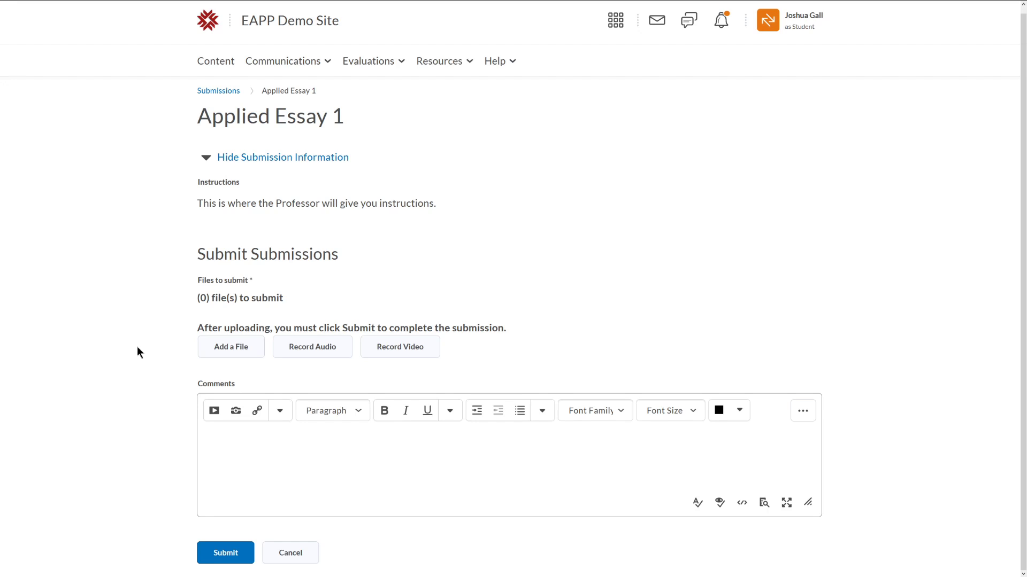
{"action": "mouse_move", "coordinate": [231, 347]}
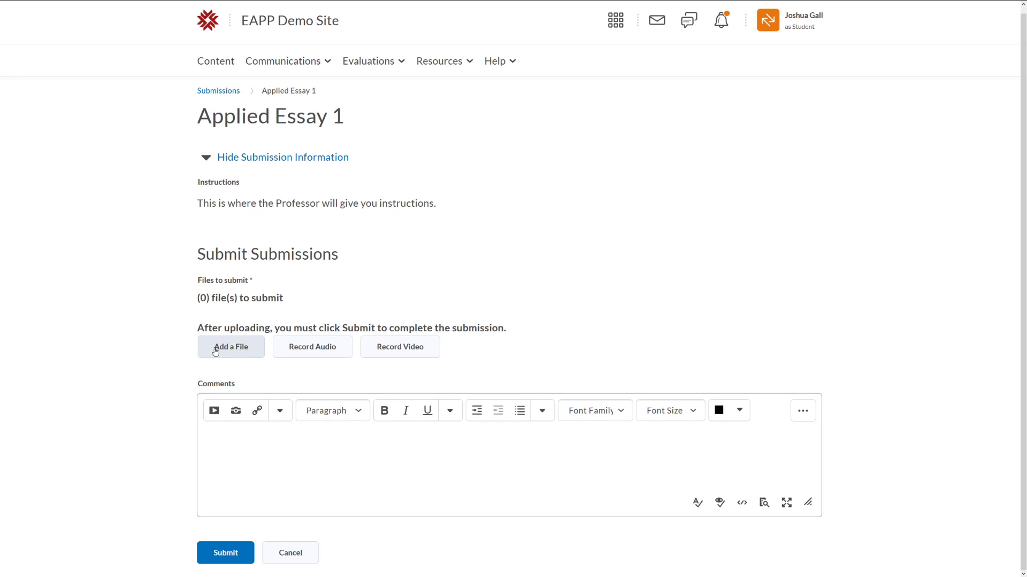
{"action": "mouse_move", "coordinate": [226, 357]}
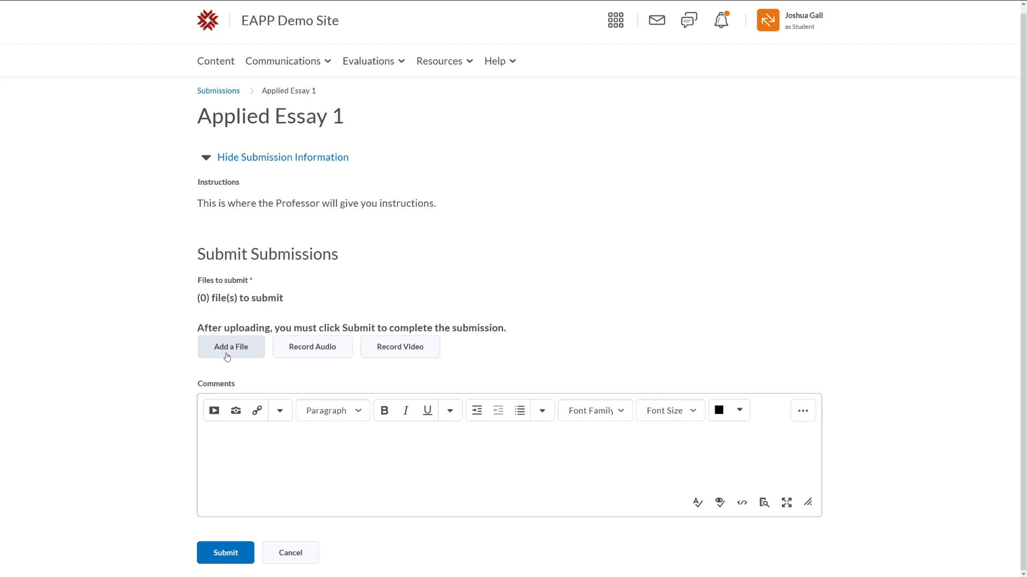
Bring up the Add a File dialog for Applied Essay 1 with its source options
{"action": "left_click", "coordinate": [231, 347]}
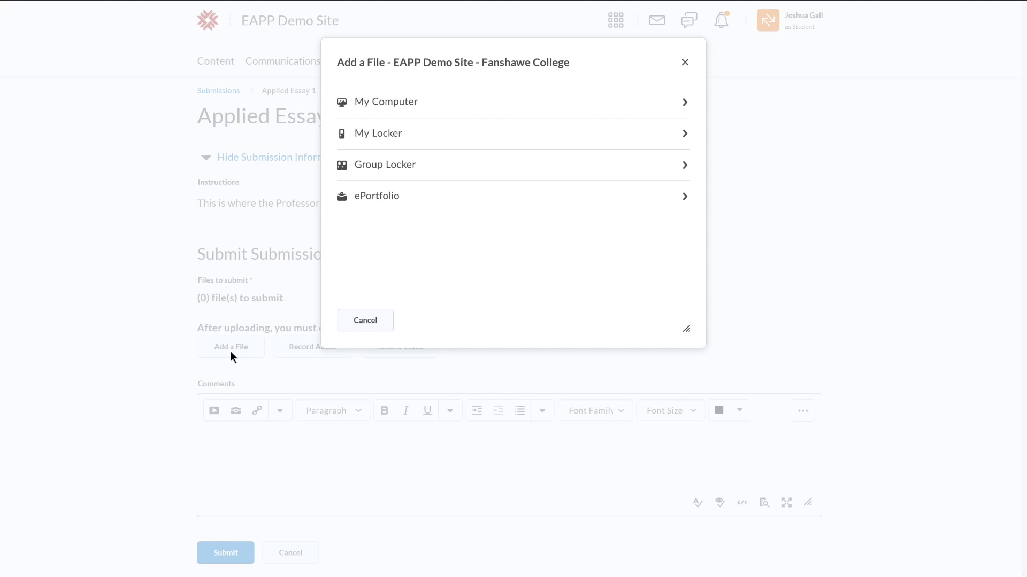
{"action": "mouse_move", "coordinate": [444, 108]}
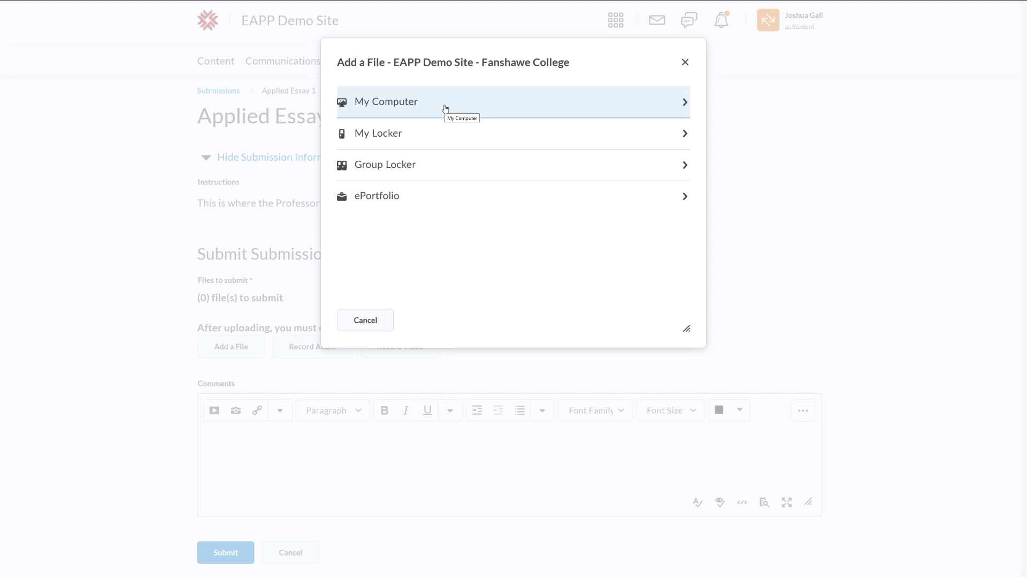
{"action": "mouse_move", "coordinate": [450, 138]}
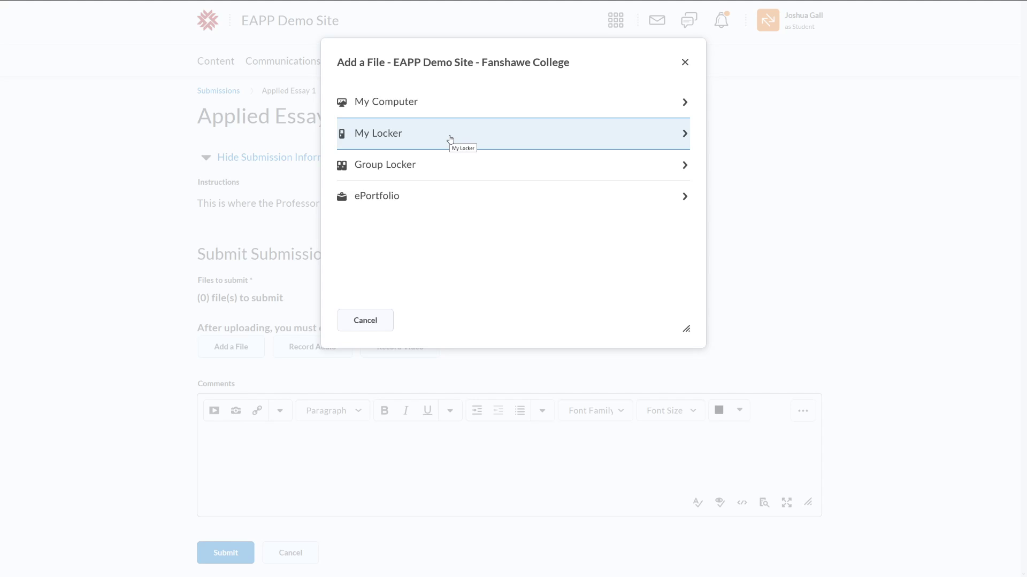
{"action": "mouse_move", "coordinate": [459, 197]}
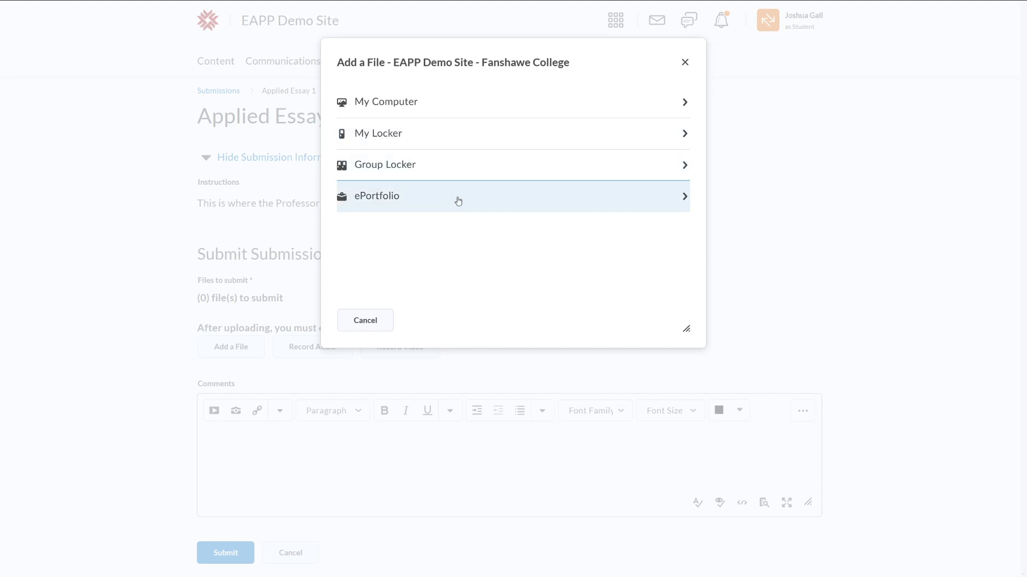
{"action": "mouse_move", "coordinate": [467, 138]}
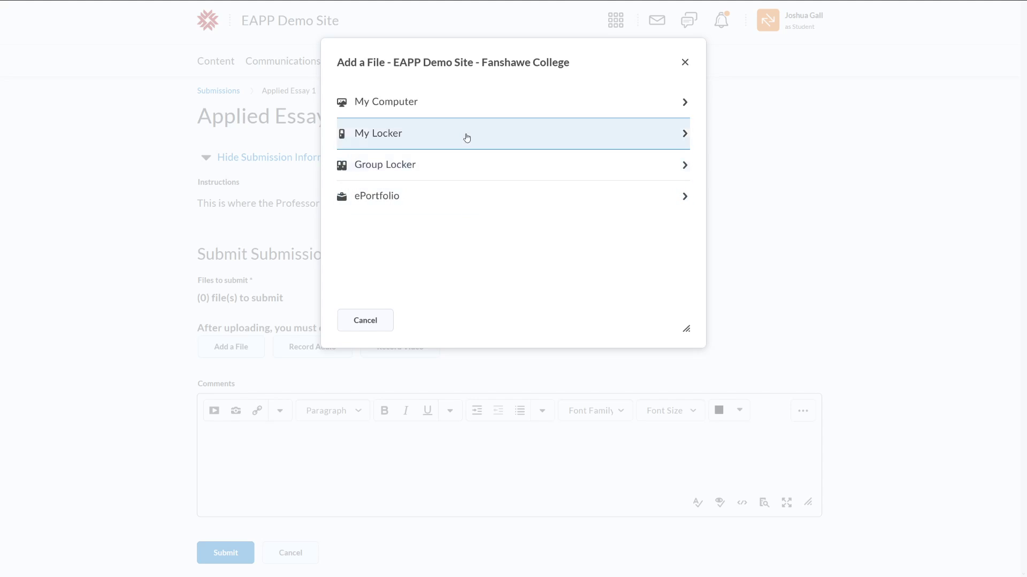
{"action": "mouse_move", "coordinate": [444, 108]}
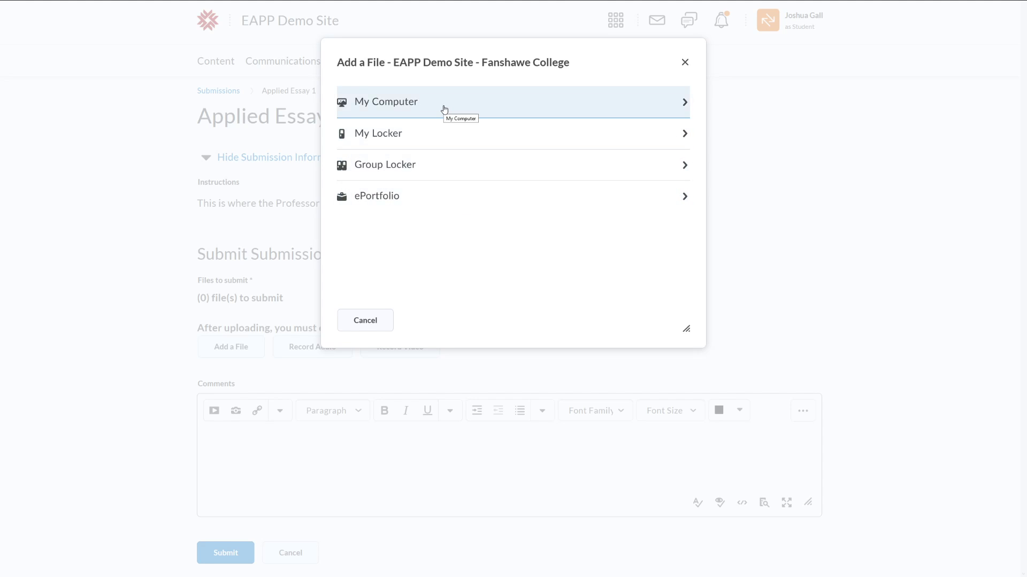
{"action": "mouse_move", "coordinate": [444, 135]}
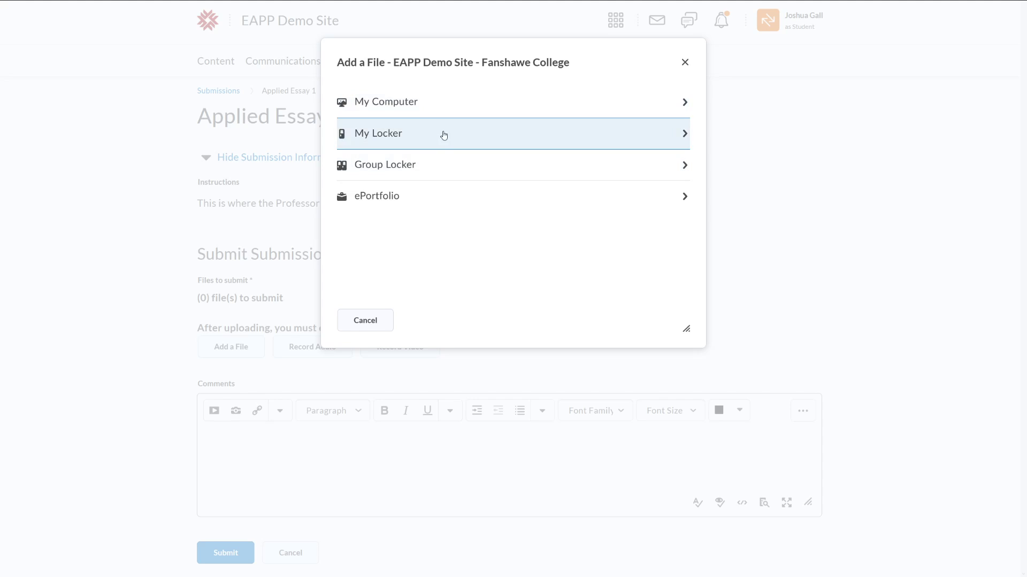
{"action": "mouse_move", "coordinate": [452, 123]}
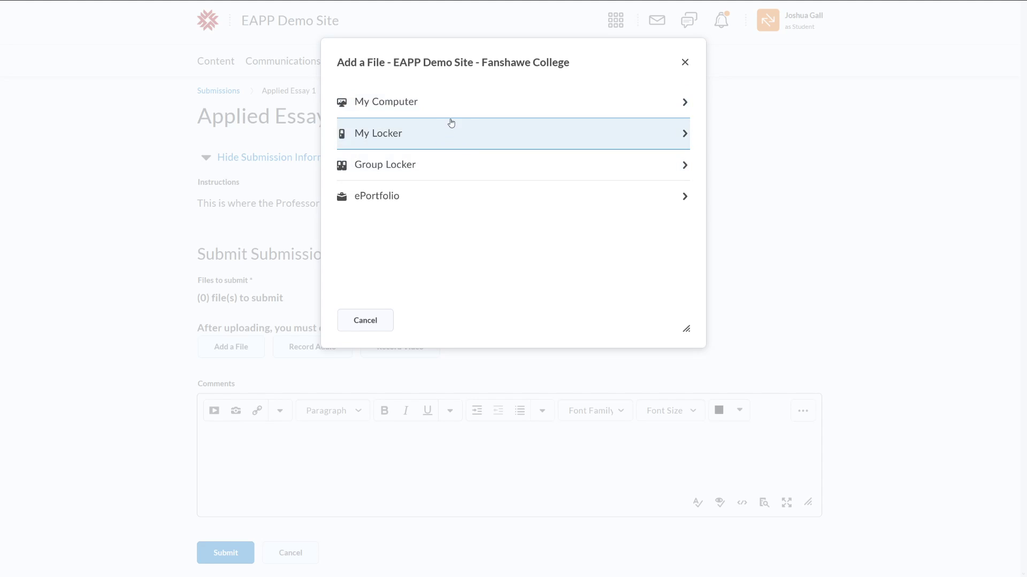
{"action": "mouse_move", "coordinate": [462, 104]}
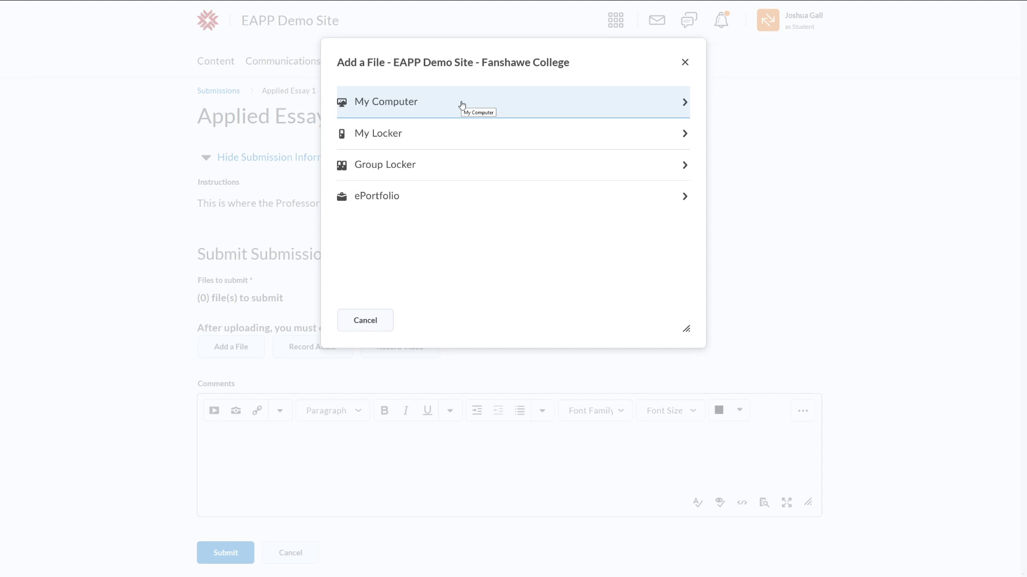
Choose My Computer as the upload source, showing the 1 GB drop area
{"action": "left_click", "coordinate": [458, 101]}
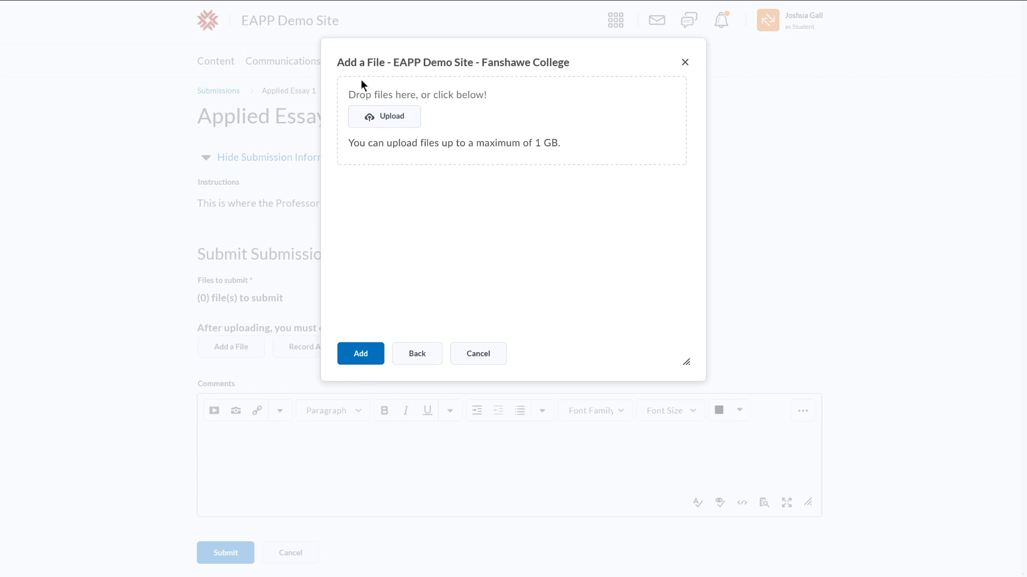
{"action": "mouse_move", "coordinate": [646, 174]}
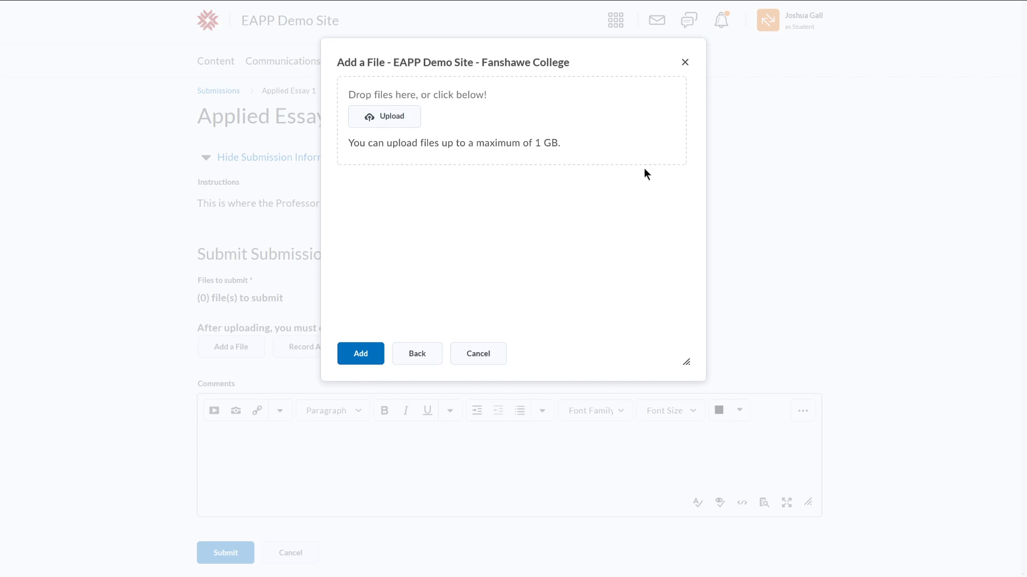
{"action": "mouse_move", "coordinate": [354, 73]}
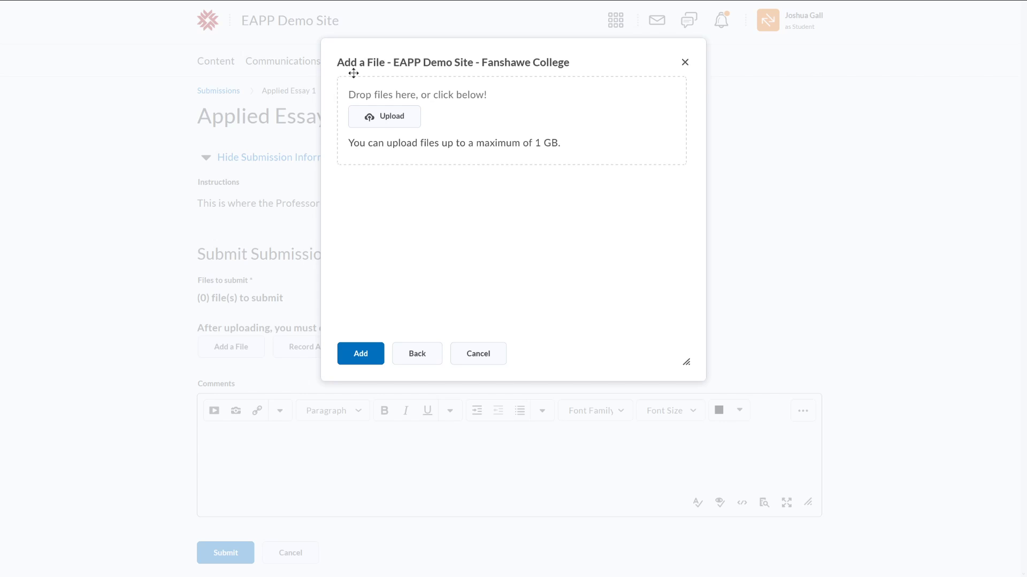
{"action": "mouse_move", "coordinate": [388, 126]}
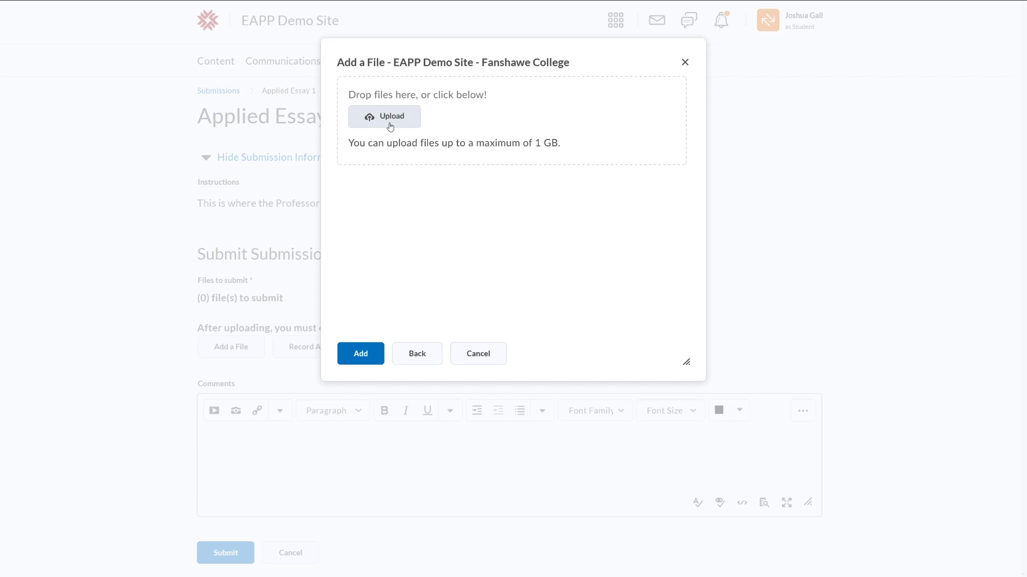
Launch the Windows file picker from the Upload button
{"action": "left_click", "coordinate": [384, 117]}
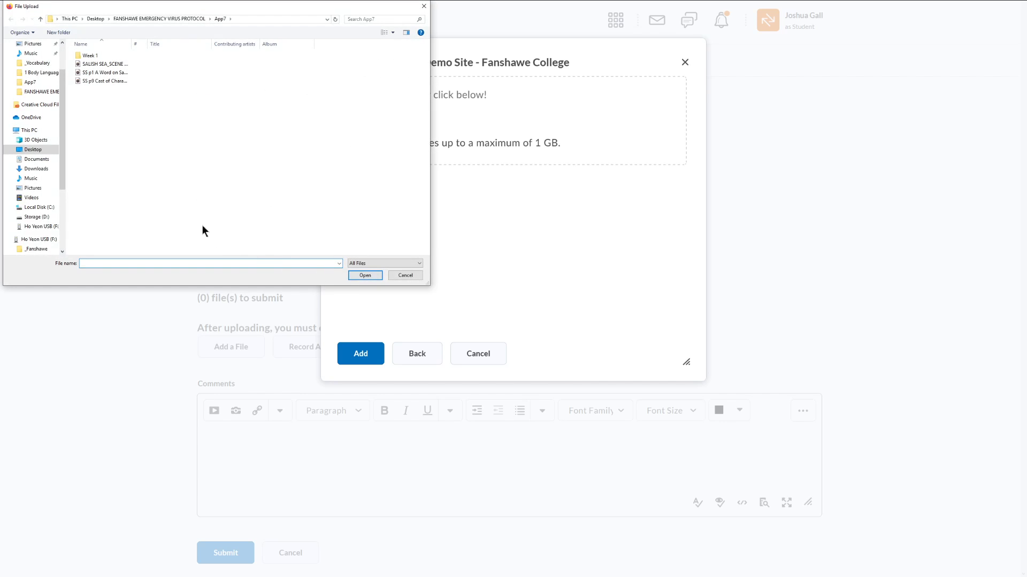
Upload the Salish Sea audio file, then remove it so the dialog is empty again
{"action": "left_click", "coordinate": [89, 54]}
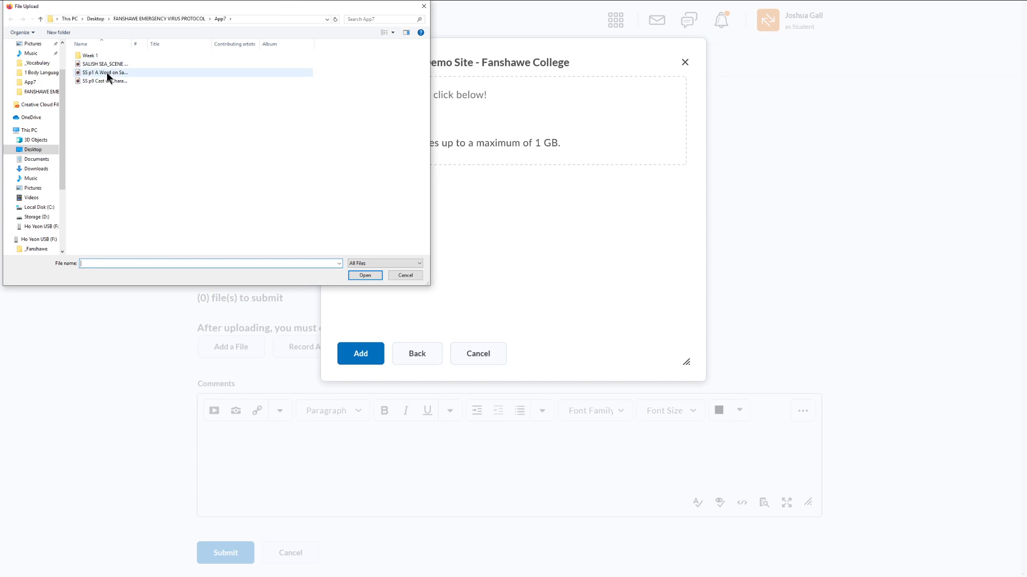
{"action": "mouse_move", "coordinate": [105, 72]}
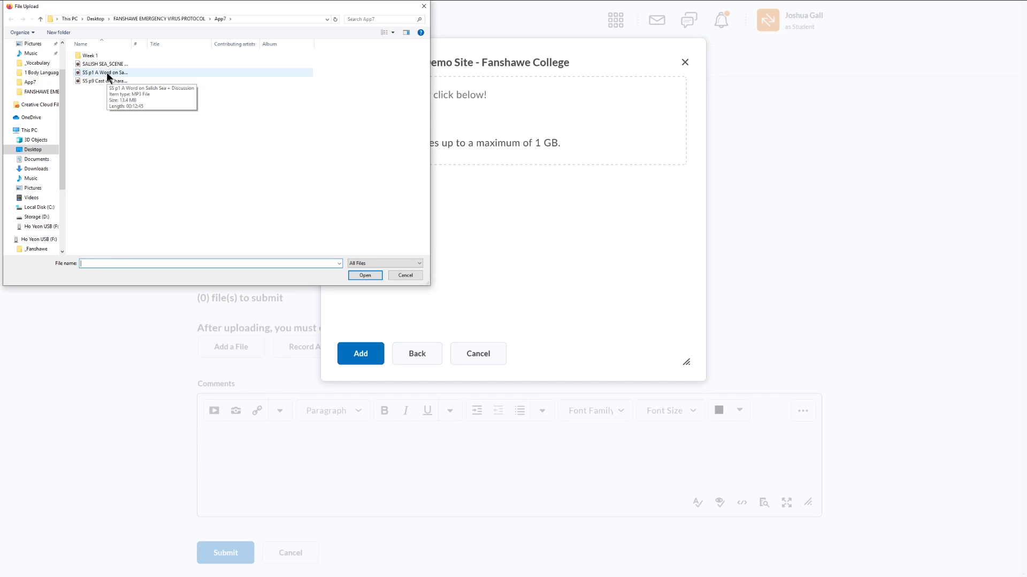
{"action": "left_click", "coordinate": [105, 73]}
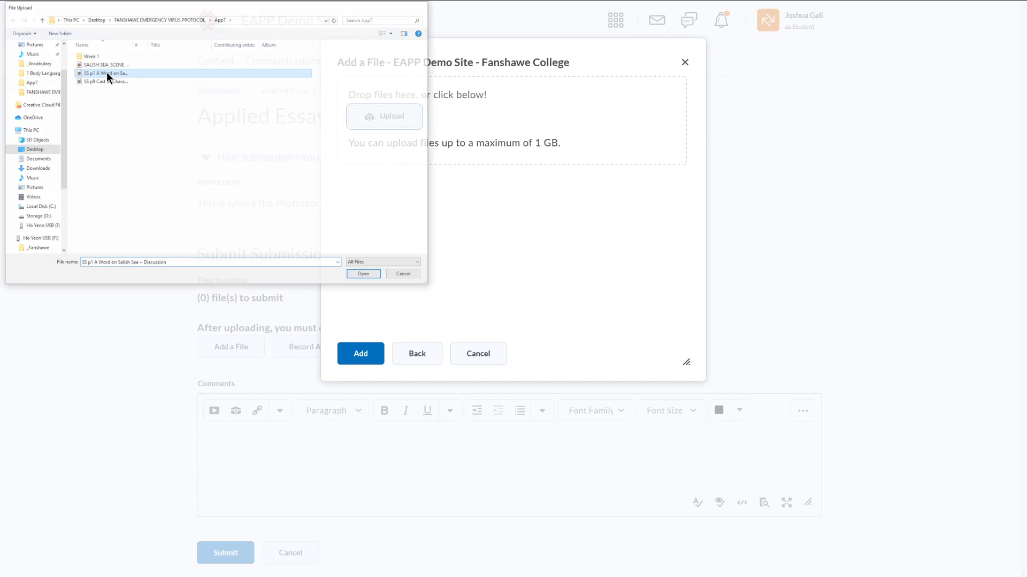
{"action": "left_click", "coordinate": [362, 273]}
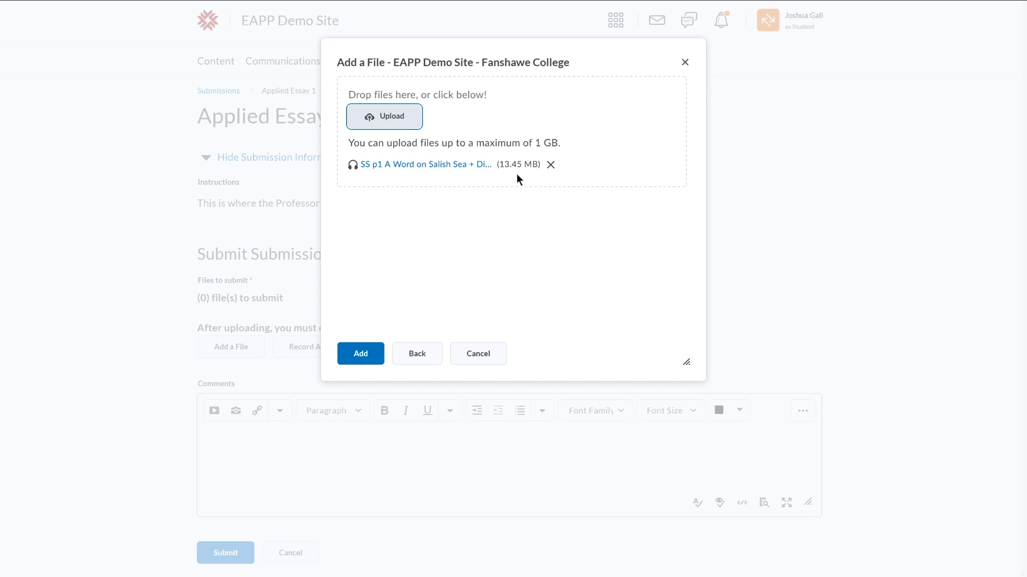
{"action": "mouse_move", "coordinate": [459, 244]}
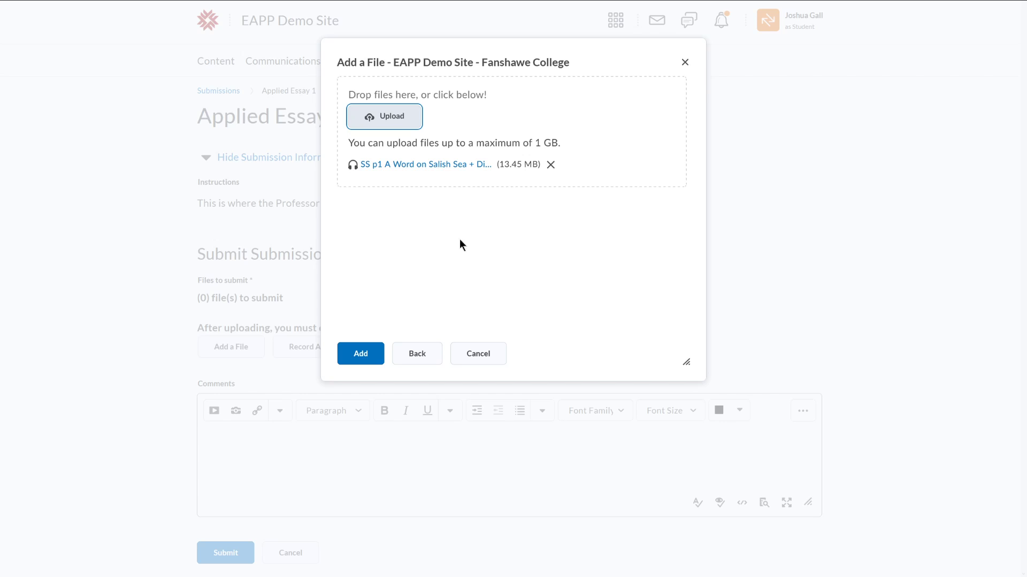
{"action": "mouse_move", "coordinate": [429, 178]}
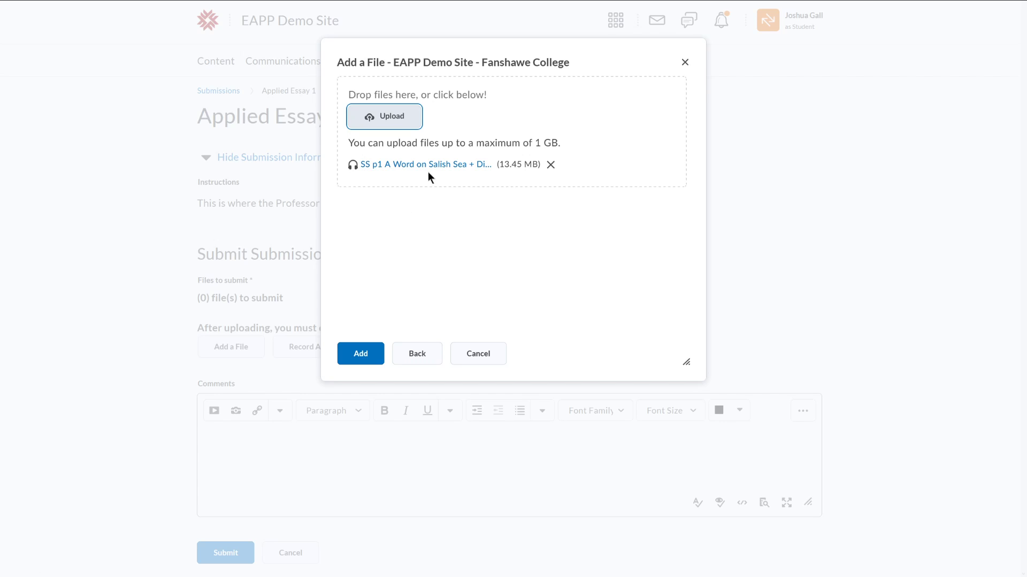
{"action": "mouse_move", "coordinate": [360, 353]}
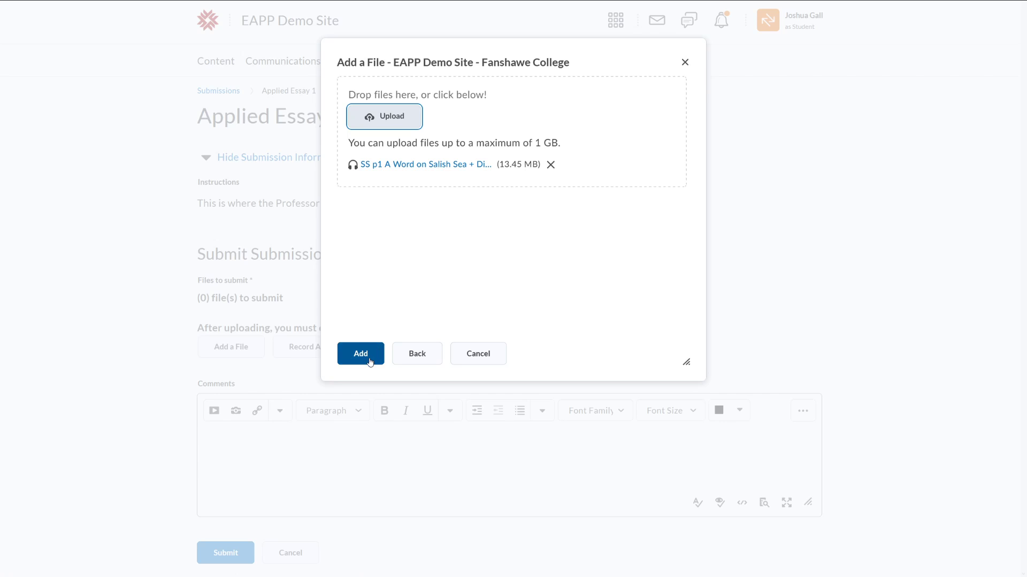
{"action": "mouse_move", "coordinate": [551, 165]}
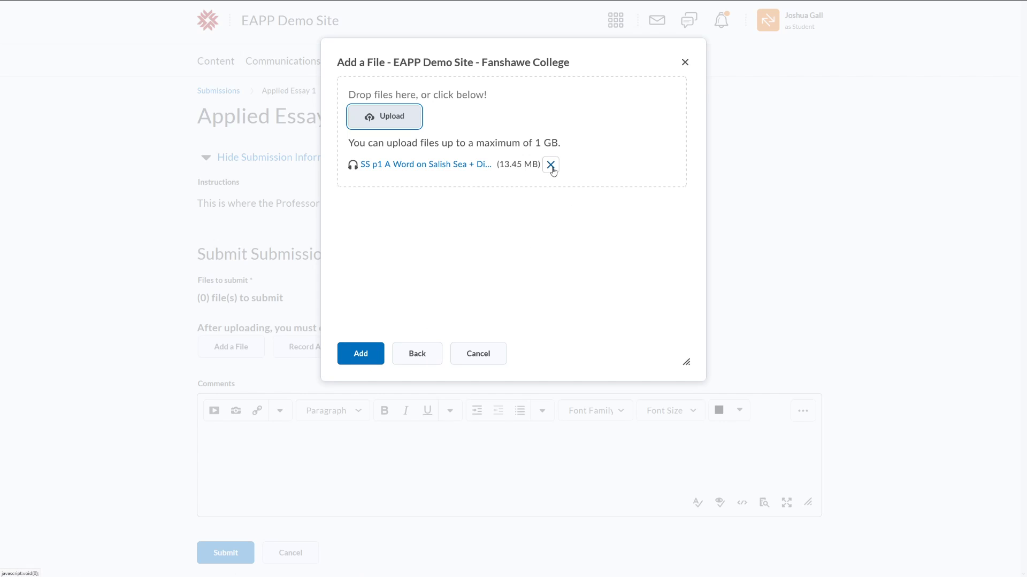
{"action": "left_click", "coordinate": [551, 164]}
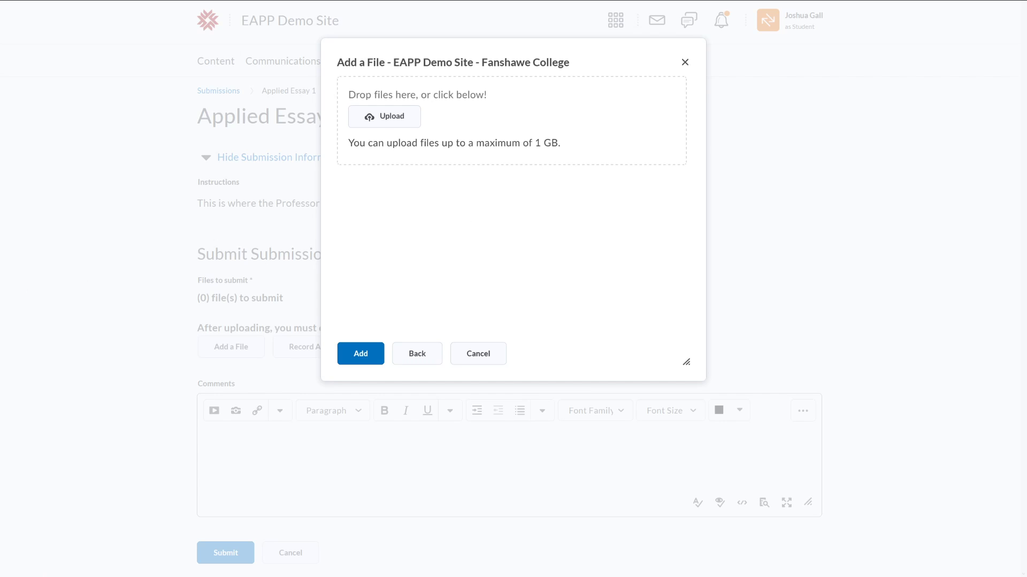
{"action": "left_click", "coordinate": [384, 116]}
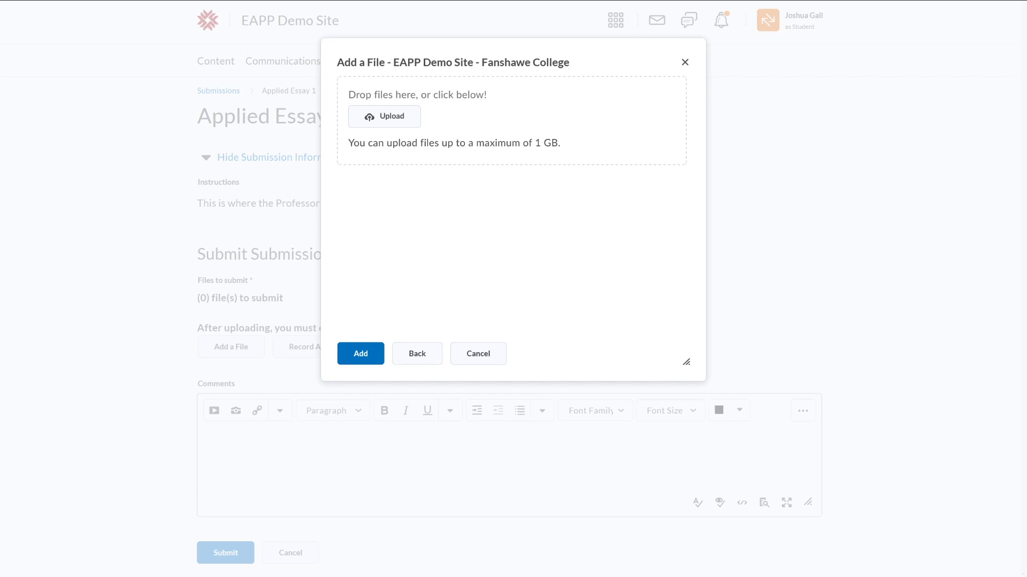
Drag the SS p1 mp3 (13.45 MB) from the App7 folder into the drop zone and close File Explorer
{"action": "left_click", "coordinate": [384, 115]}
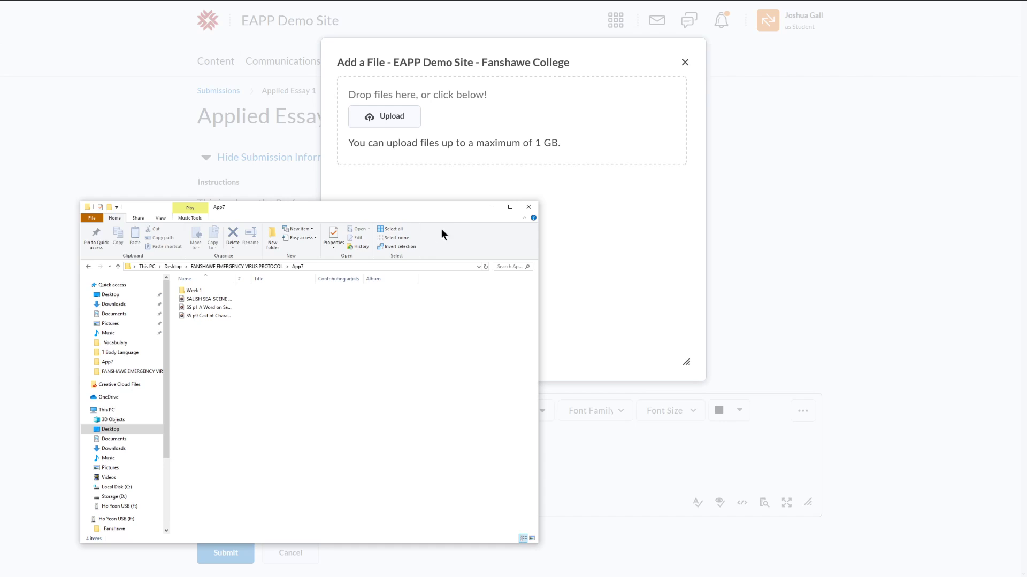
{"action": "left_click", "coordinate": [209, 308]}
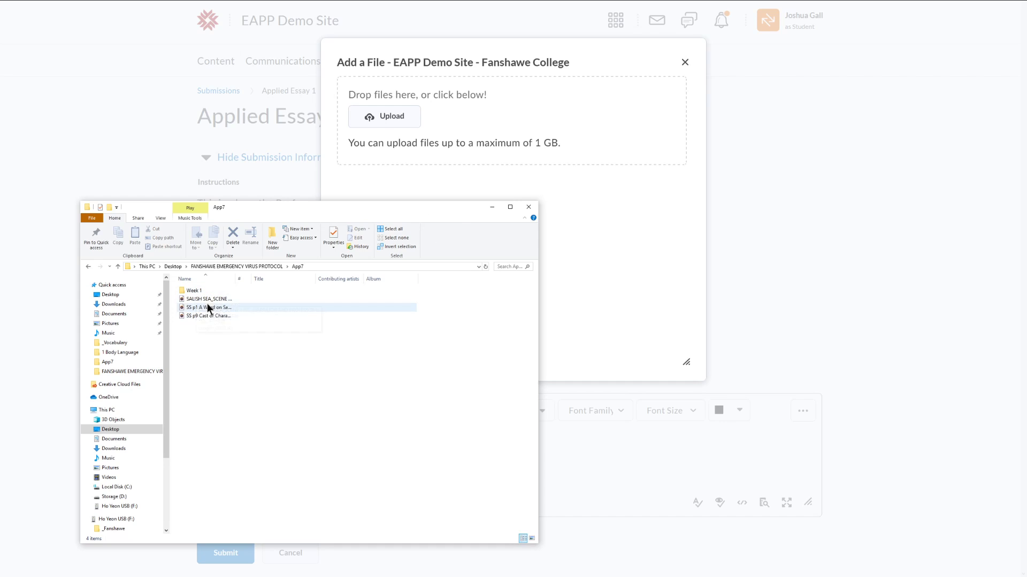
{"action": "mouse_move", "coordinate": [216, 310]}
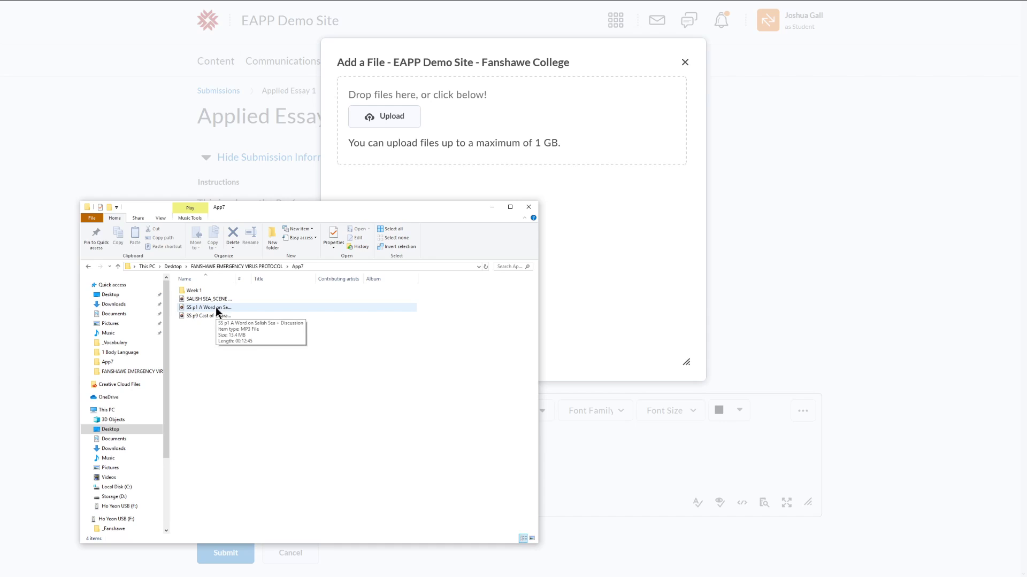
{"action": "left_click", "coordinate": [210, 308]}
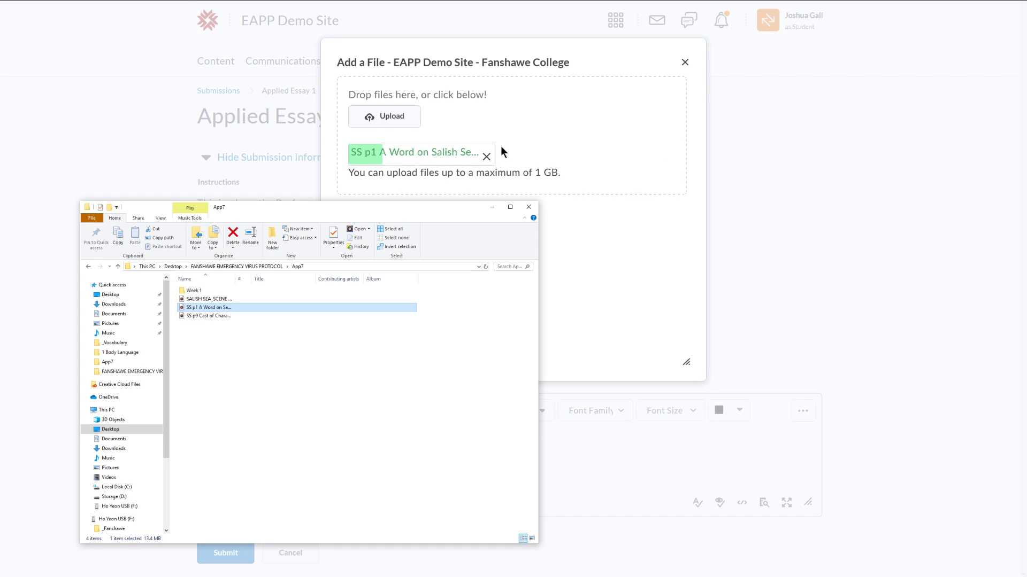
{"action": "mouse_move", "coordinate": [485, 157]}
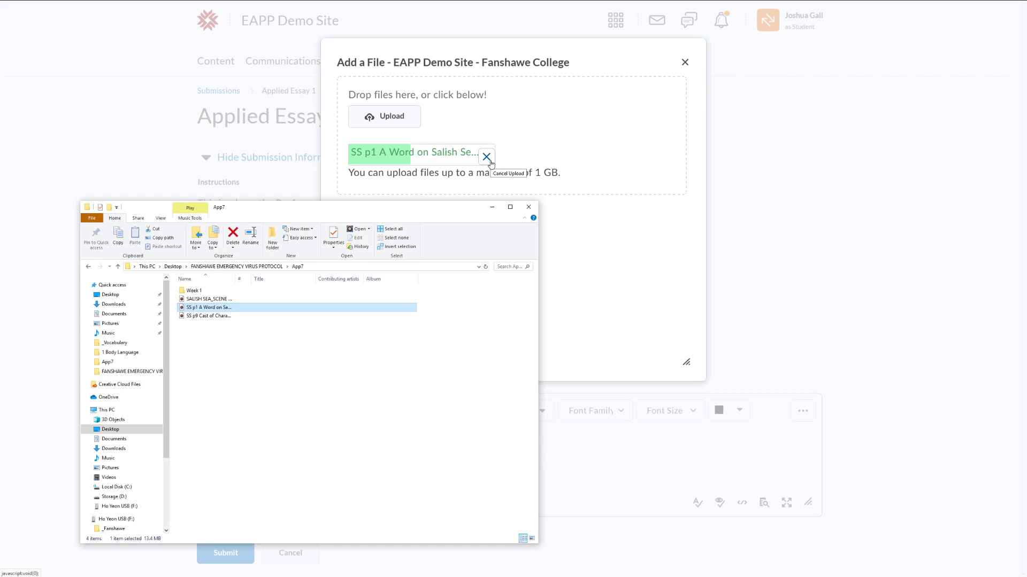
{"action": "mouse_move", "coordinate": [232, 284]}
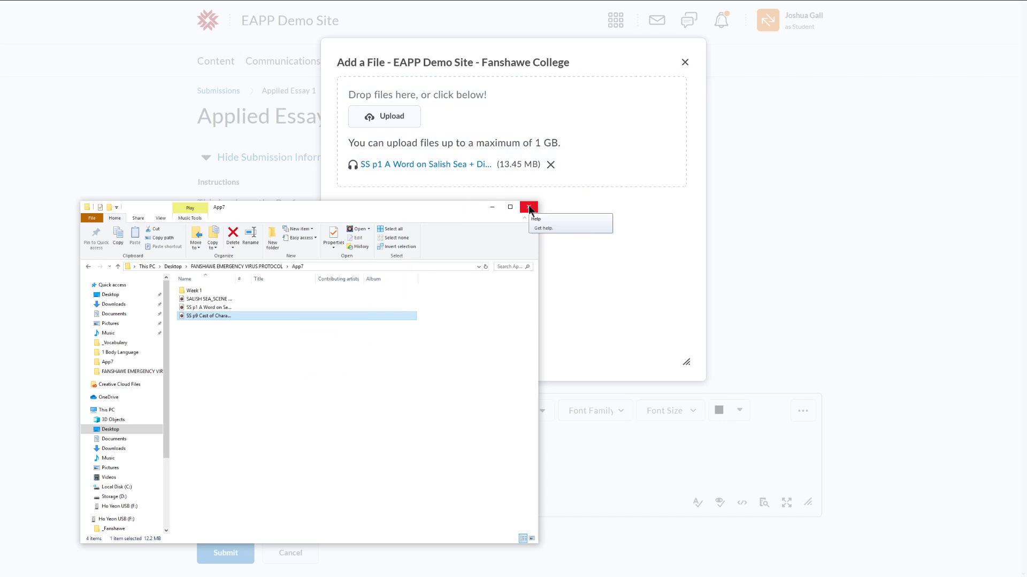
{"action": "left_click", "coordinate": [529, 207]}
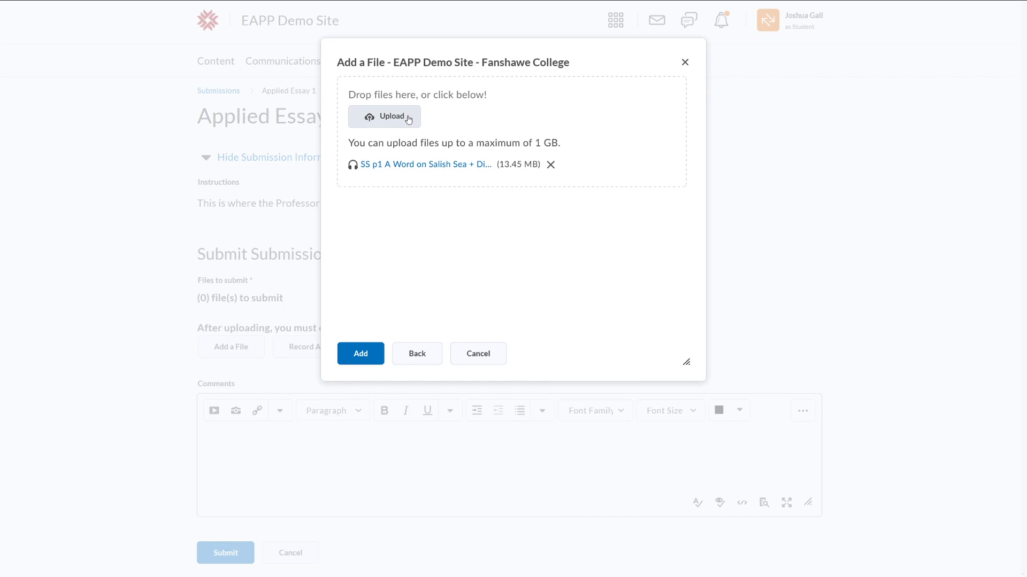
Upload Daily Plan.xlsx too and attach both files to Applied Essay 1
{"action": "left_click", "coordinate": [390, 115]}
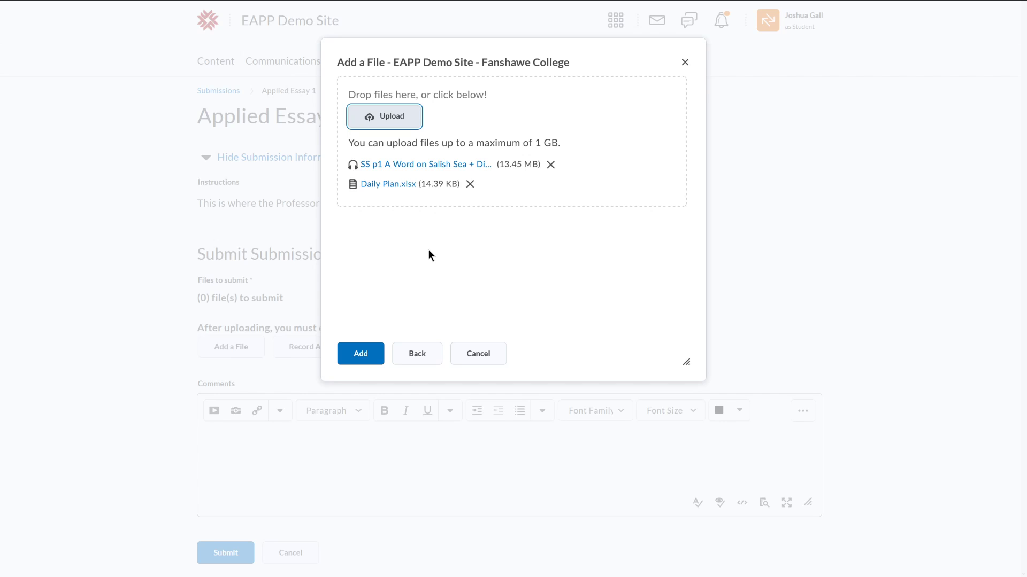
{"action": "mouse_move", "coordinate": [438, 254]}
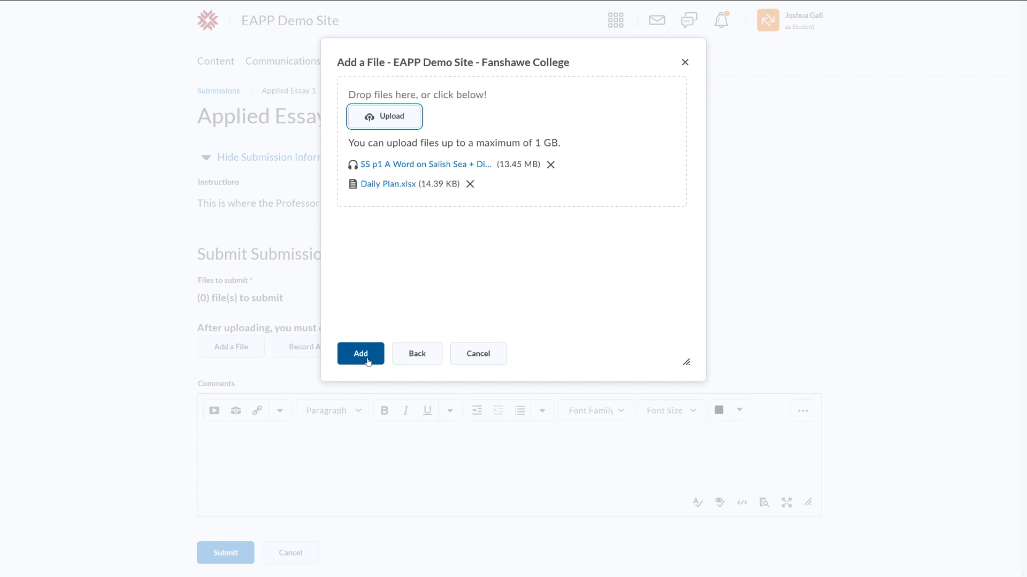
{"action": "left_click", "coordinate": [361, 354]}
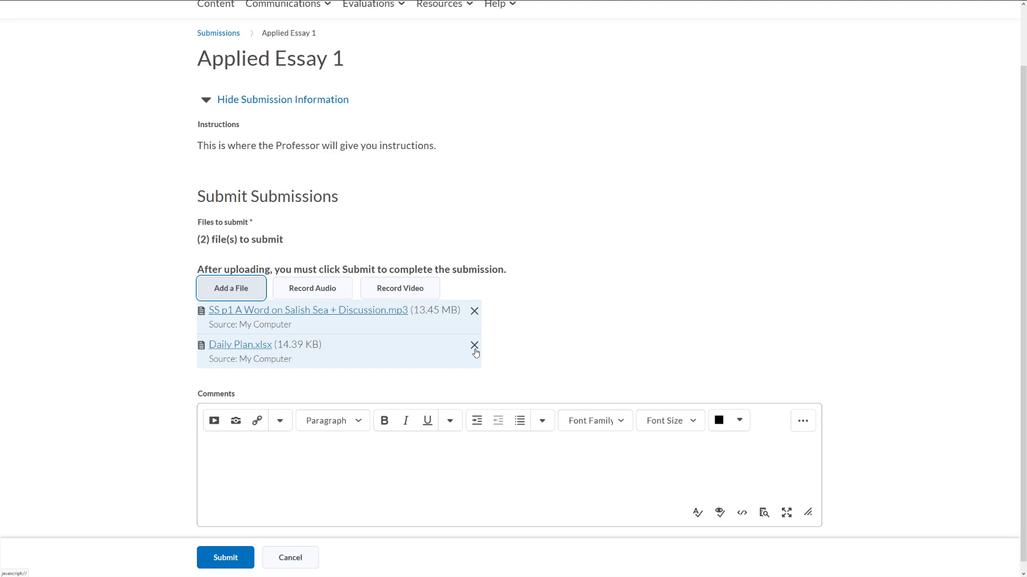
{"action": "mouse_move", "coordinate": [301, 316]}
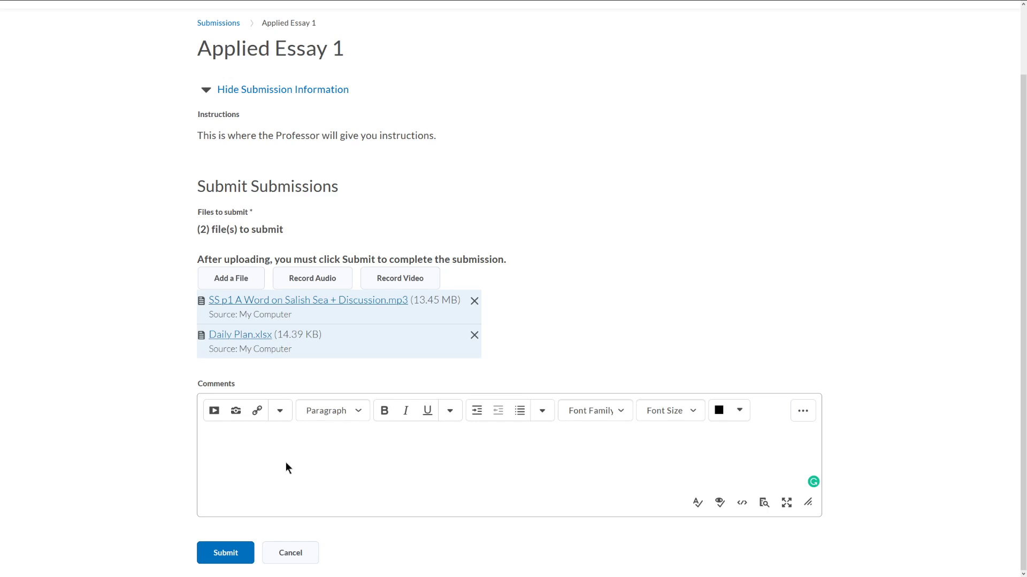
Enter the comment "This is not necessary!" and highlight then deselect its text
{"action": "type", "text": "This is not"}
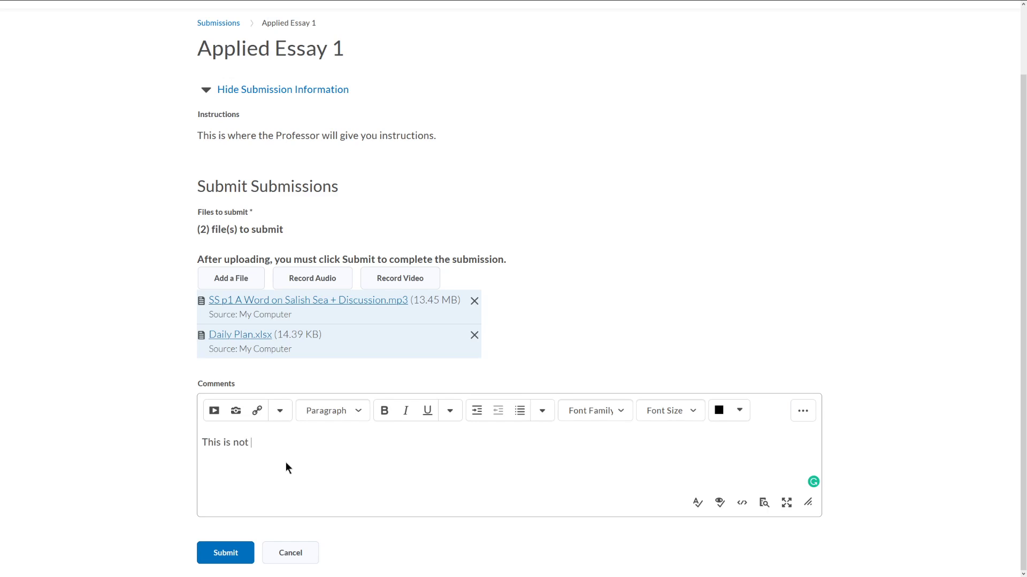
{"action": "type", "text": "necessary"}
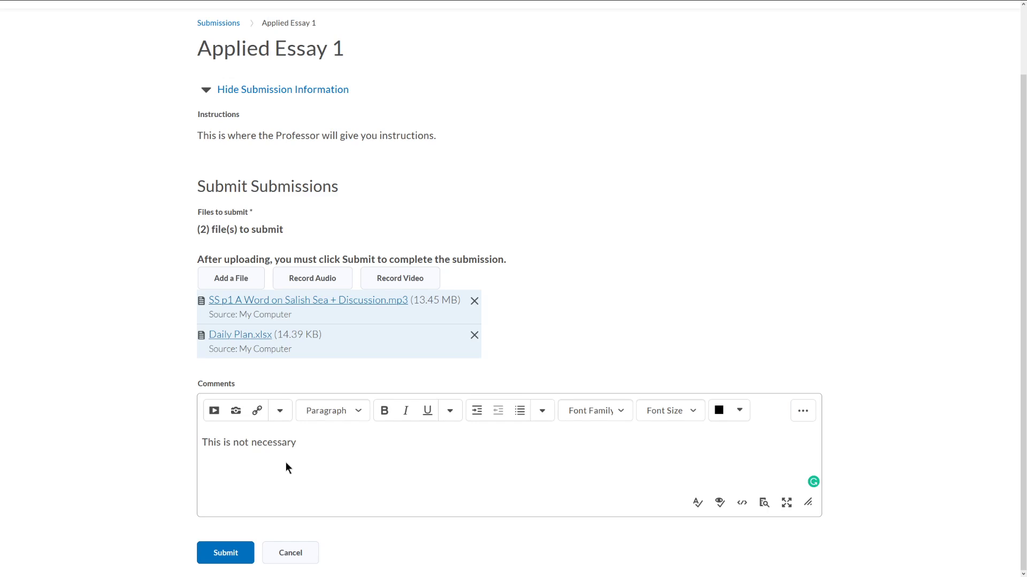
{"action": "type", "text": "!"}
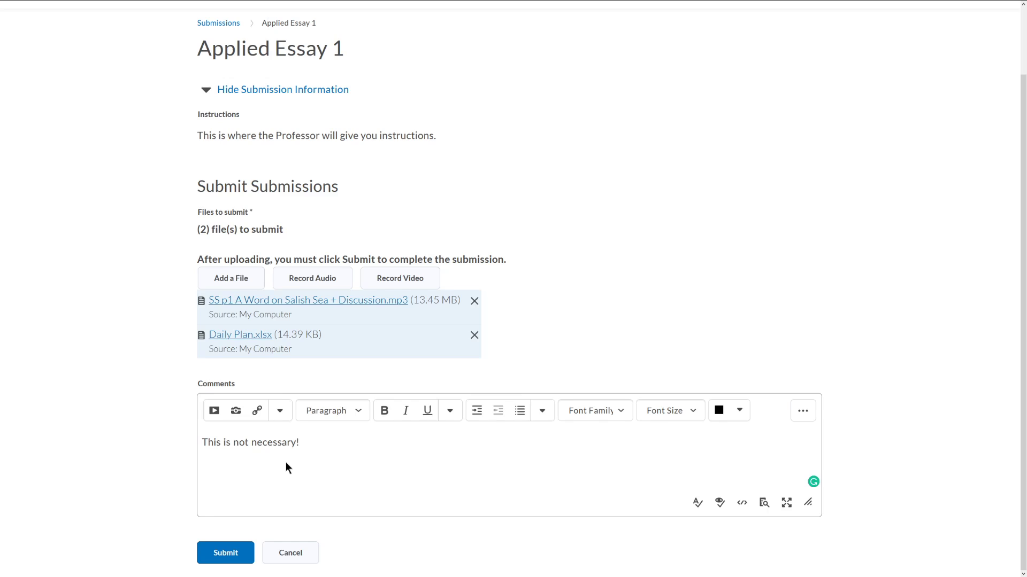
{"action": "left_click", "coordinate": [296, 441]}
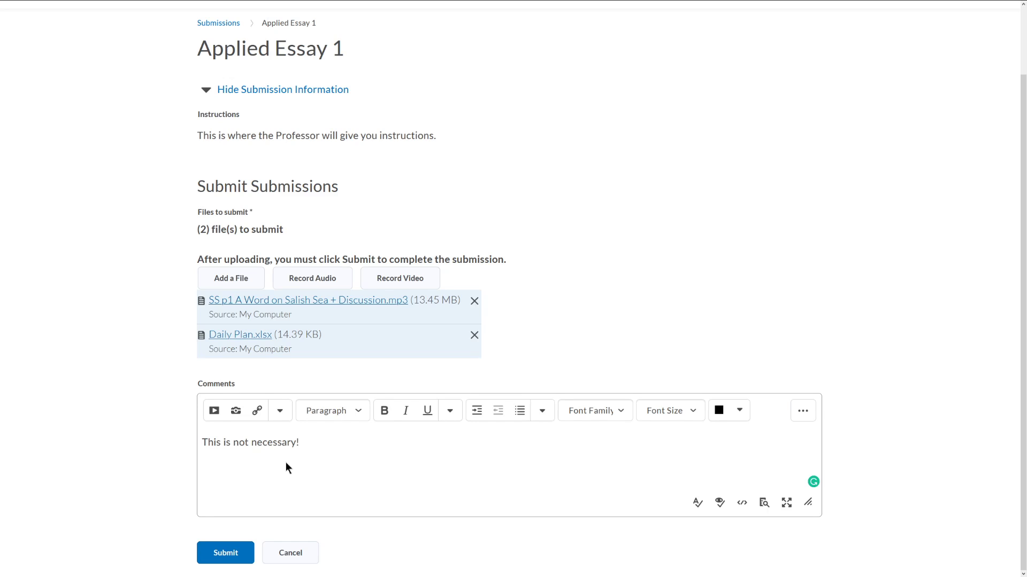
{"action": "left_click", "coordinate": [300, 441]}
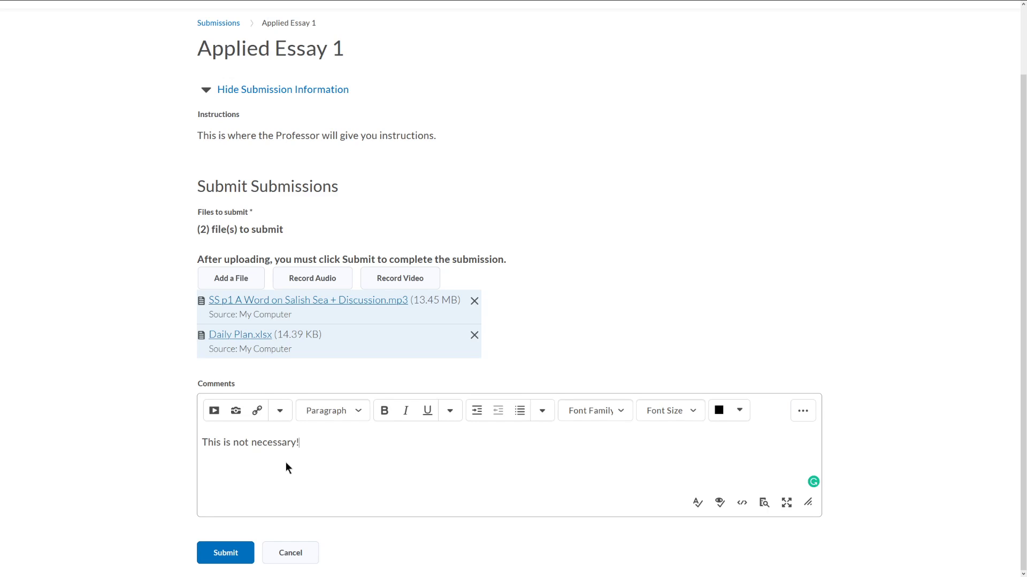
{"action": "triple_click", "coordinate": [250, 442]}
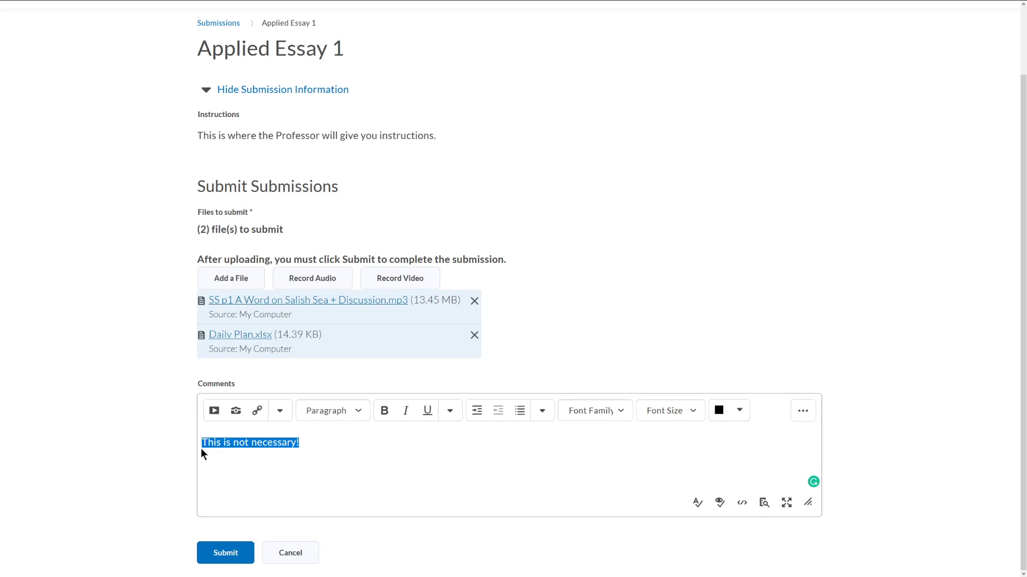
{"action": "mouse_move", "coordinate": [267, 459]}
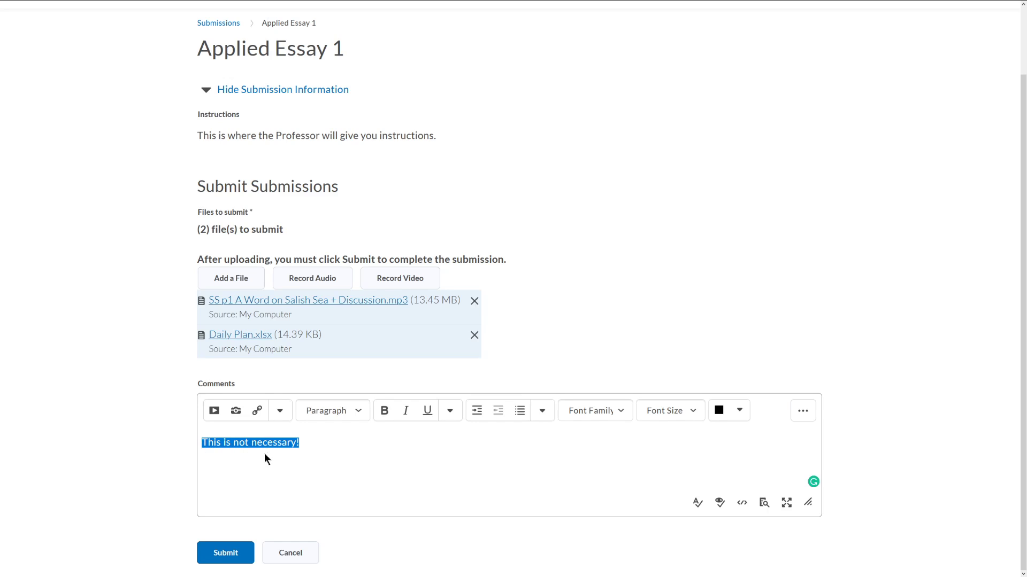
{"action": "mouse_move", "coordinate": [496, 460]}
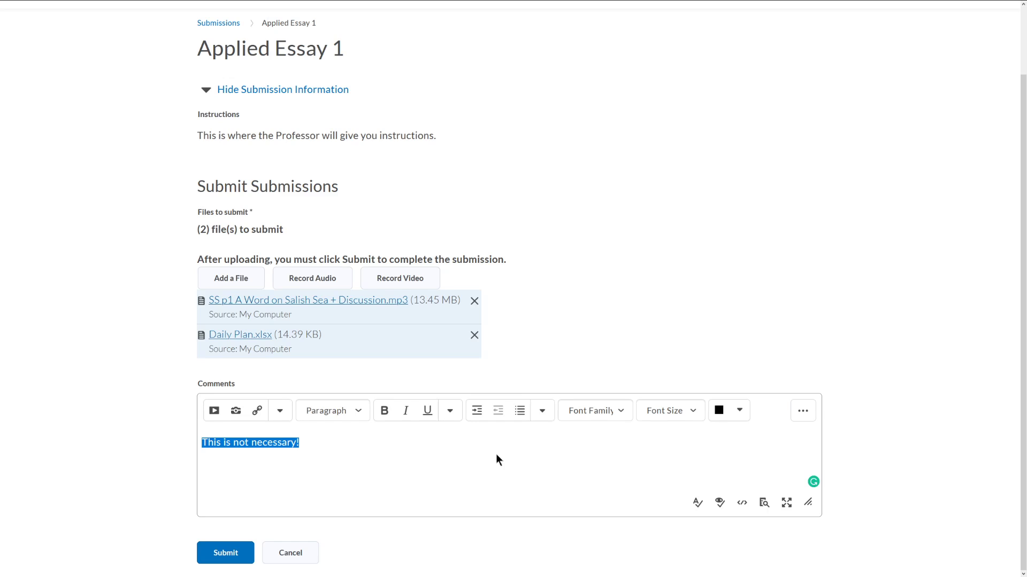
{"action": "mouse_move", "coordinate": [424, 483]}
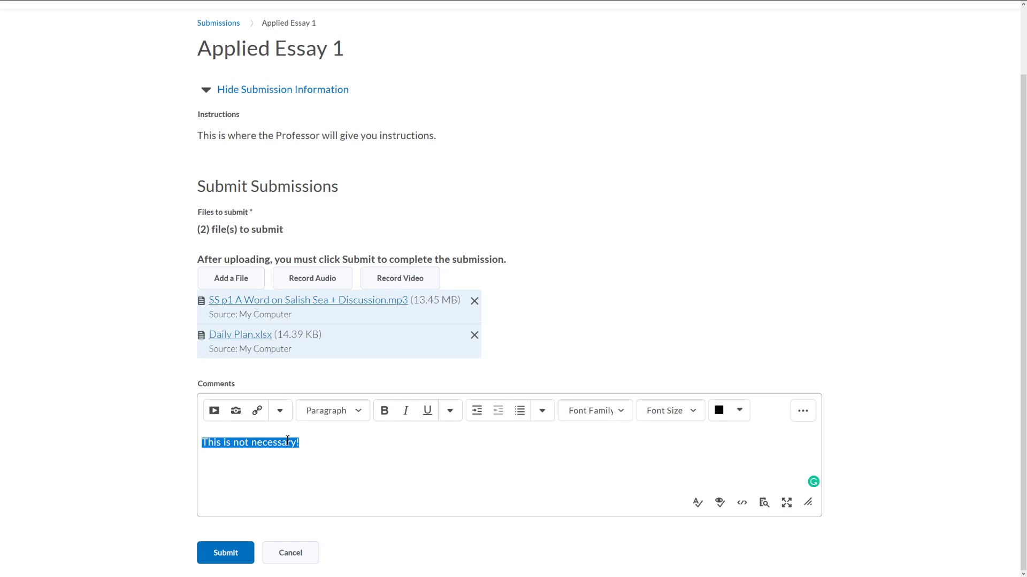
{"action": "mouse_move", "coordinate": [303, 437]}
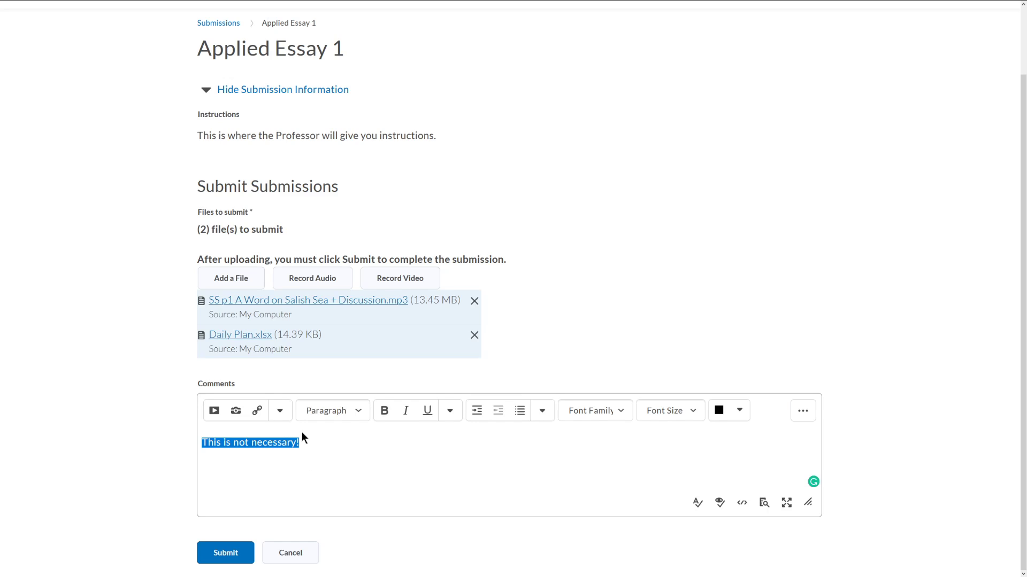
{"action": "mouse_move", "coordinate": [162, 431]}
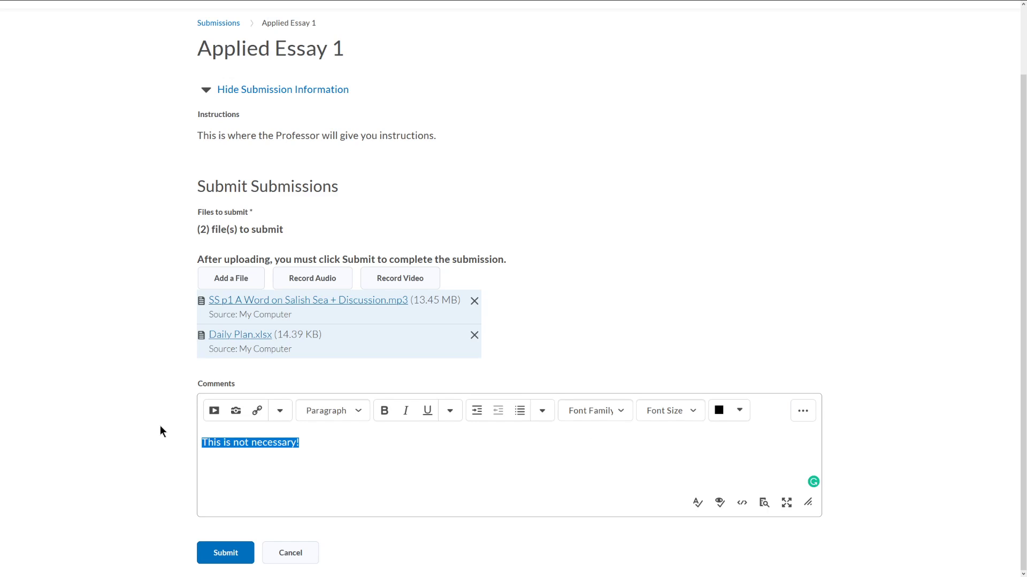
{"action": "left_click", "coordinate": [276, 480]}
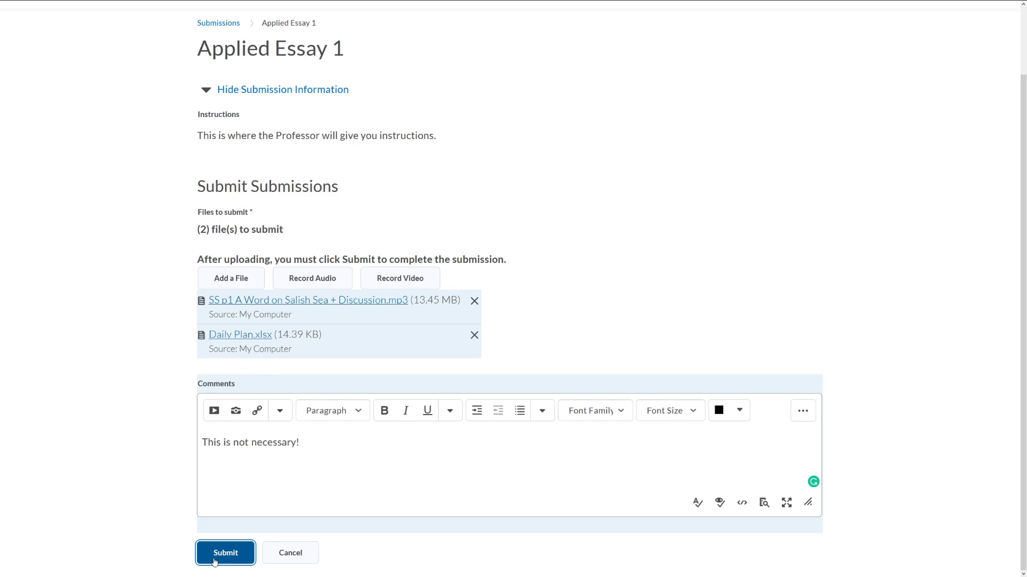
Submit the two files with the comment, review the confirmation and return to Submission Folders with Done
{"action": "left_click", "coordinate": [225, 553]}
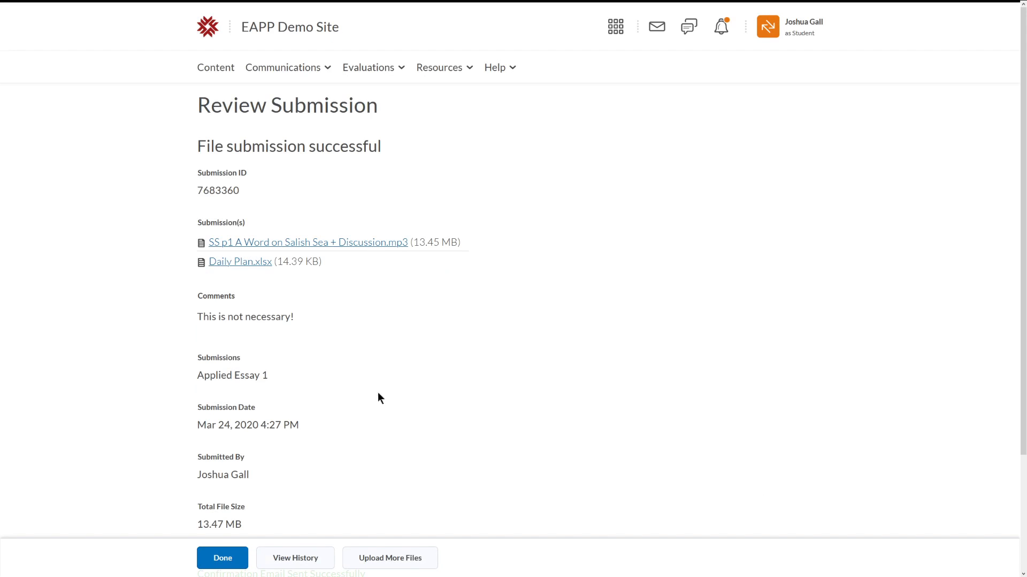
{"action": "mouse_move", "coordinate": [371, 145]}
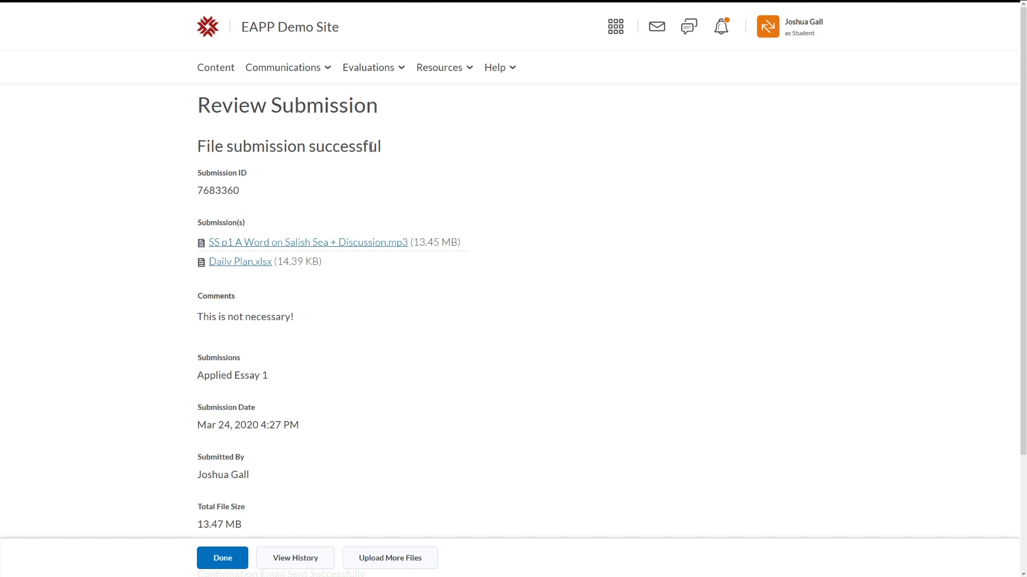
{"action": "scroll", "scroll_direction": "down", "scroll_amount": 3}
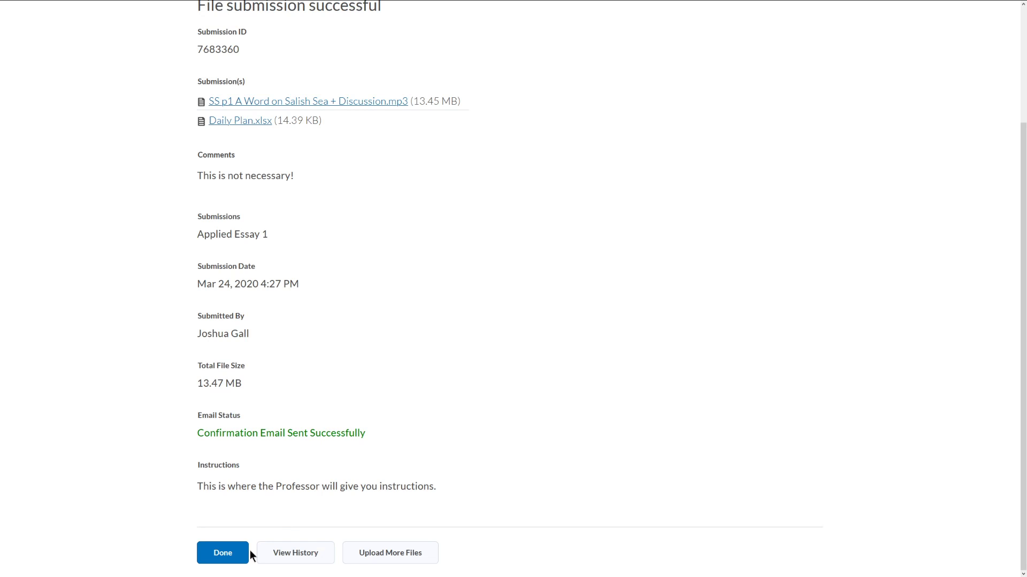
{"action": "mouse_move", "coordinate": [303, 571]}
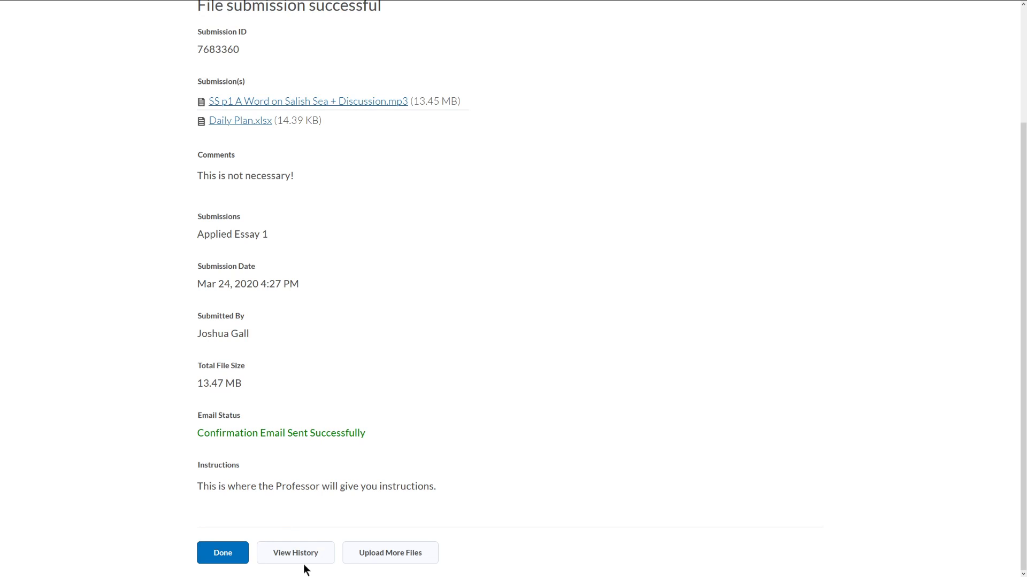
{"action": "mouse_move", "coordinate": [391, 553]}
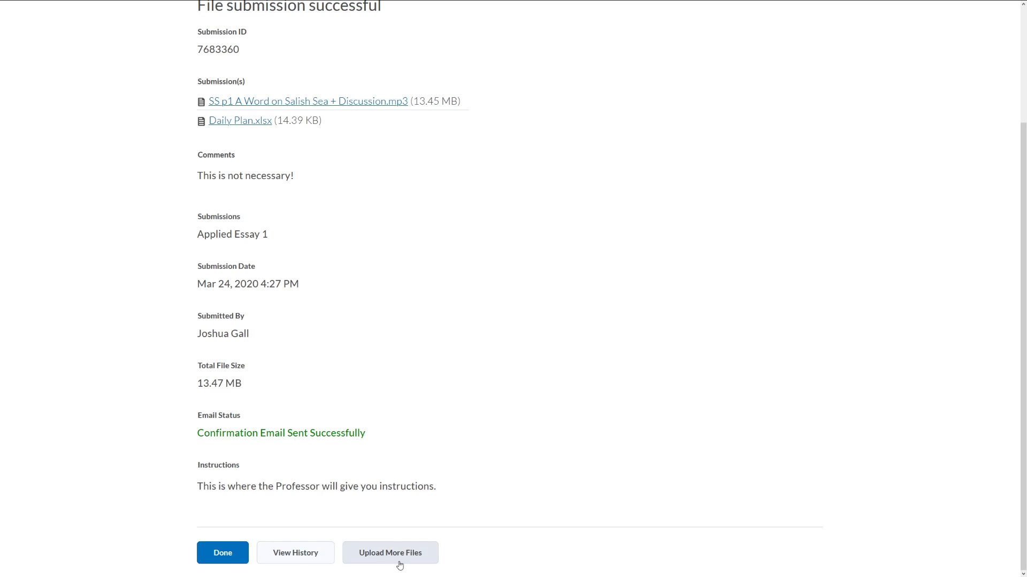
{"action": "left_click", "coordinate": [222, 553]}
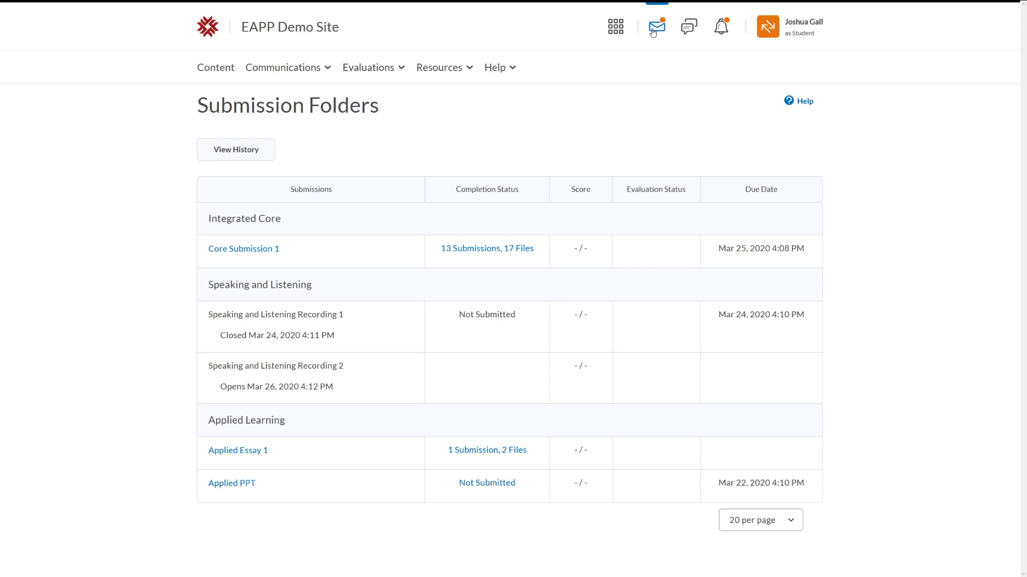
View Applied Essay 1's submission history via its '1 Submission, 2 Files' link
{"action": "left_click", "coordinate": [656, 27]}
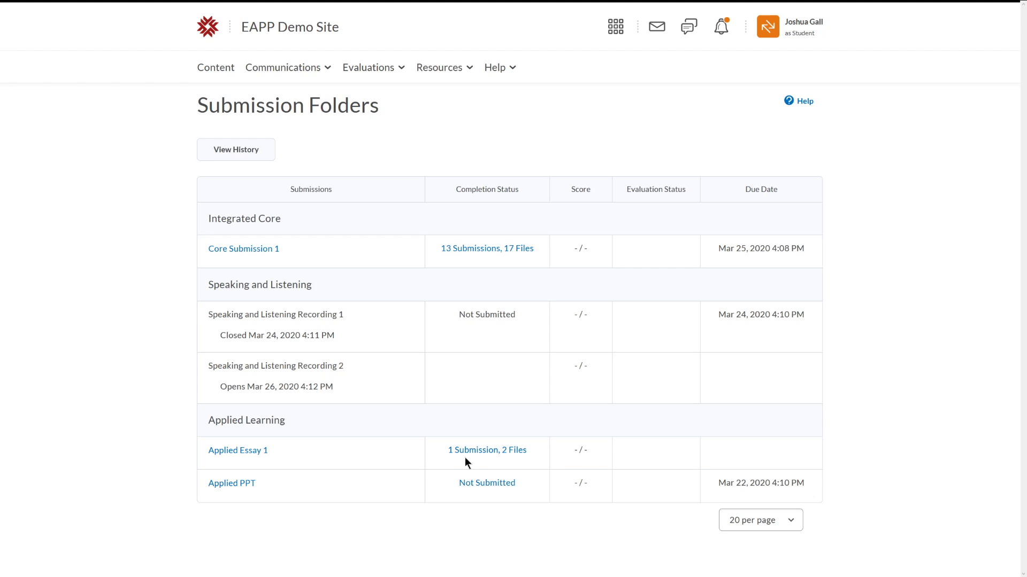
{"action": "mouse_move", "coordinate": [486, 484]}
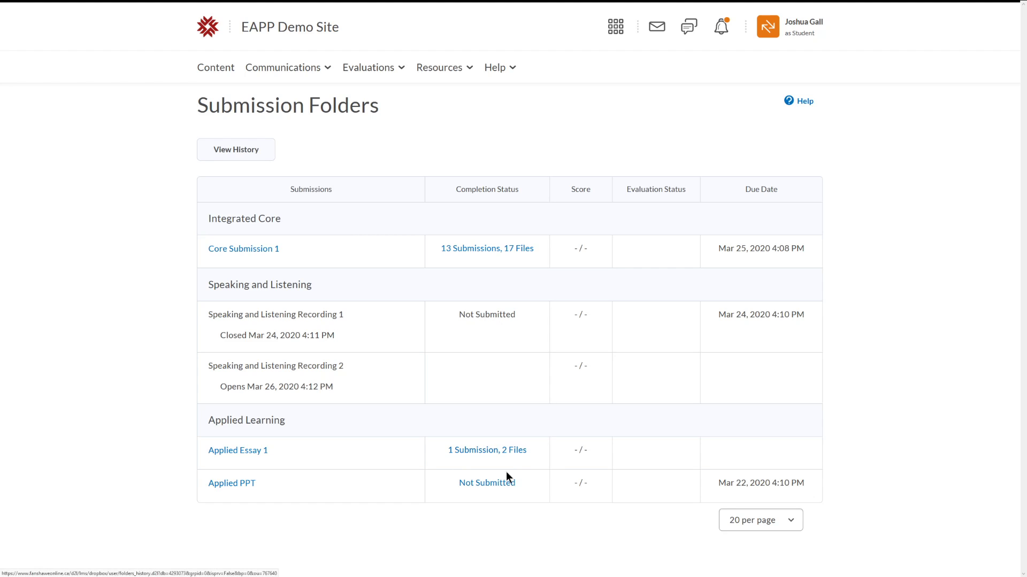
{"action": "left_click", "coordinate": [235, 150]}
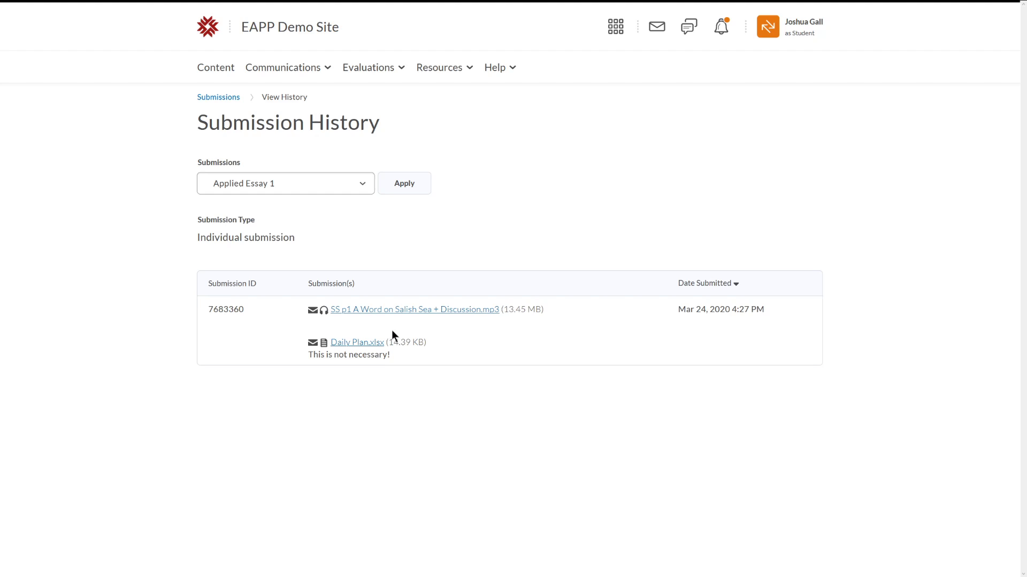
{"action": "mouse_move", "coordinate": [255, 319]}
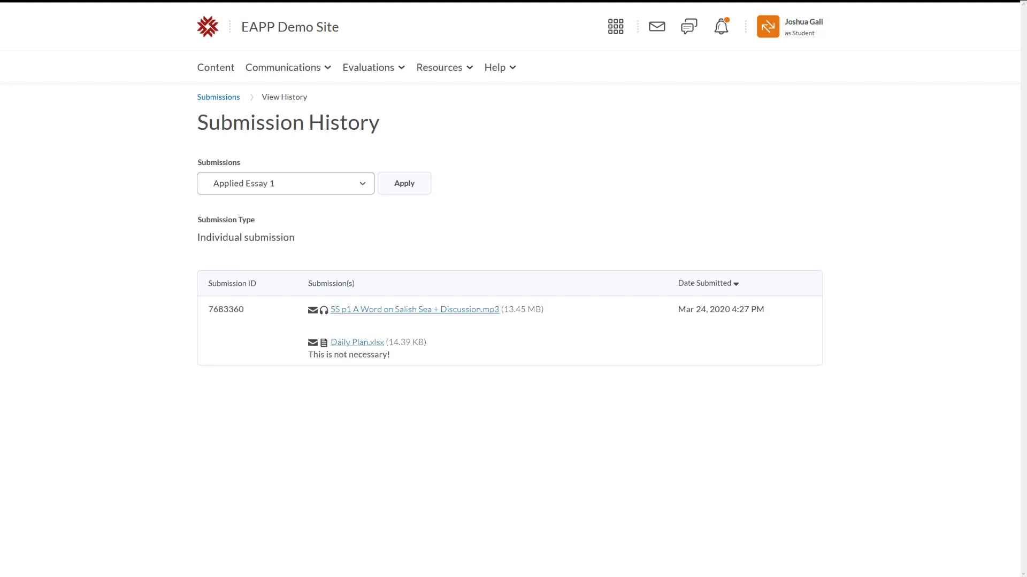
Go back to Submission Folders via the Submissions breadcrumb, now showing the Turnitin-enabled folders
{"action": "left_click", "coordinate": [218, 97]}
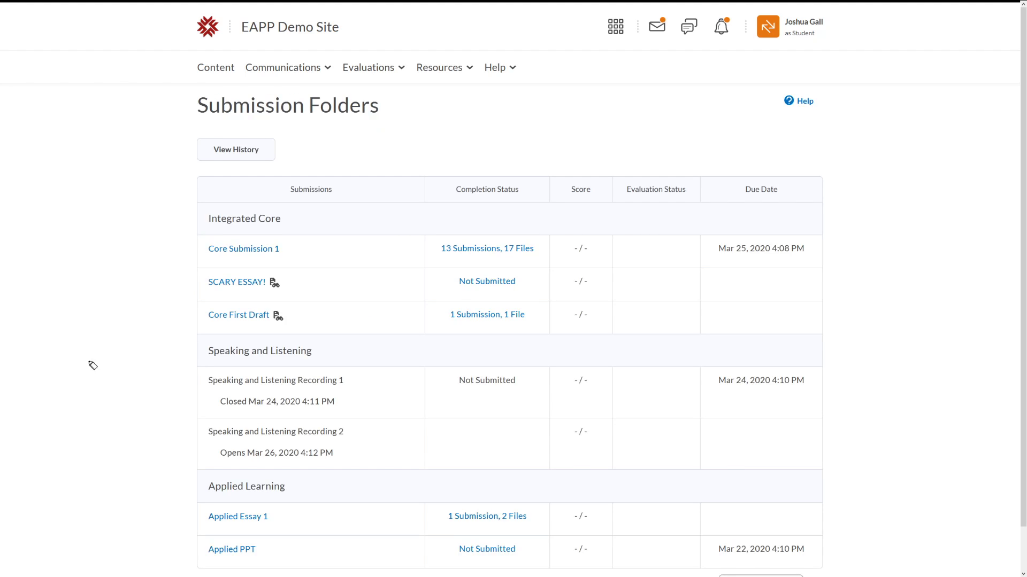
{"action": "mouse_move", "coordinate": [352, 311]}
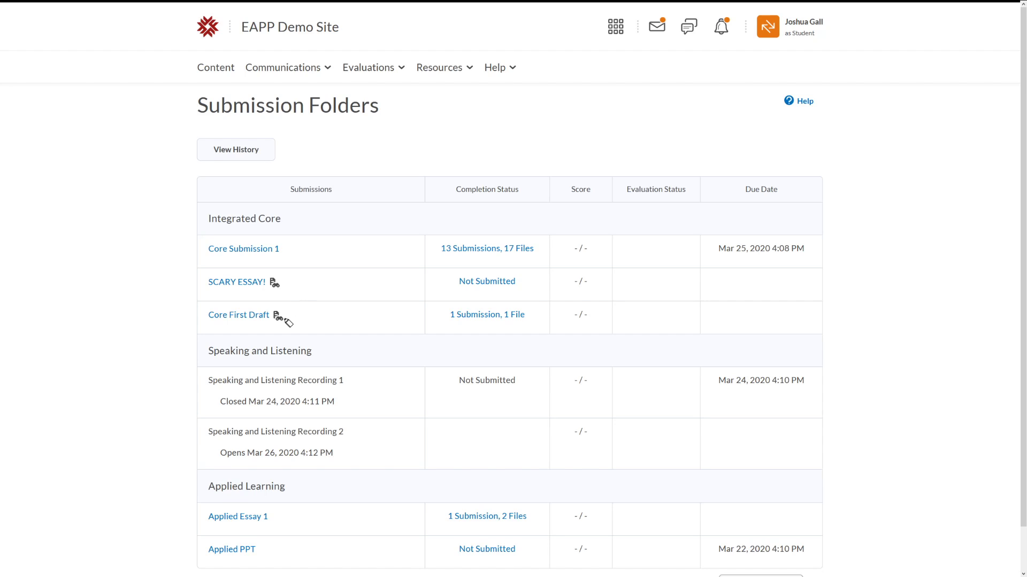
{"action": "mouse_move", "coordinate": [276, 284]}
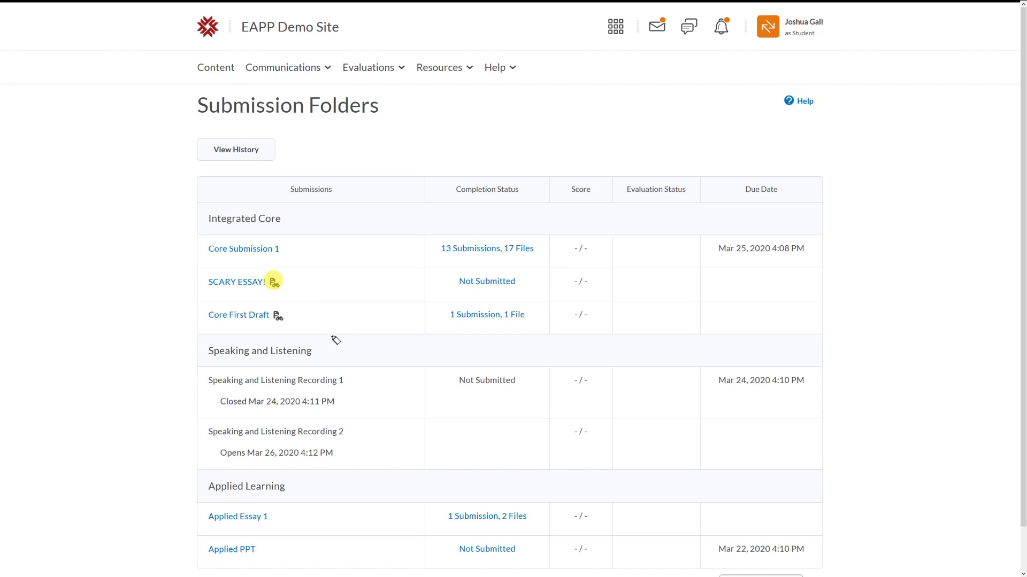
{"action": "mouse_move", "coordinate": [7, 283]}
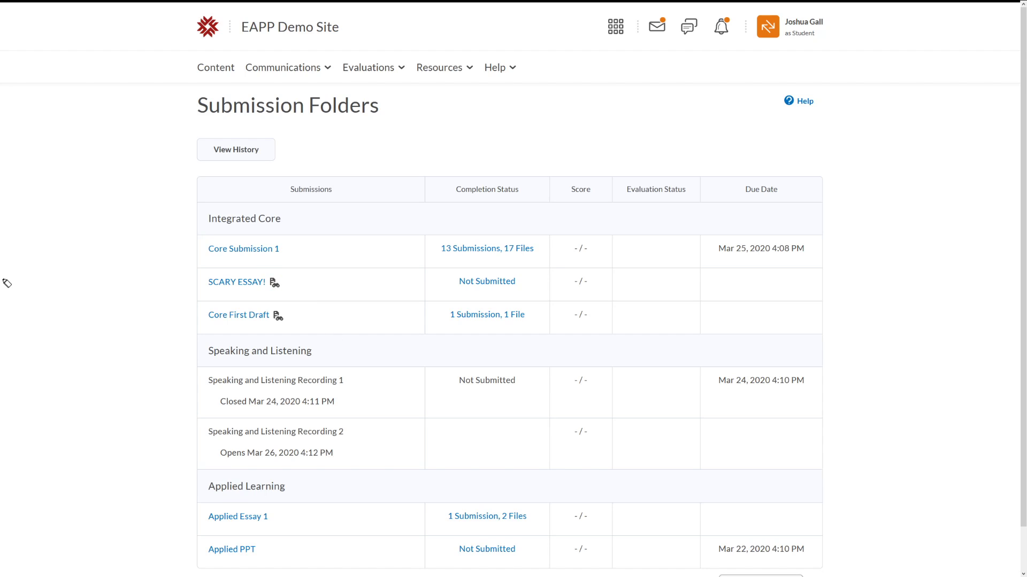
{"action": "mouse_move", "coordinate": [157, 365]}
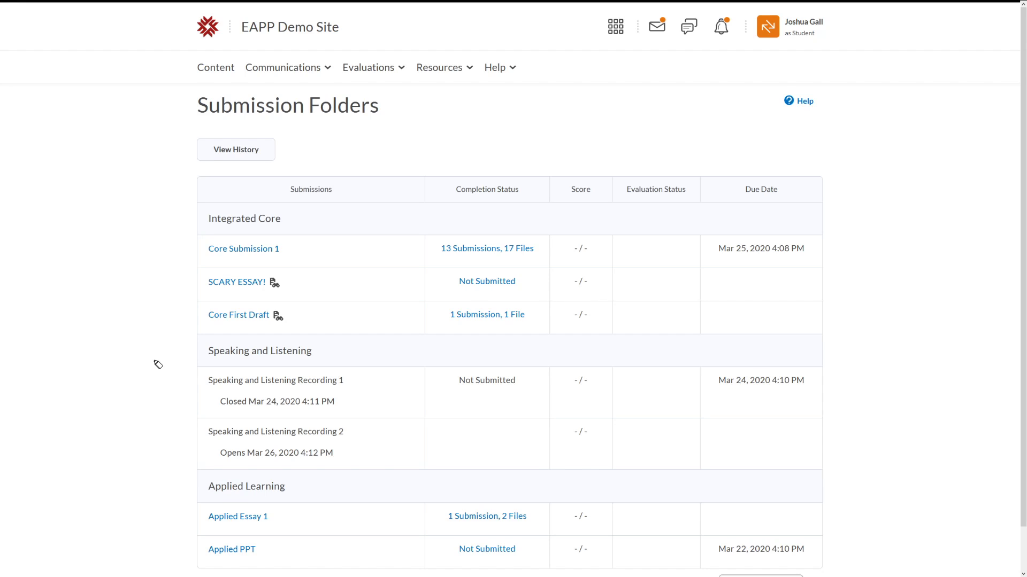
{"action": "mouse_move", "coordinate": [192, 360]}
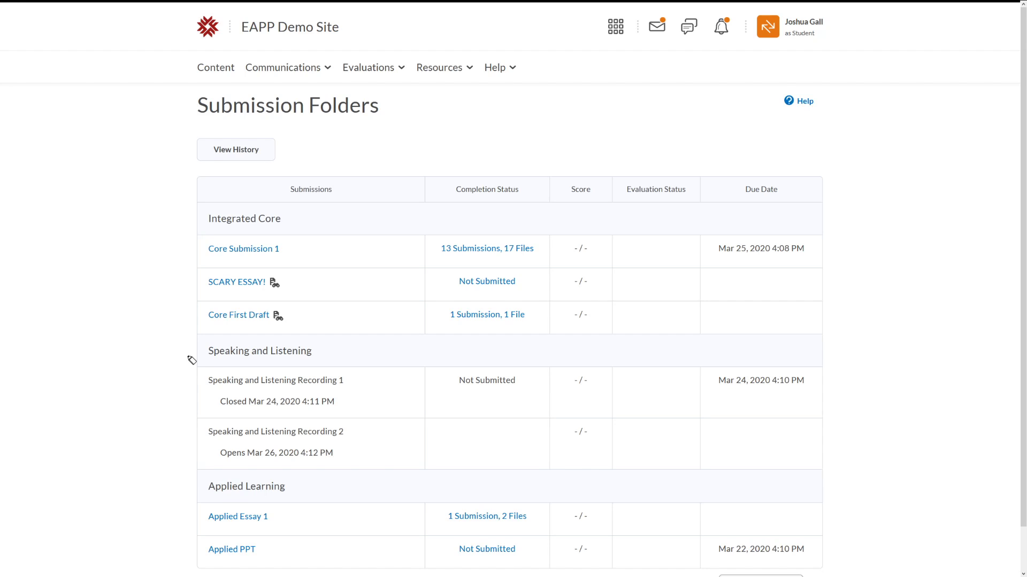
{"action": "mouse_move", "coordinate": [528, 286]}
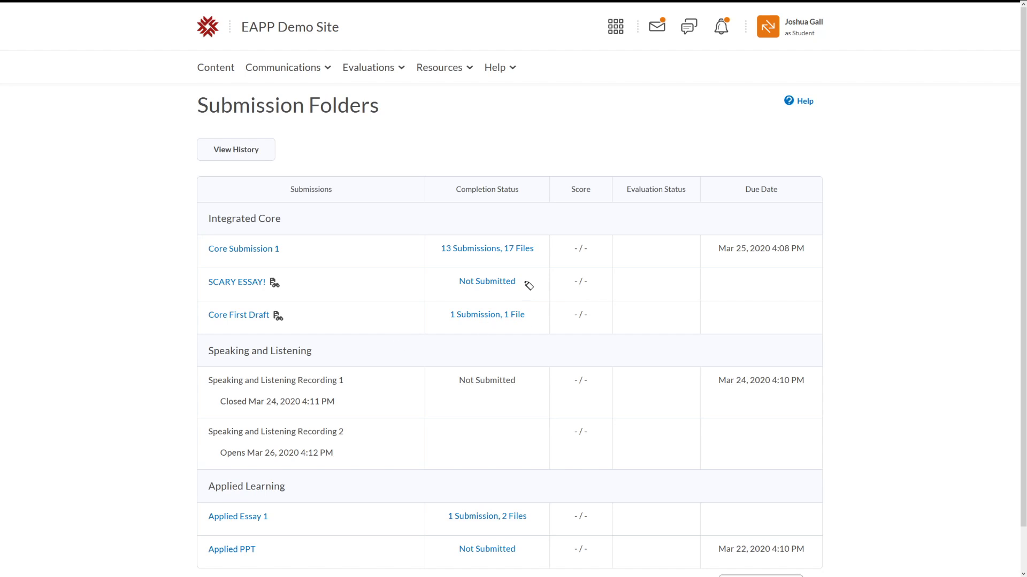
{"action": "mouse_move", "coordinate": [533, 322]}
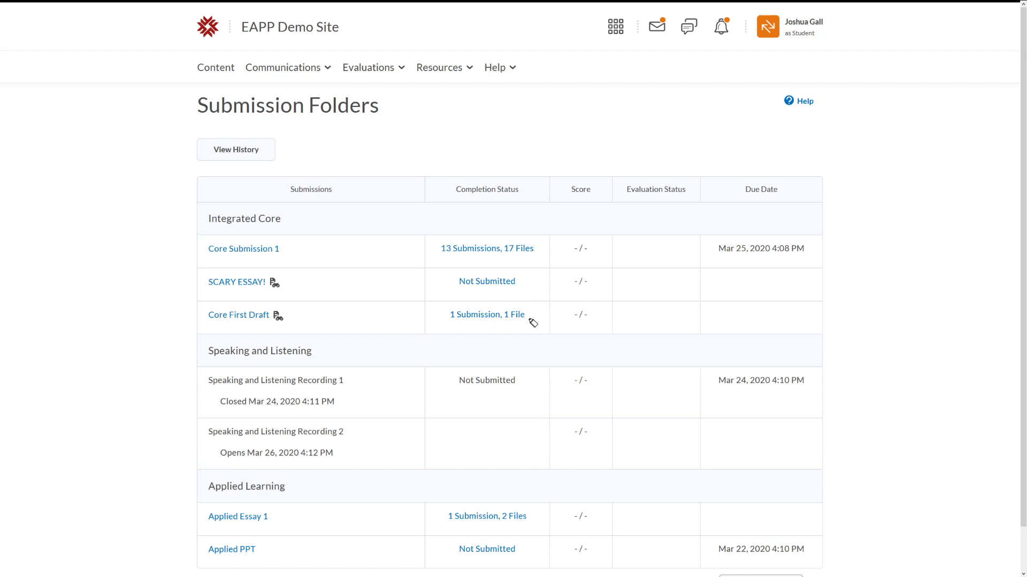
{"action": "mouse_move", "coordinate": [533, 322]}
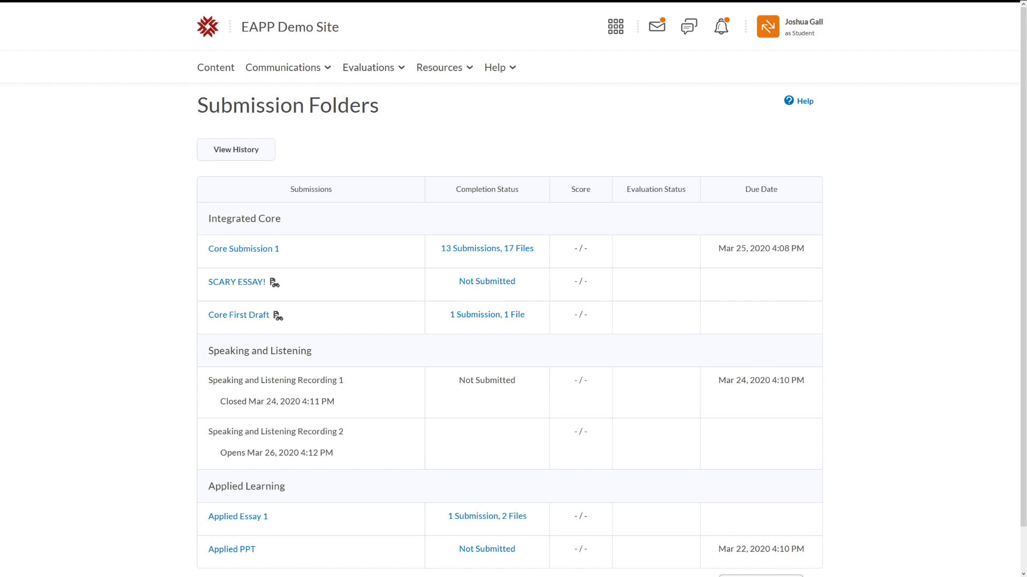
{"action": "mouse_move", "coordinate": [492, 327]}
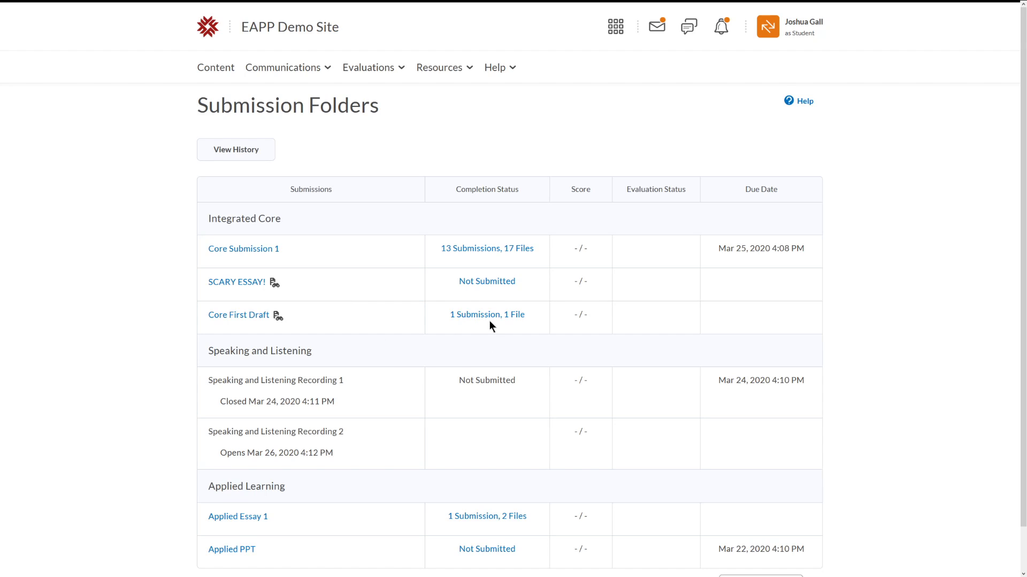
{"action": "mouse_move", "coordinate": [486, 315]}
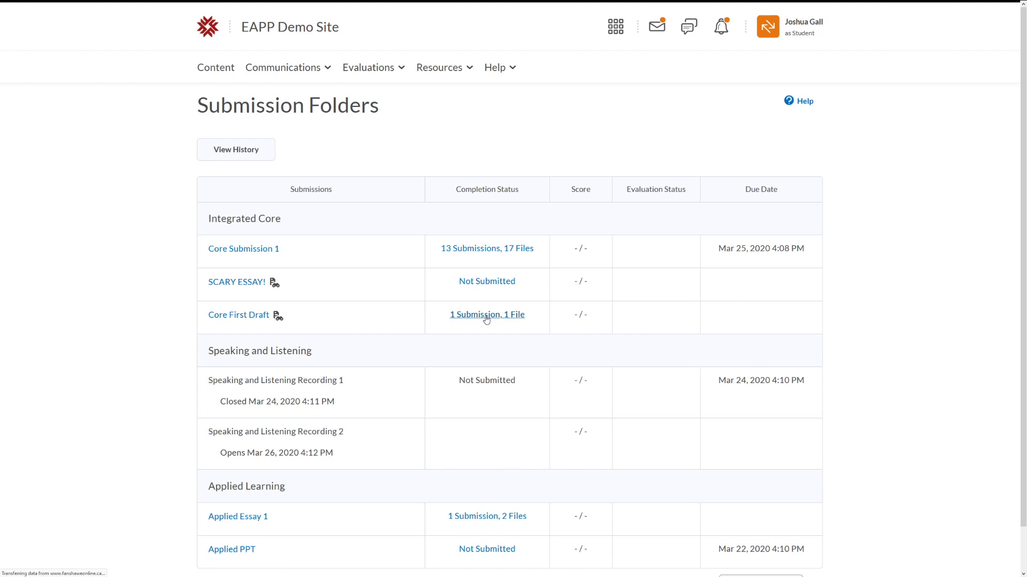
View Core First Draft's submission history via '1 Submission, 1 File', showing Daily Plan.xlsx and its Turnitin similarity
{"action": "left_click", "coordinate": [487, 314]}
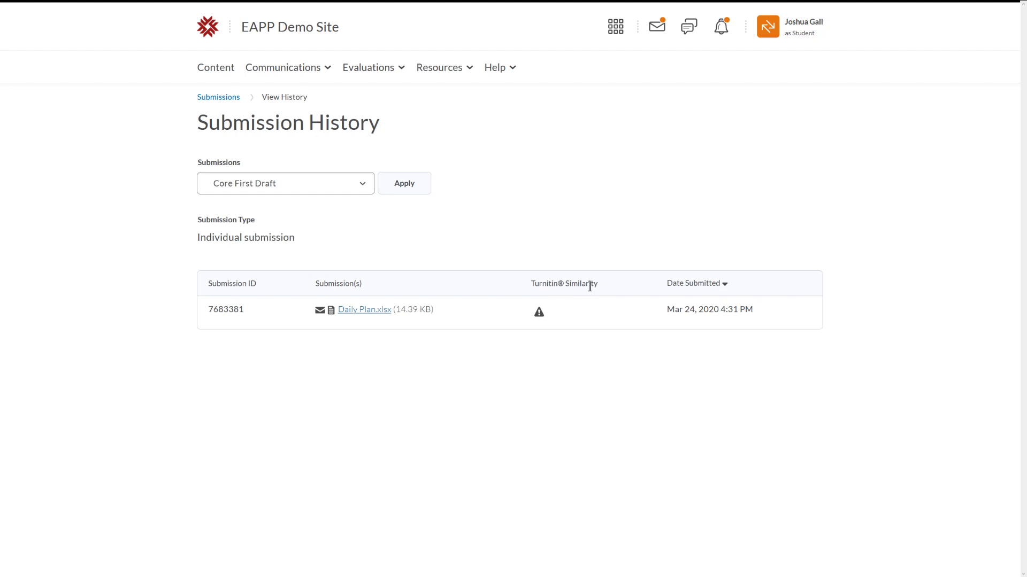
{"action": "mouse_move", "coordinate": [584, 312]}
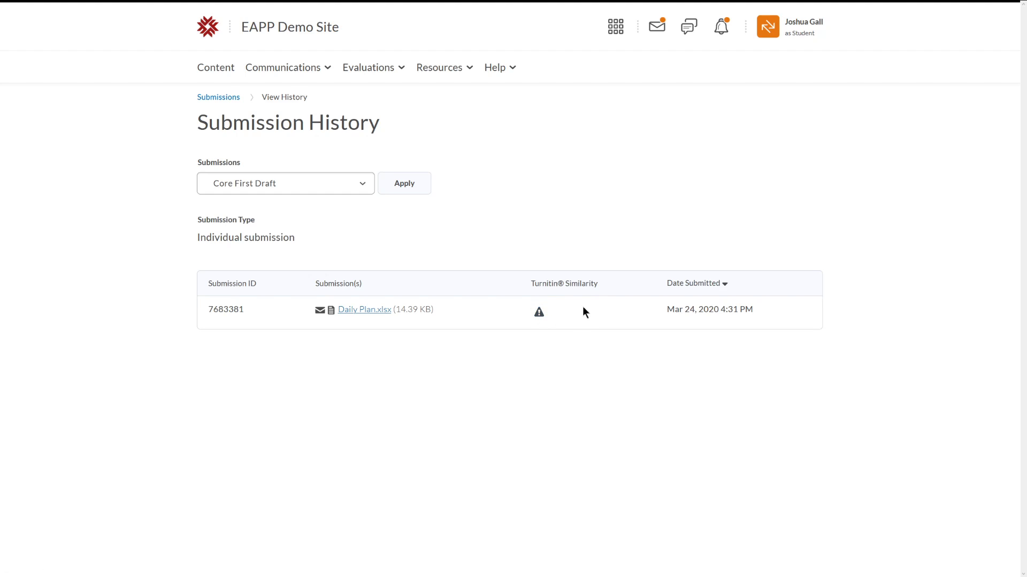
{"action": "mouse_move", "coordinate": [539, 311]}
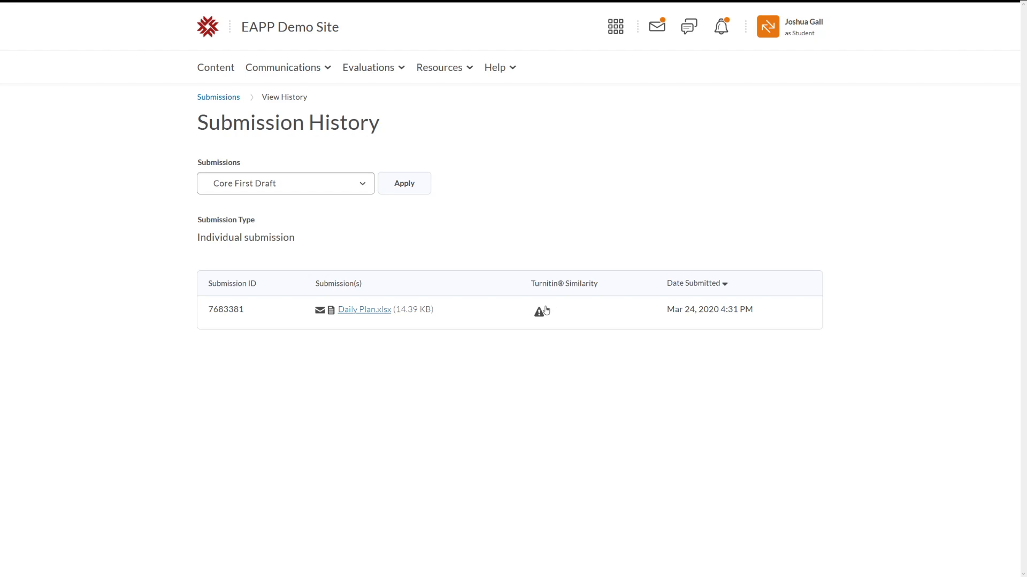
{"action": "mouse_move", "coordinate": [567, 308]}
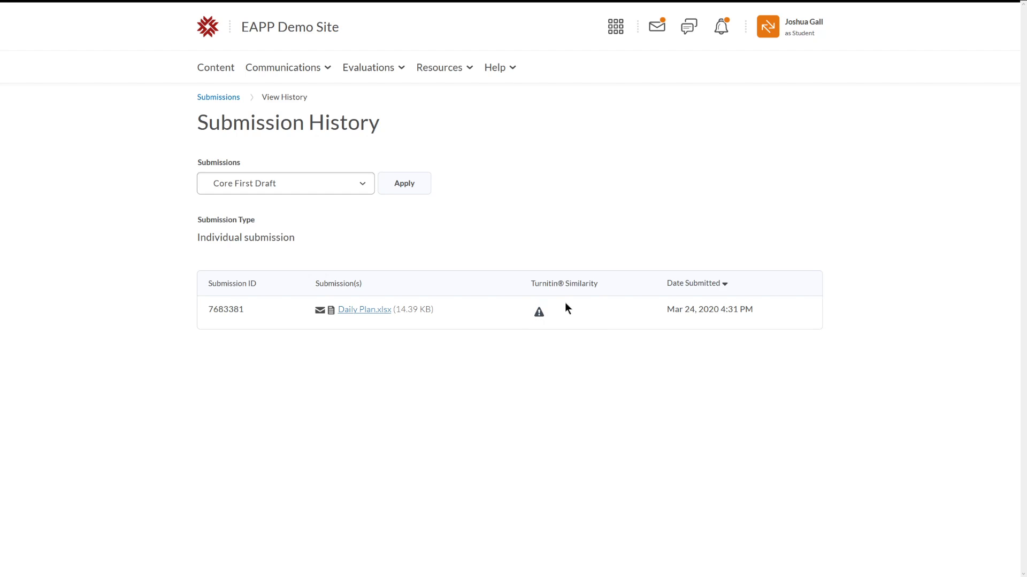
{"action": "mouse_move", "coordinate": [554, 319]}
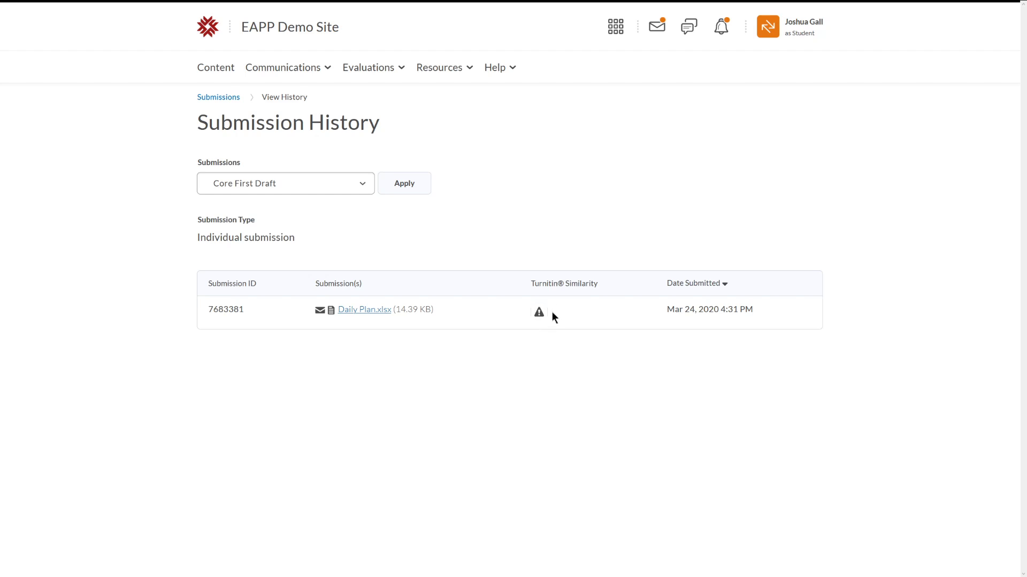
{"action": "mouse_move", "coordinate": [560, 313]}
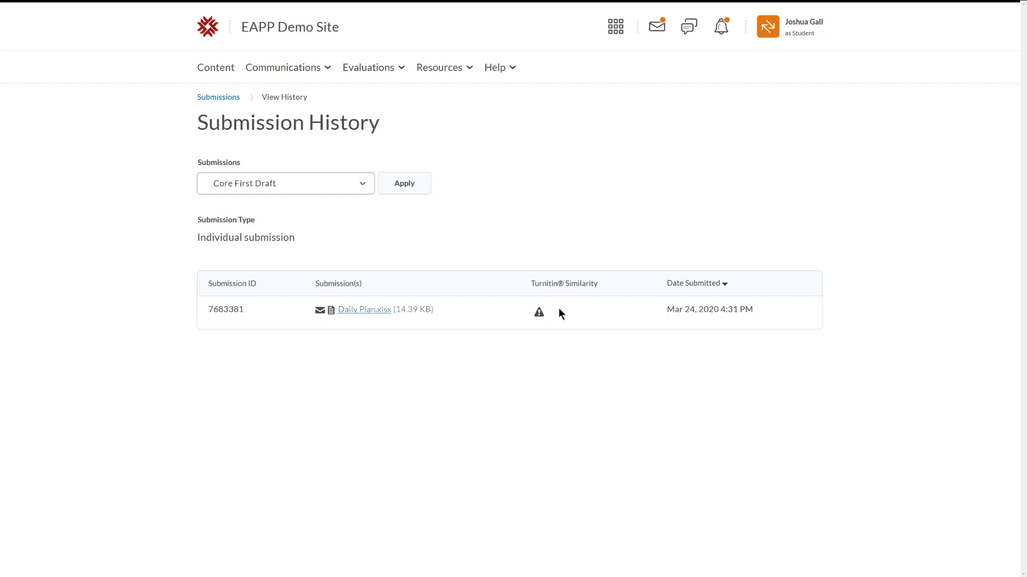
{"action": "mouse_move", "coordinate": [556, 317]}
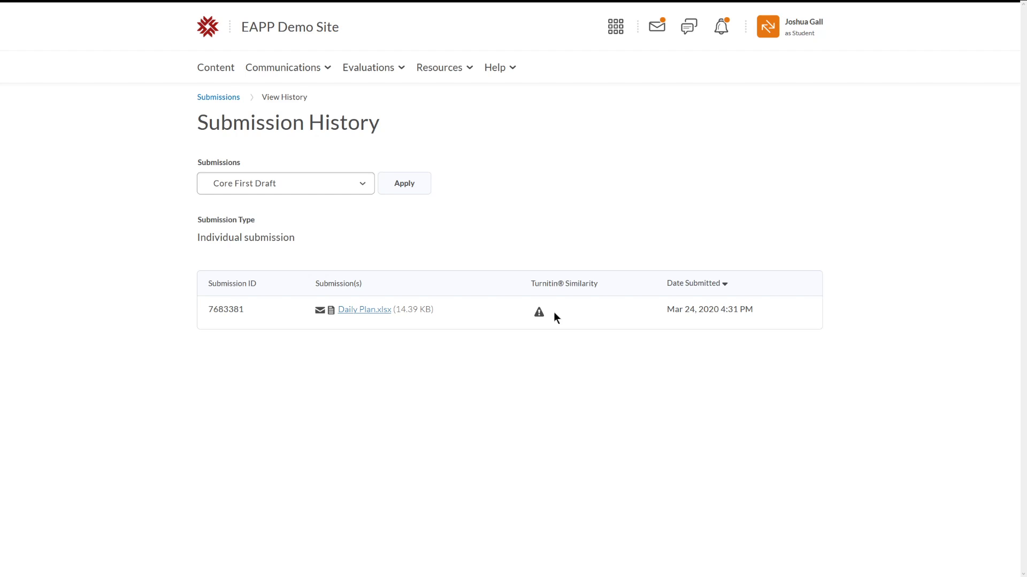
{"action": "mouse_move", "coordinate": [576, 308]}
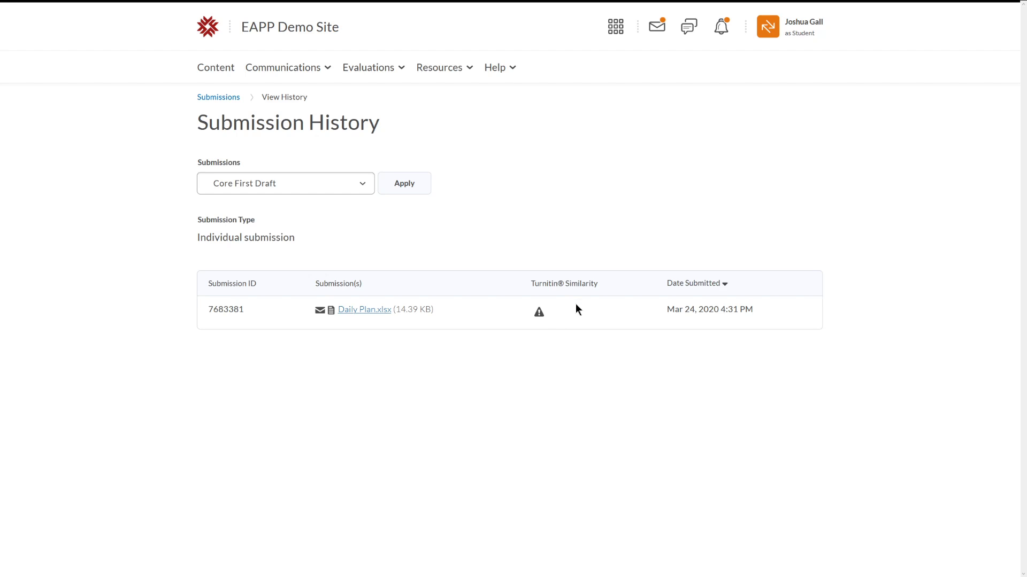
{"action": "mouse_move", "coordinate": [570, 320]}
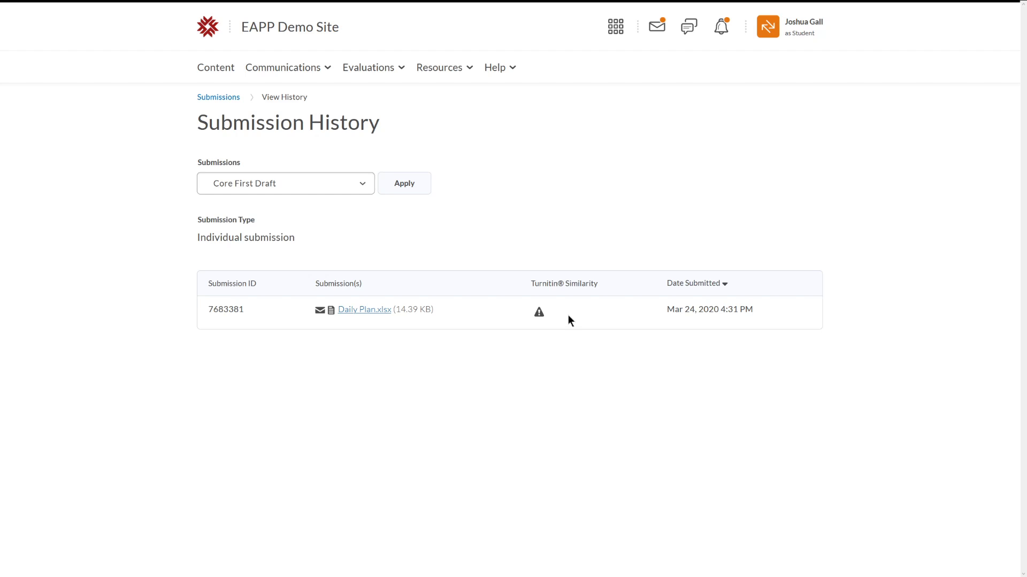
{"action": "mouse_move", "coordinate": [583, 346]}
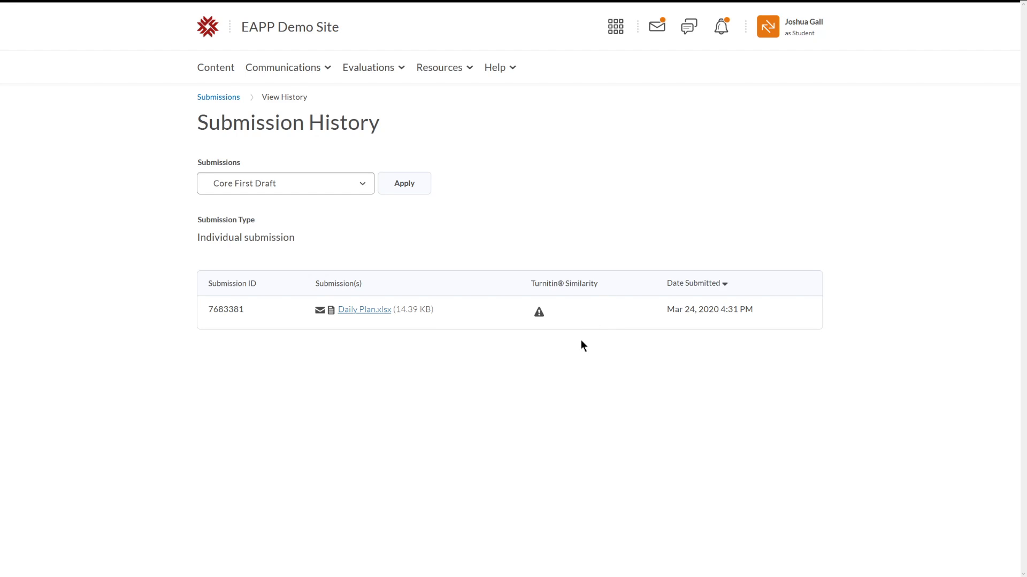